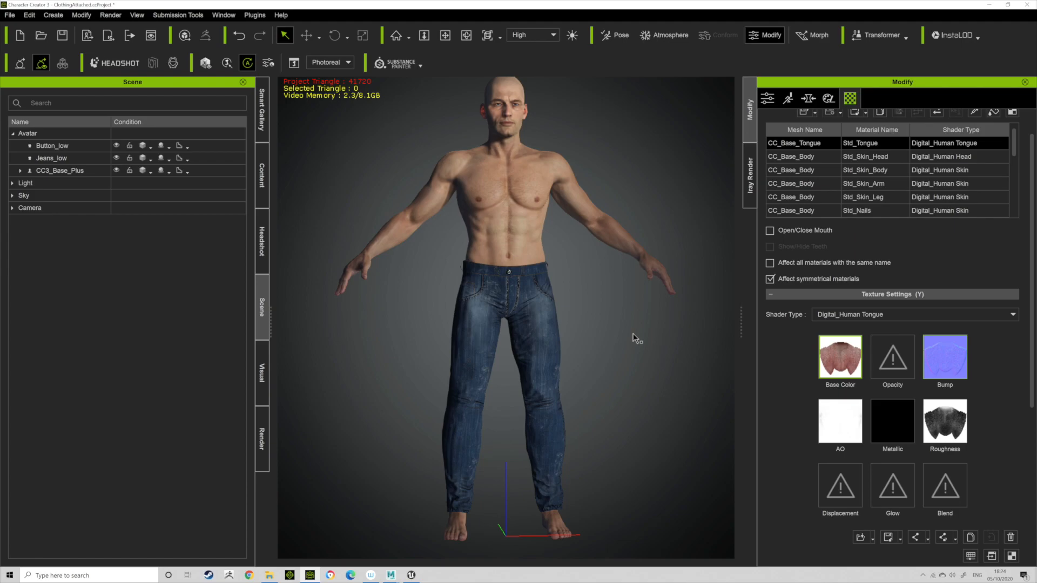
mouse_move(695, 296)
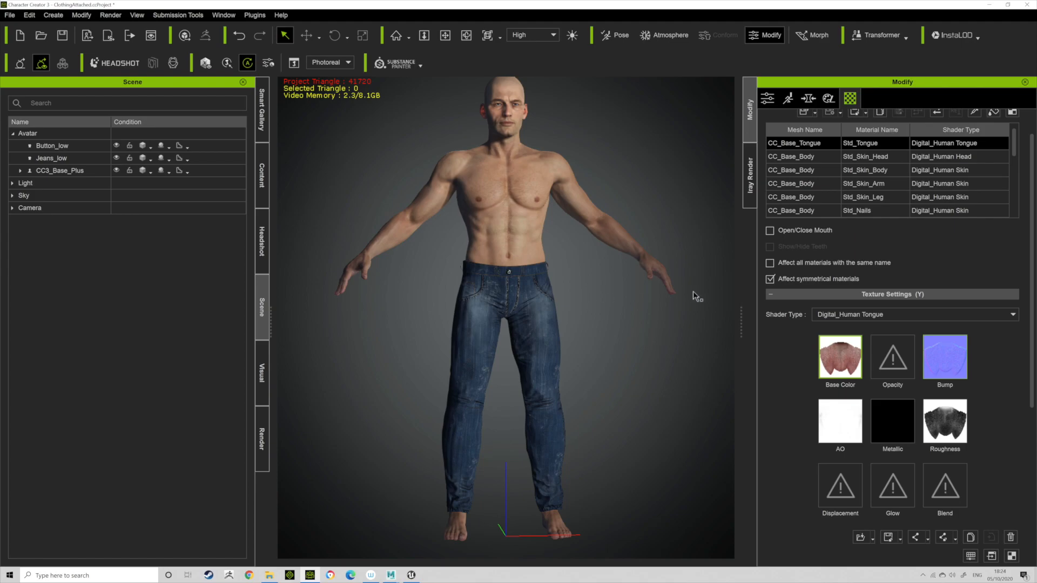
mouse_move(453, 241)
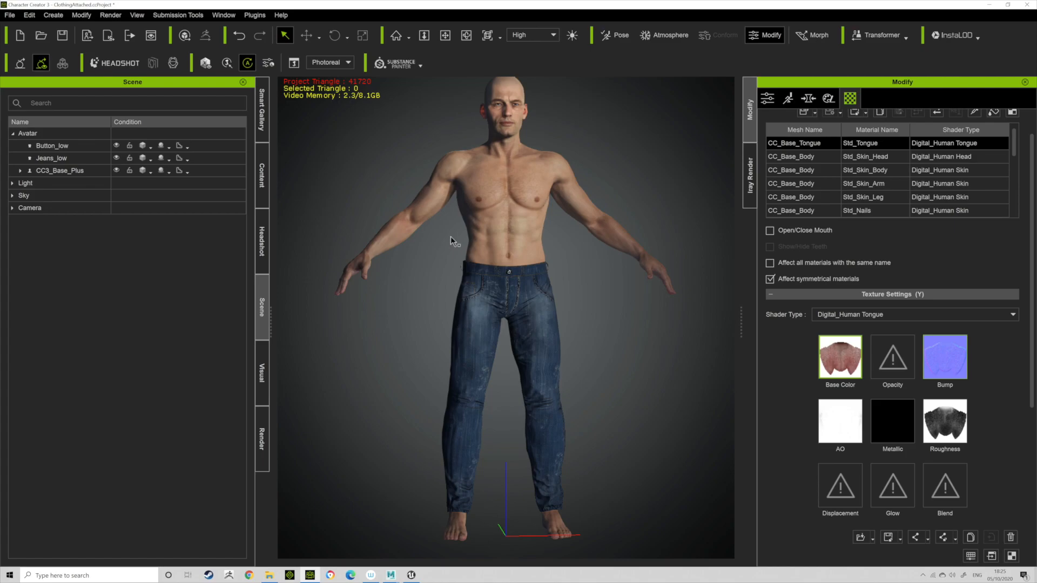
mouse_move(393, 217)
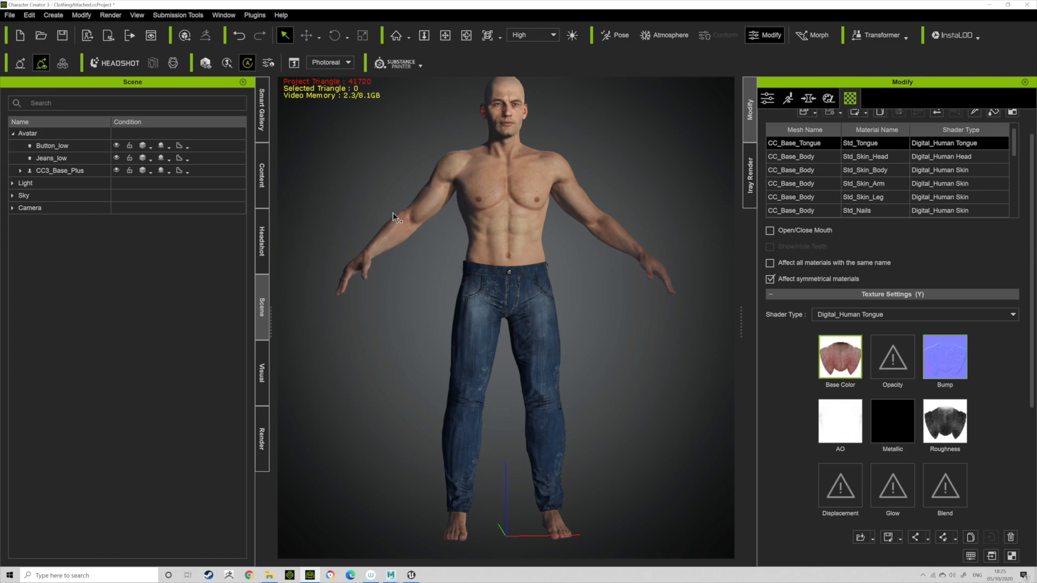
mouse_move(392, 232)
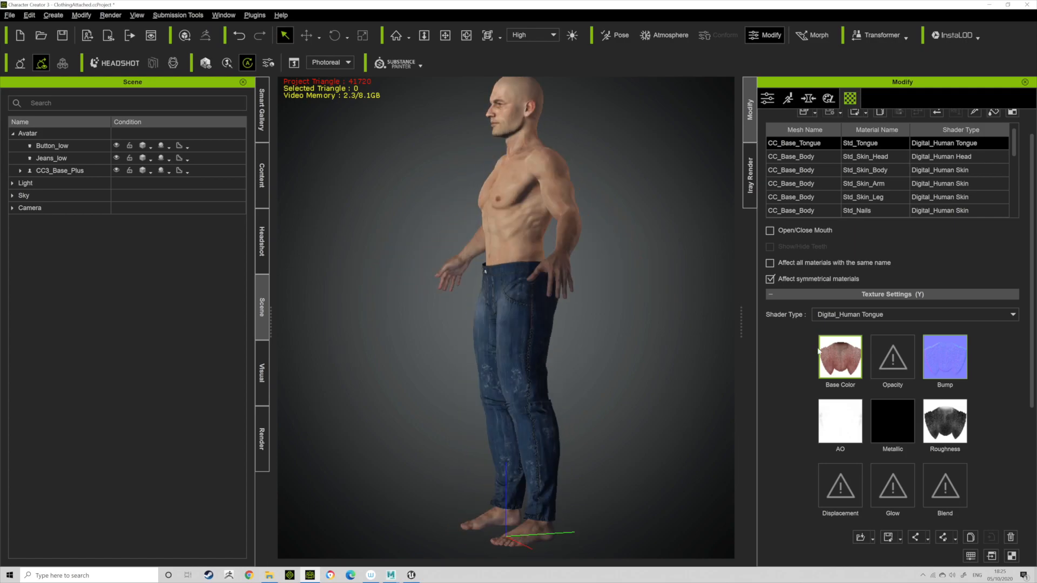
Step: Select Jeans_low, open and close Transfer Skin Weights, then show the Motion pose templates
click(52, 158)
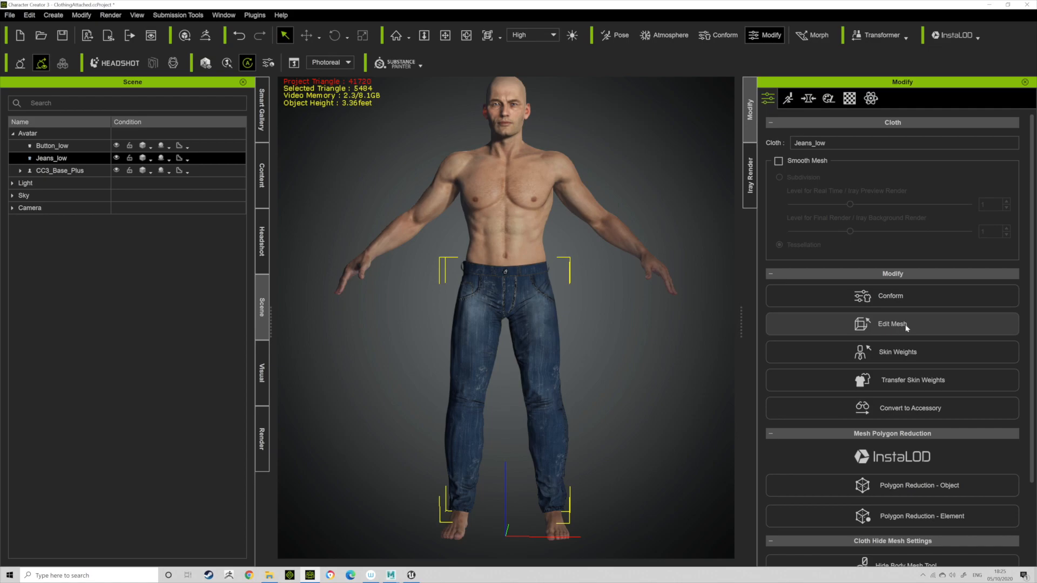
mouse_move(902, 389)
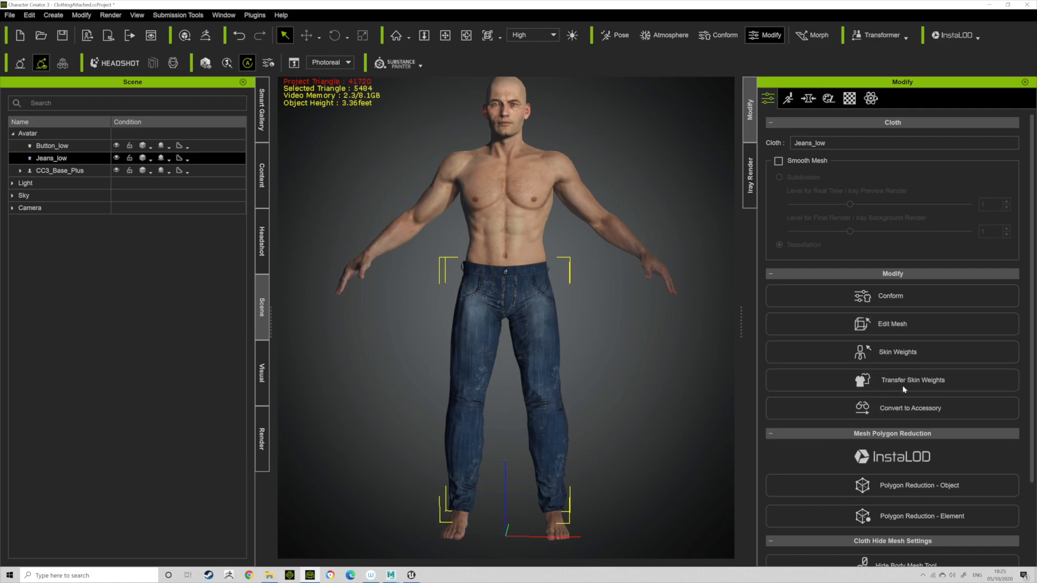
click(890, 380)
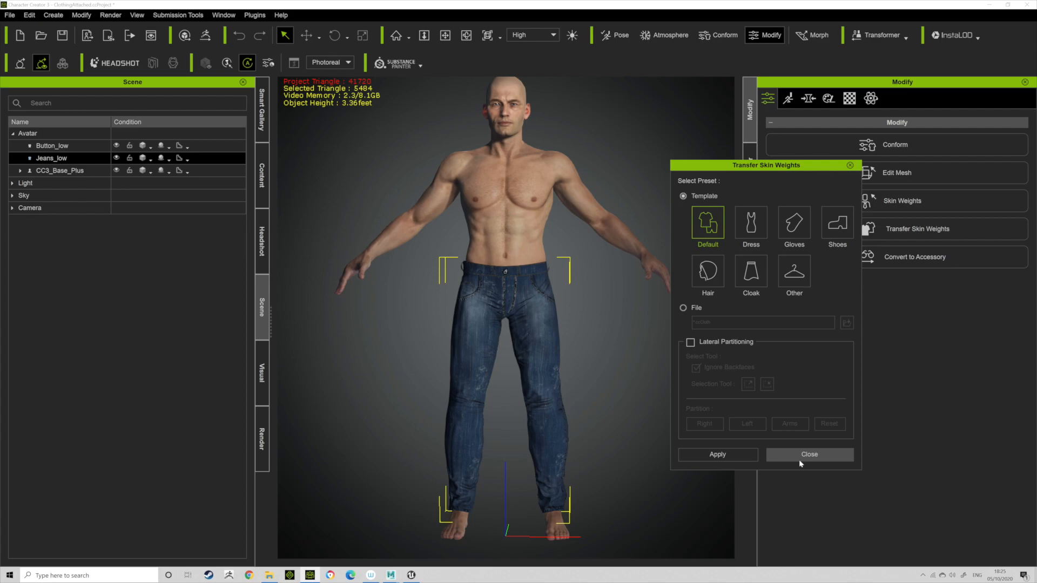
click(808, 454)
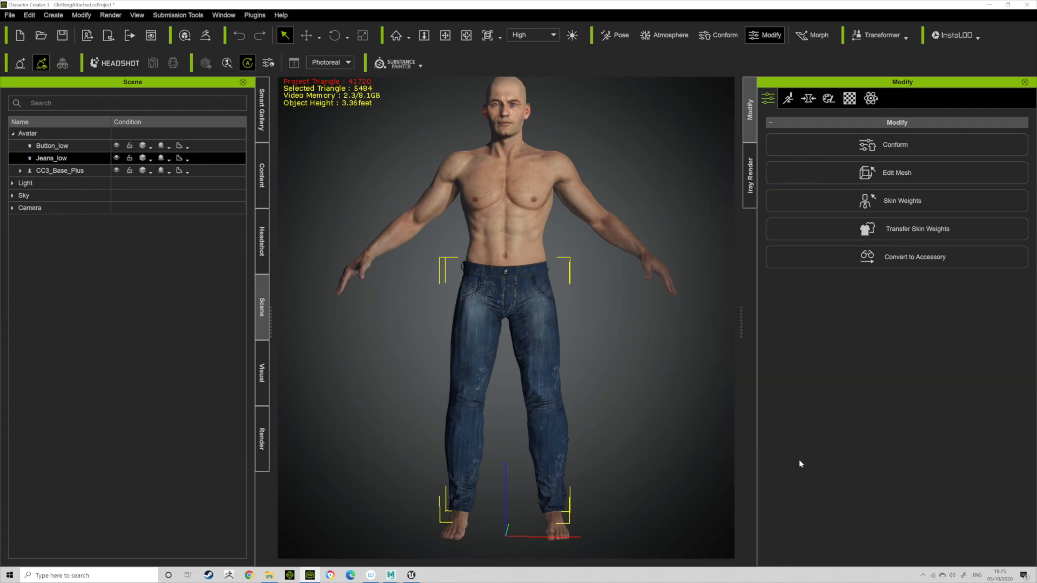
click(201, 110)
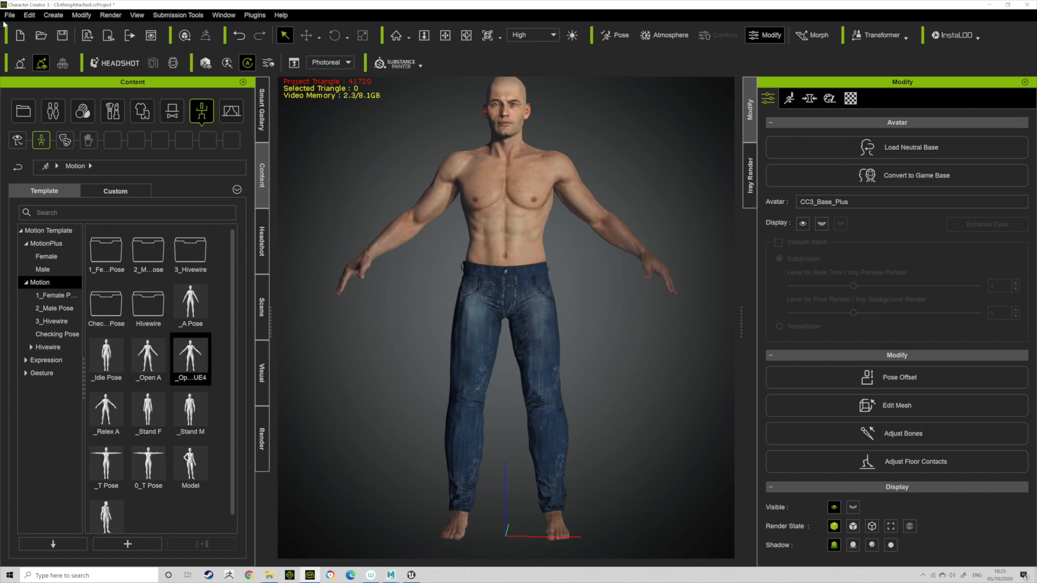
Step: Cancel the FBX (Clothed Character) export dialog and toggle Jeans_low visibility off
click(10, 14)
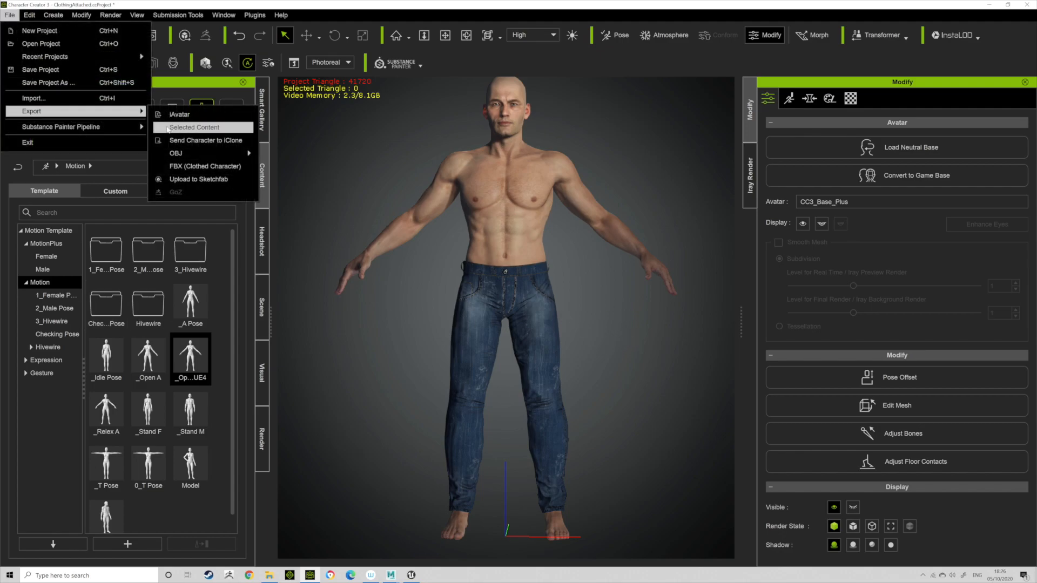
click(205, 165)
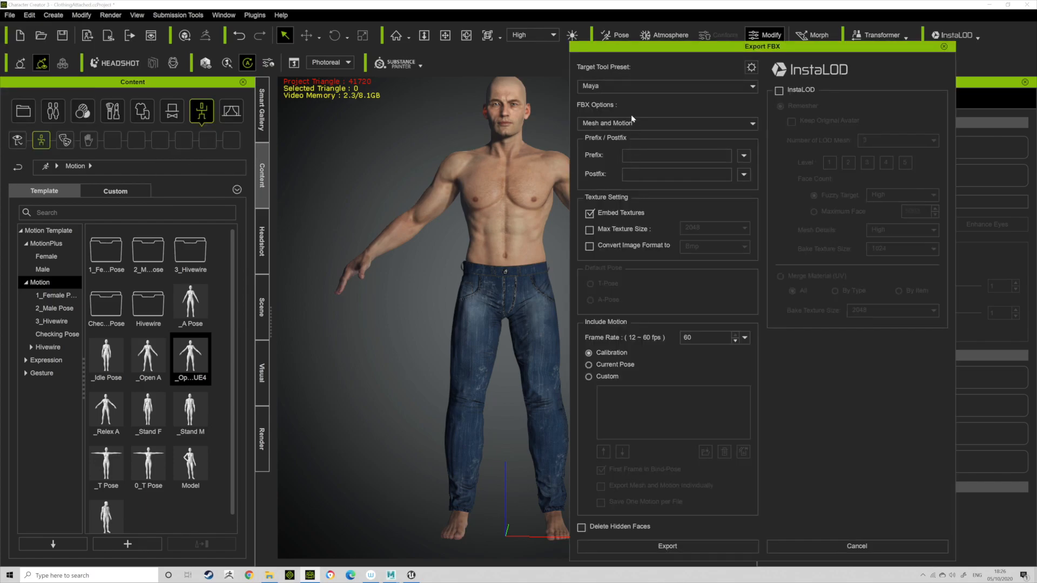
click(666, 85)
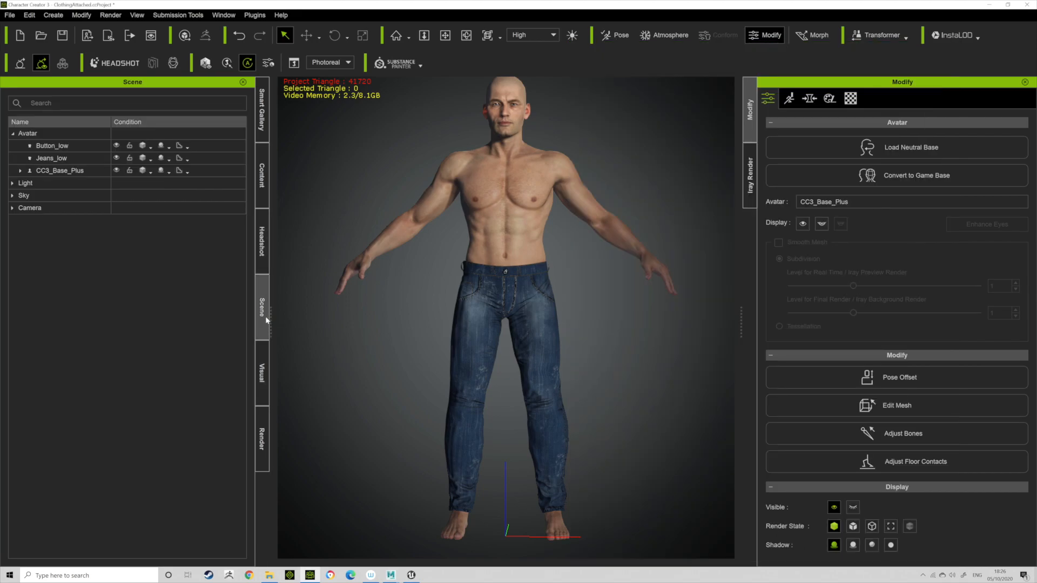
click(50, 158)
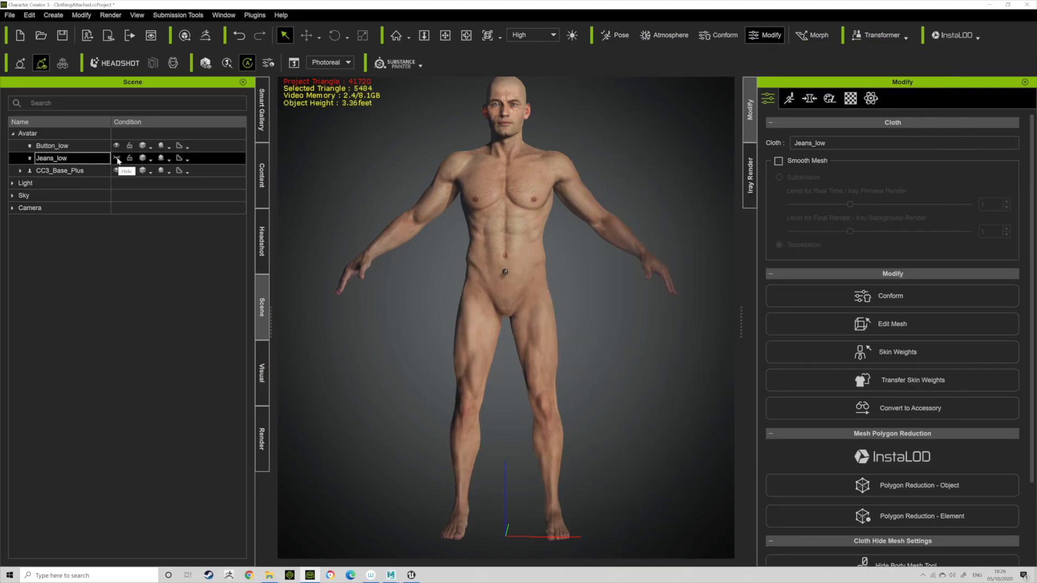
Step: Browse File Explorer to Data (E:) > YoutubeTutorialClothingApplying
click(116, 158)
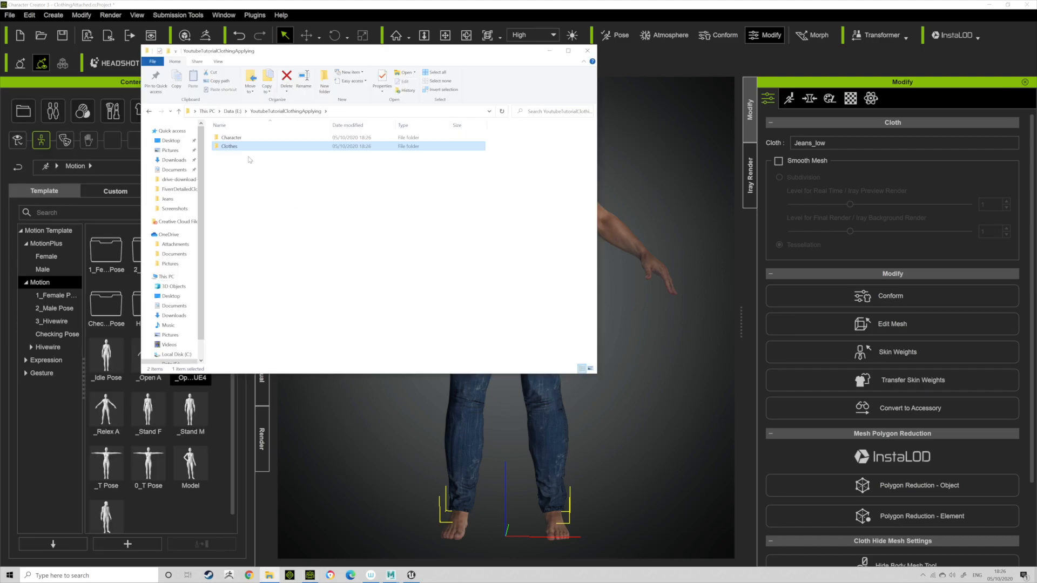
mouse_move(318, 518)
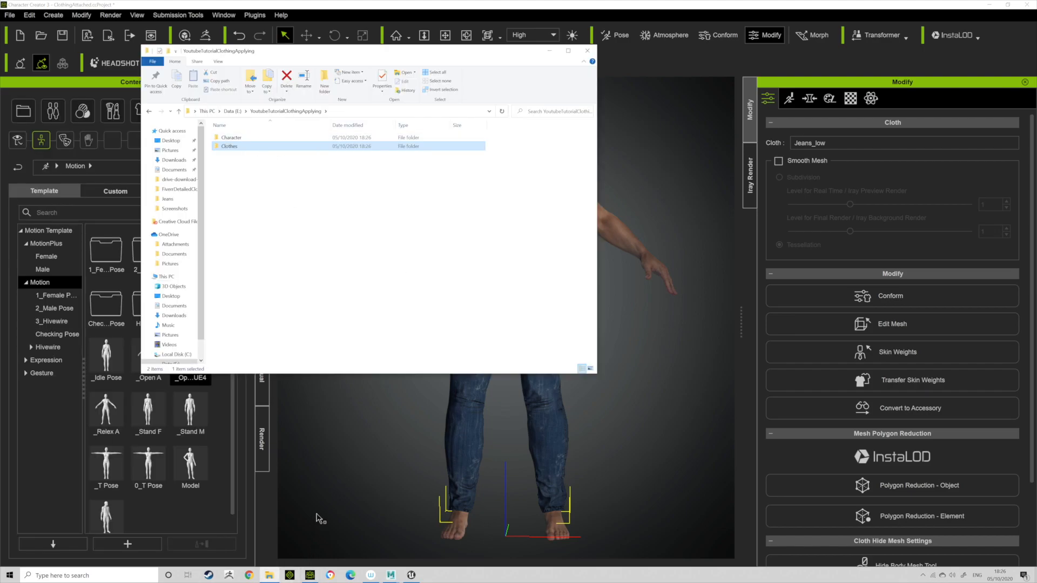
mouse_move(264, 495)
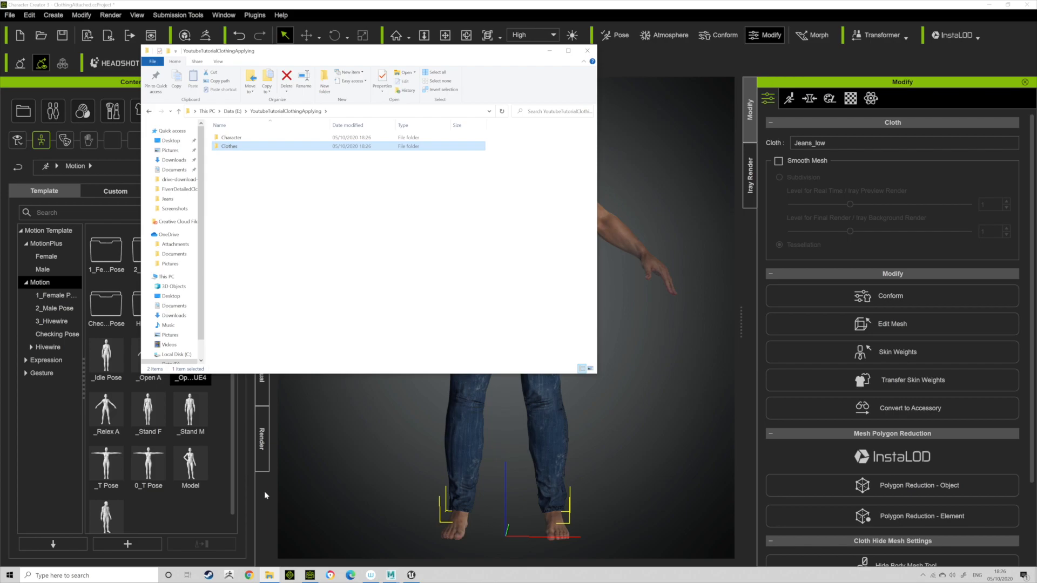
mouse_move(254, 489)
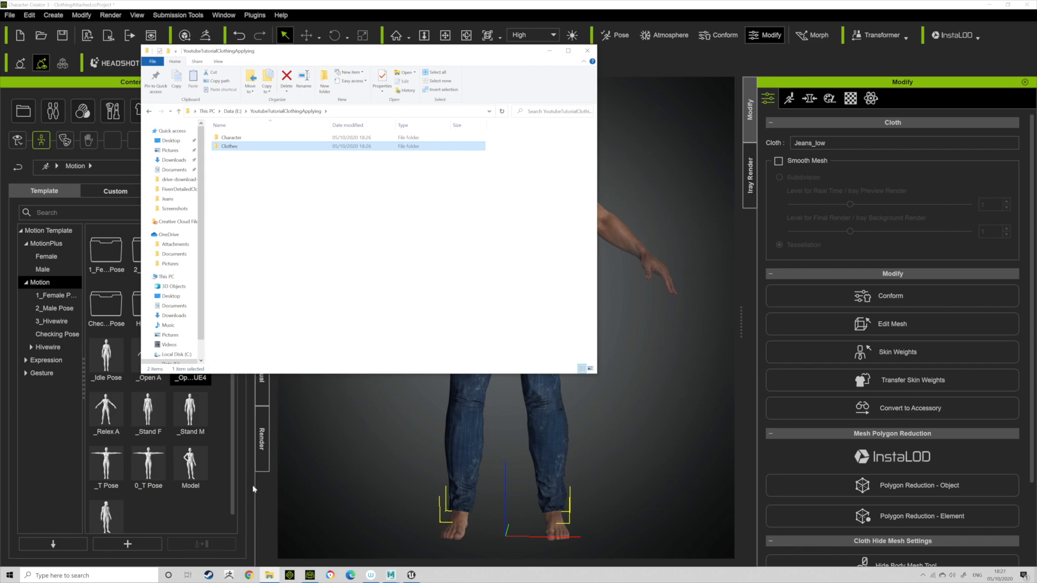
Step: Configure the clothed-character FBX export with Unreal preset, 4096 max texture size and Current Pose
click(587, 51)
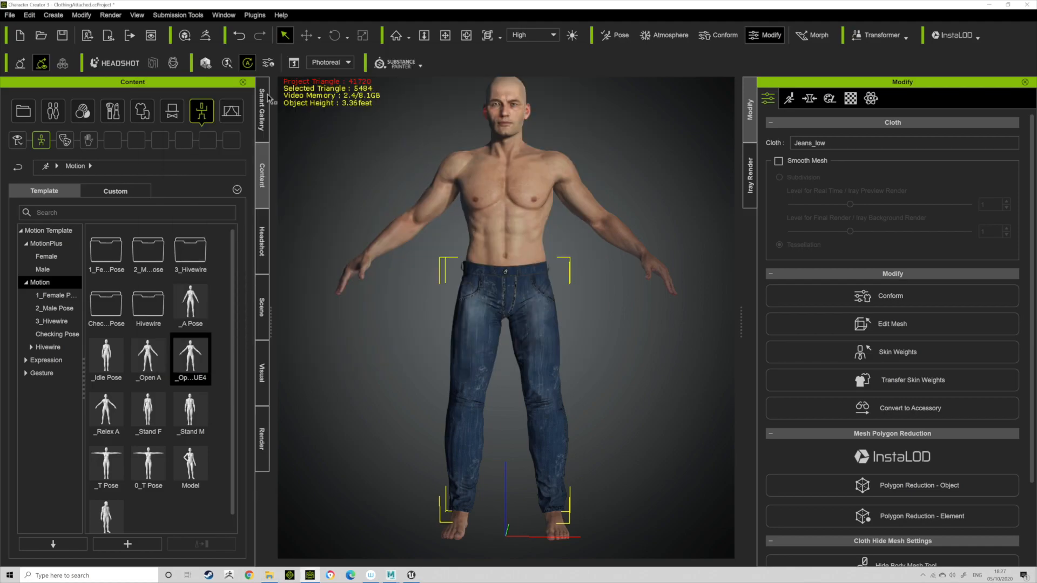
click(10, 15)
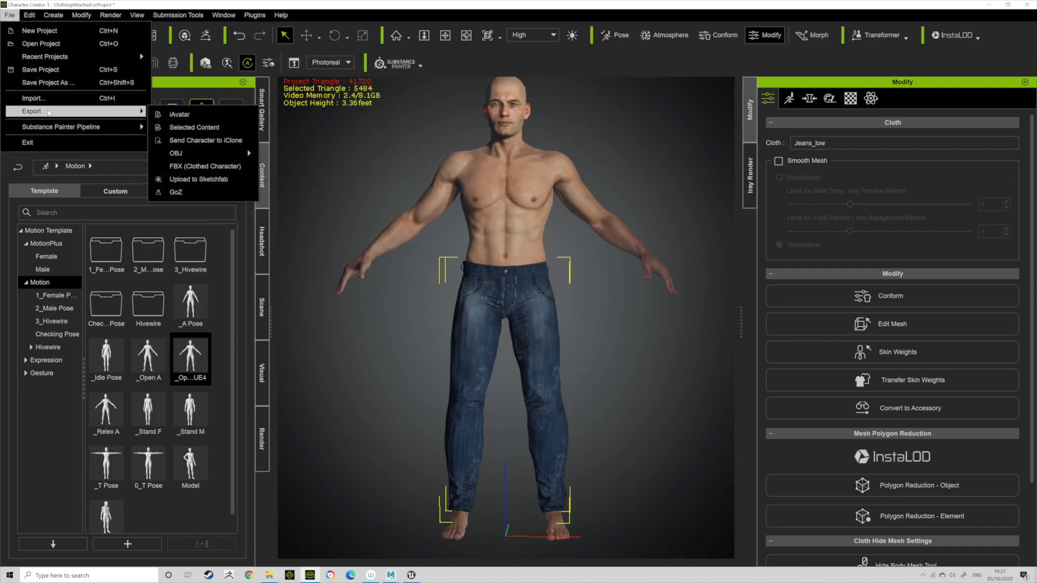
click(205, 165)
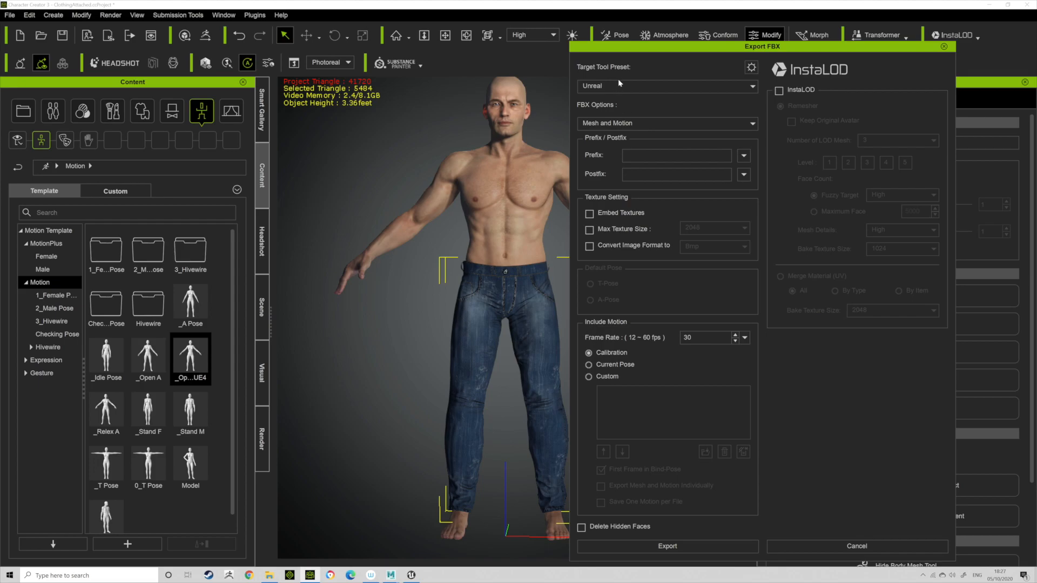
click(589, 229)
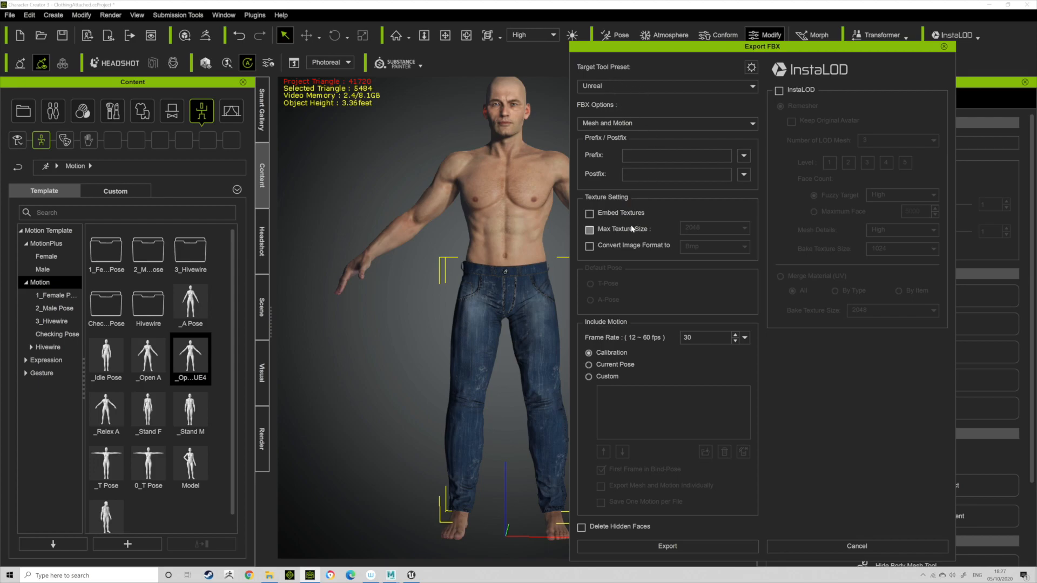
click(589, 229)
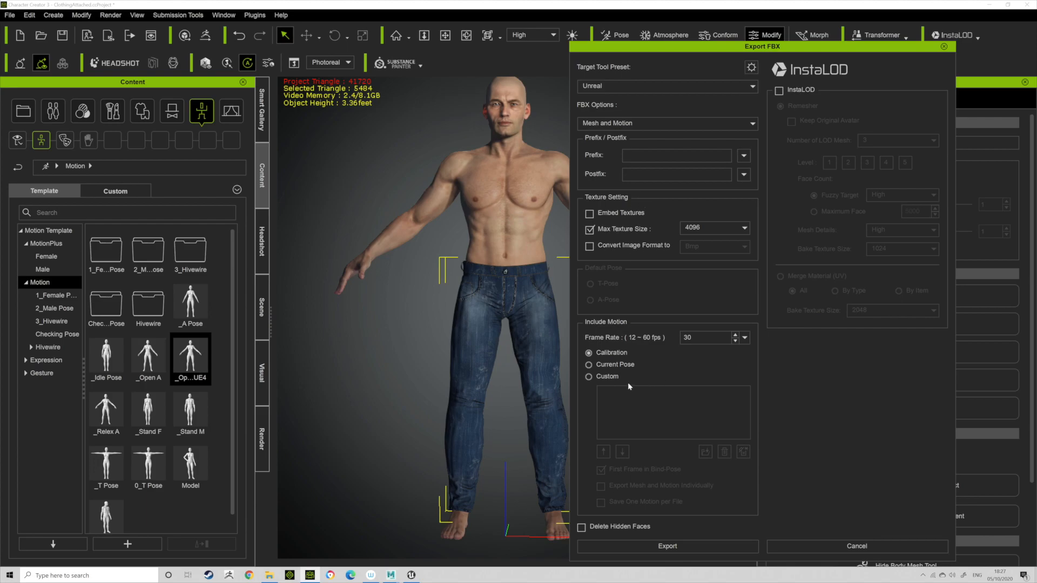
click(588, 364)
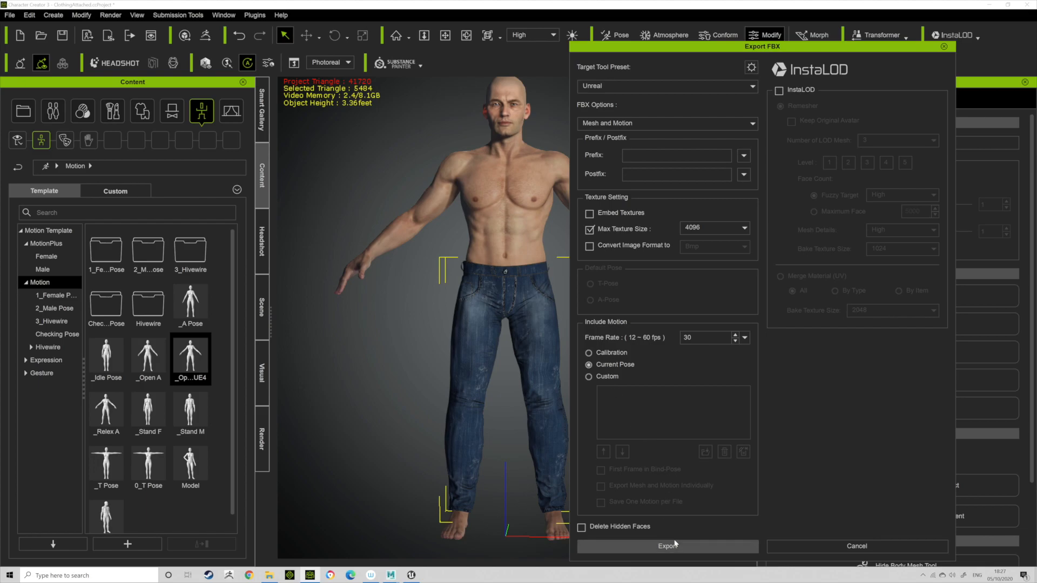
click(667, 545)
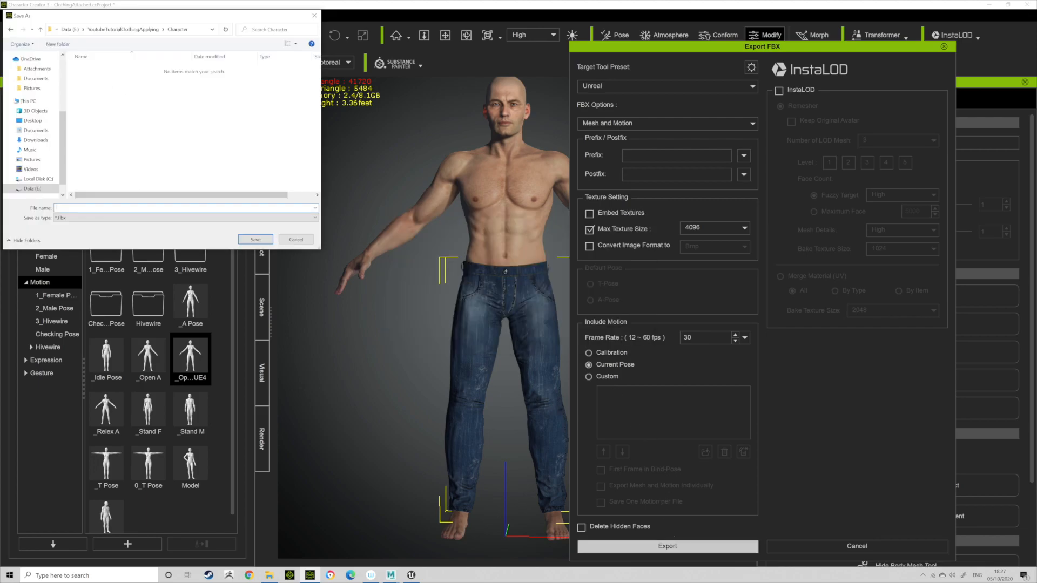
Step: Save the FBX into the Character folder and let the export run
click(666, 546)
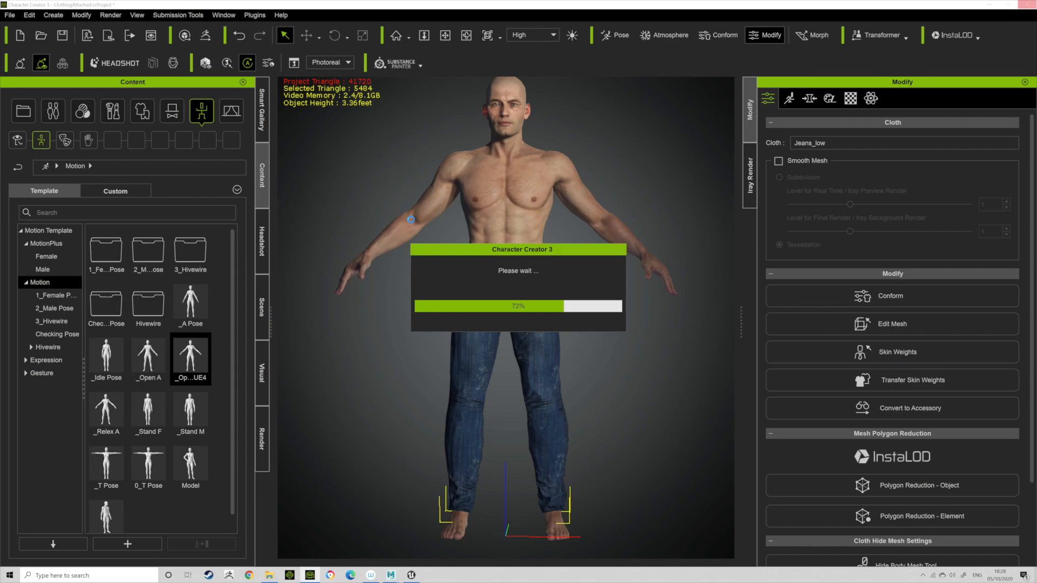
mouse_move(436, 267)
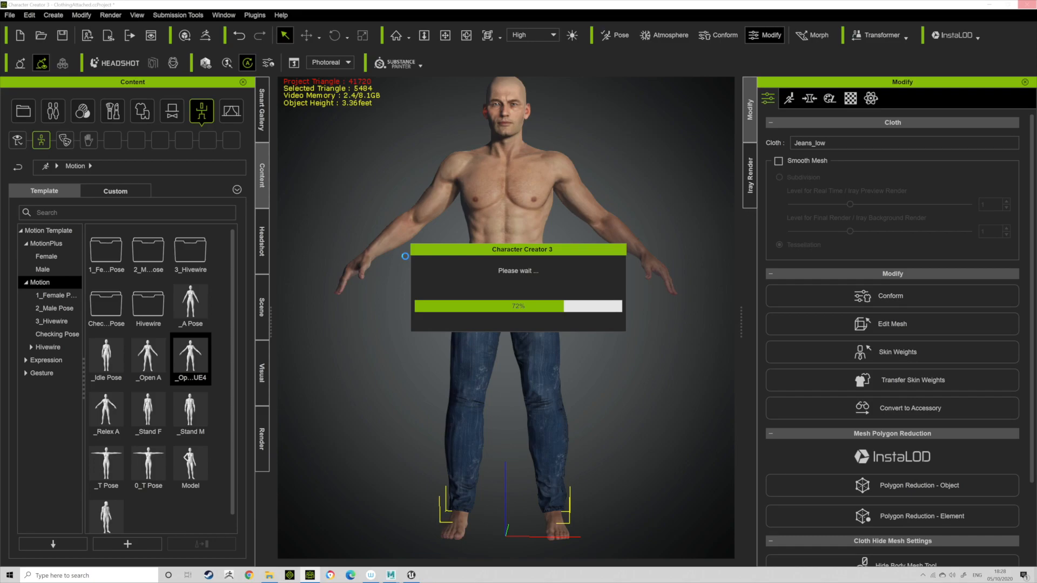
mouse_move(434, 483)
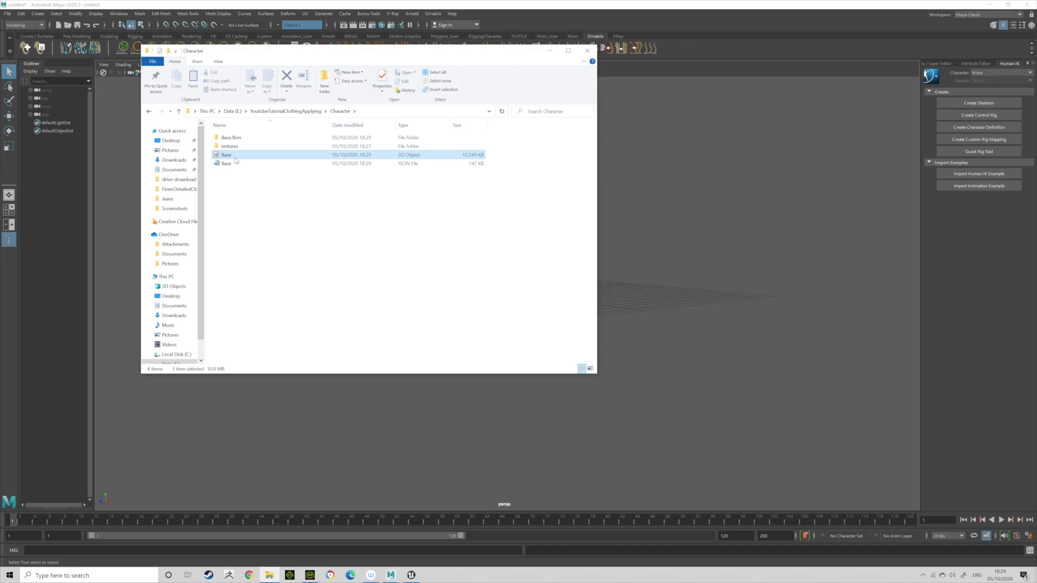
Step: Import Base.fbx from the Character folder into Maya
double_click(226, 154)
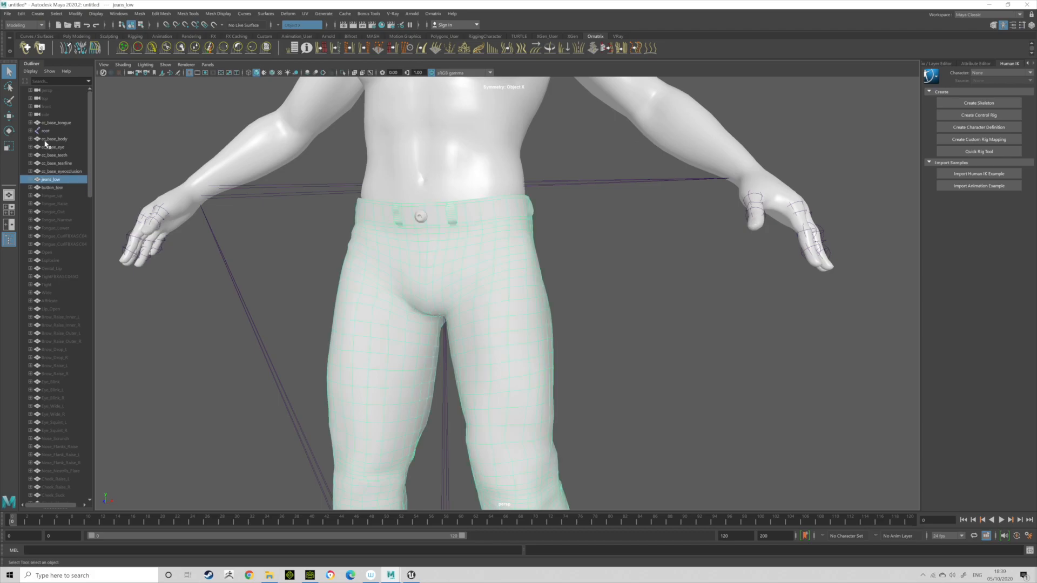
Step: Add the root joint to the jeans selection and export it as Jeans into the Clothes folder
click(52, 188)
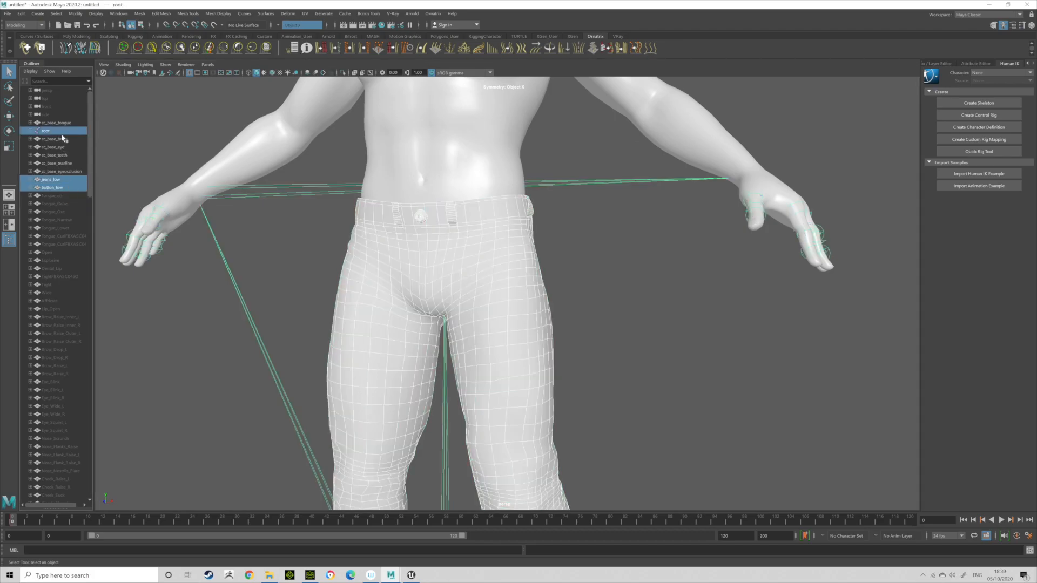
mouse_move(53, 139)
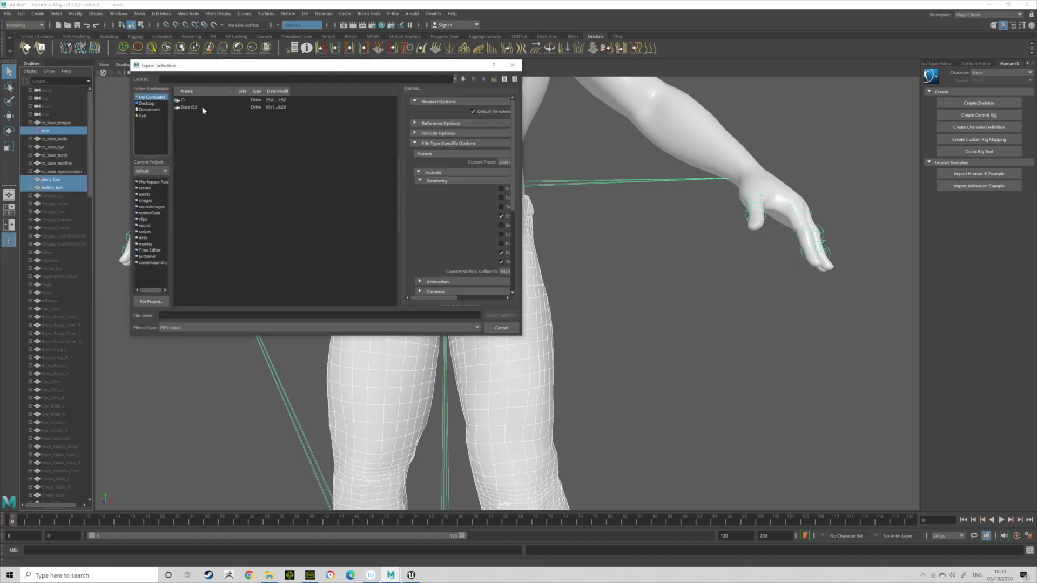
double_click(188, 107)
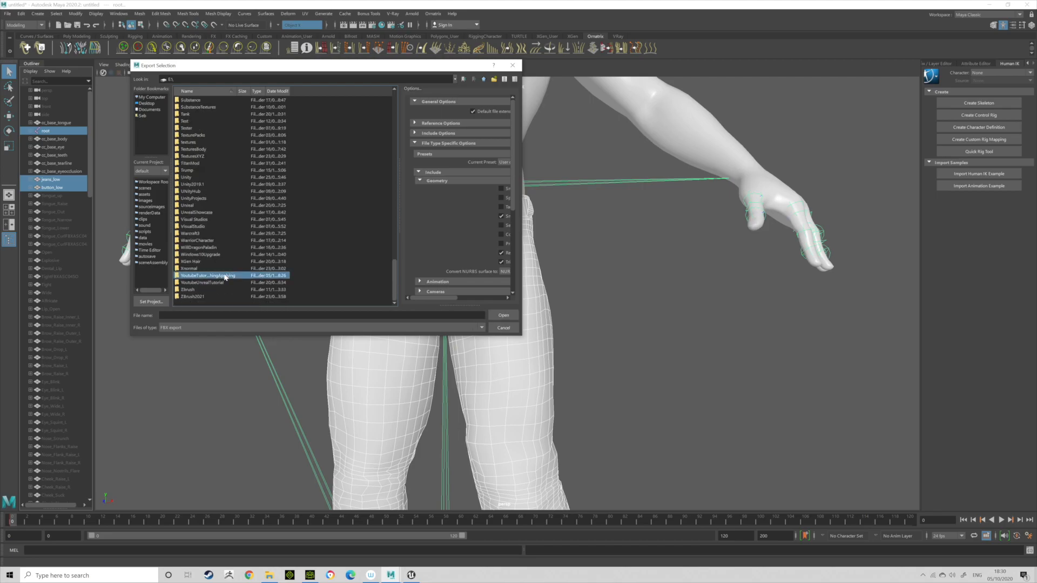
double_click(212, 275)
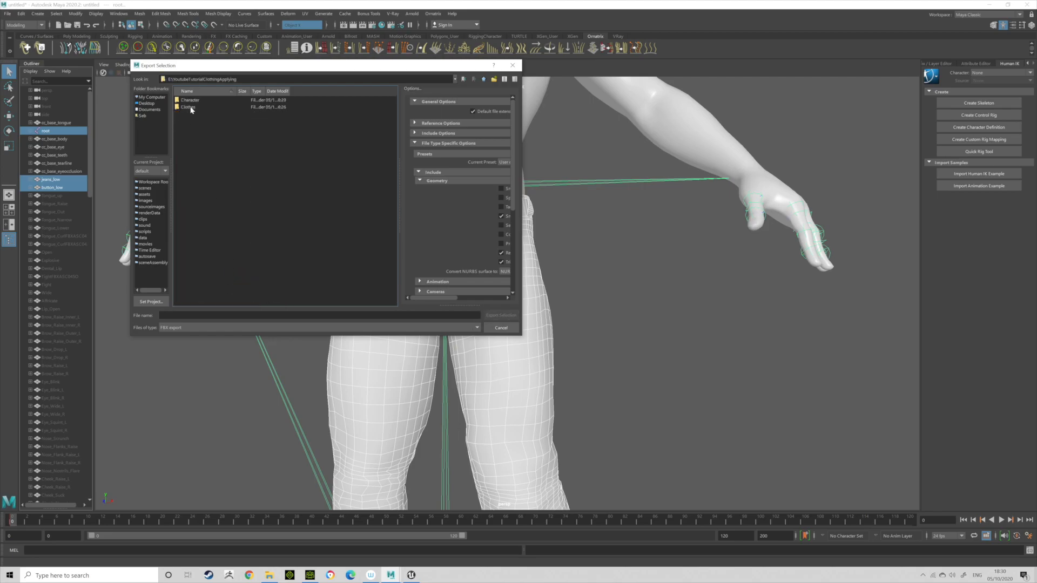
double_click(189, 107)
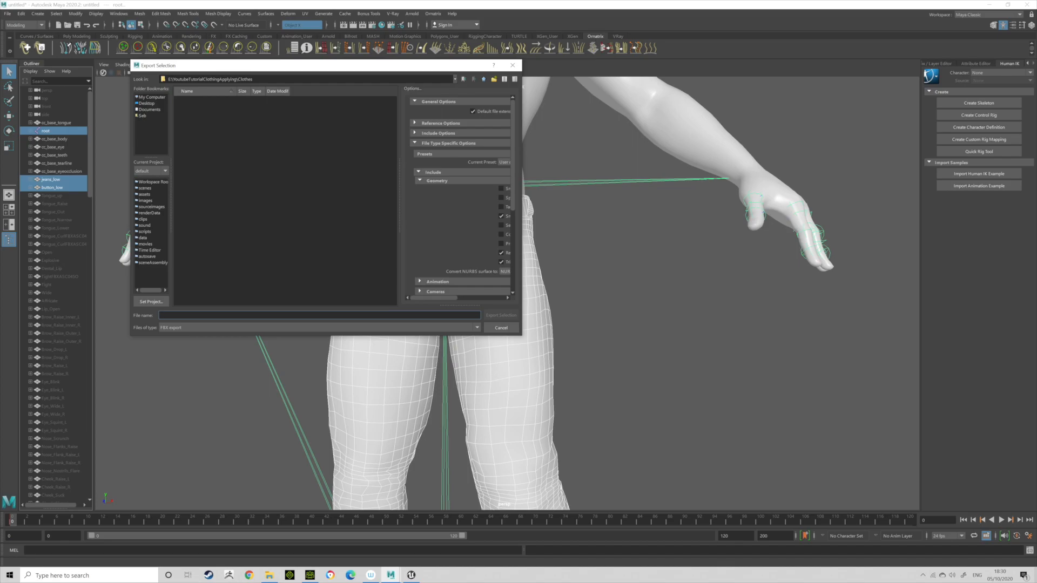
text(Jeans)
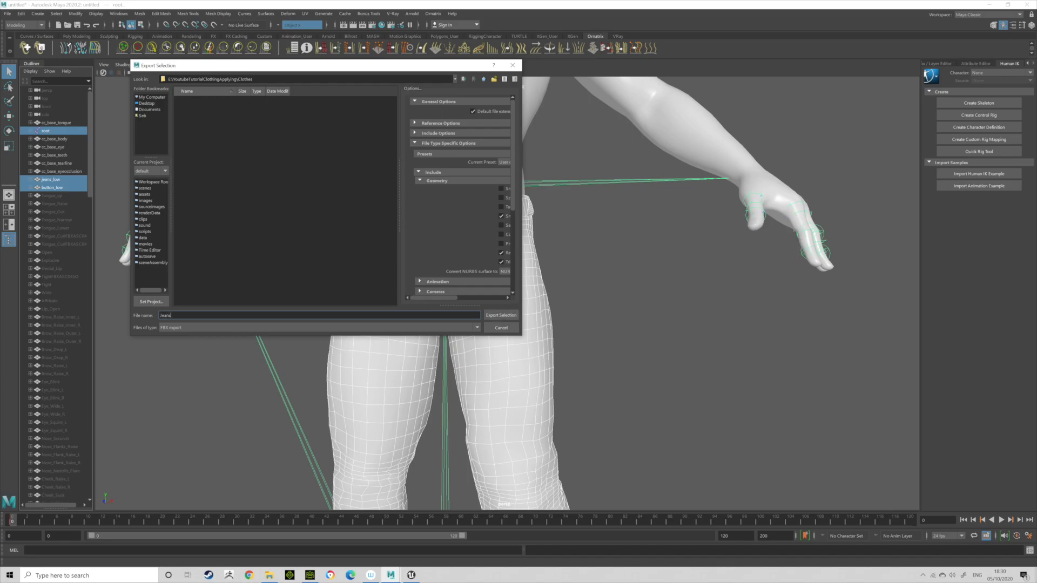
click(501, 315)
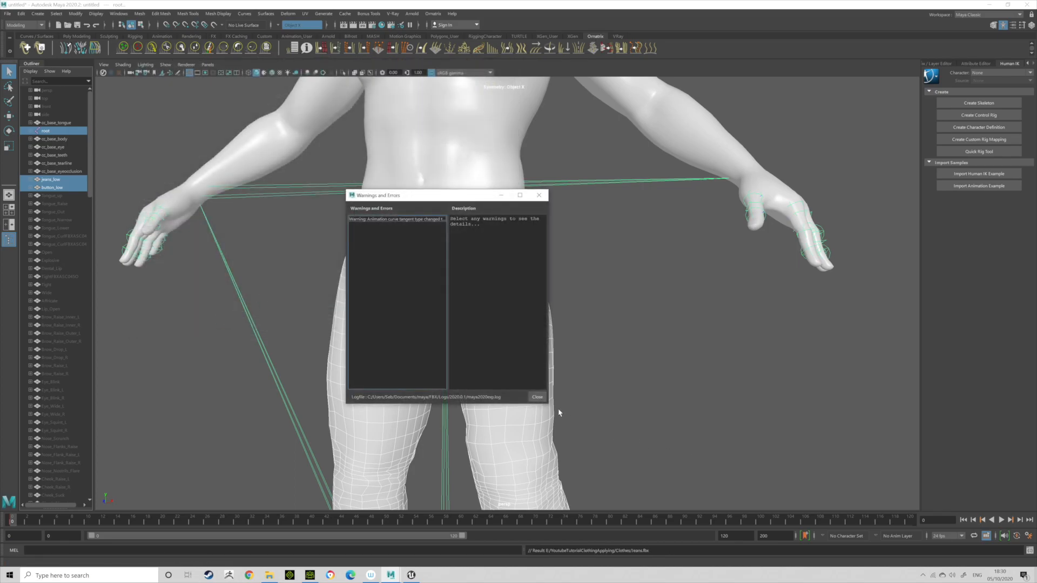
Step: Delete Jeans_low and export the bare avatar as an Unreal FBX named Base
click(536, 397)
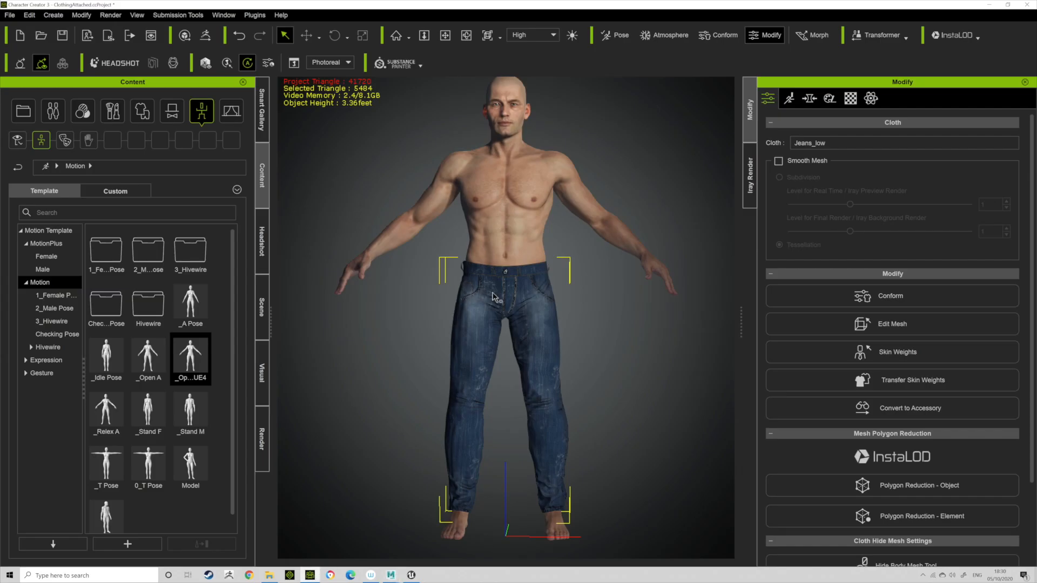
mouse_move(534, 303)
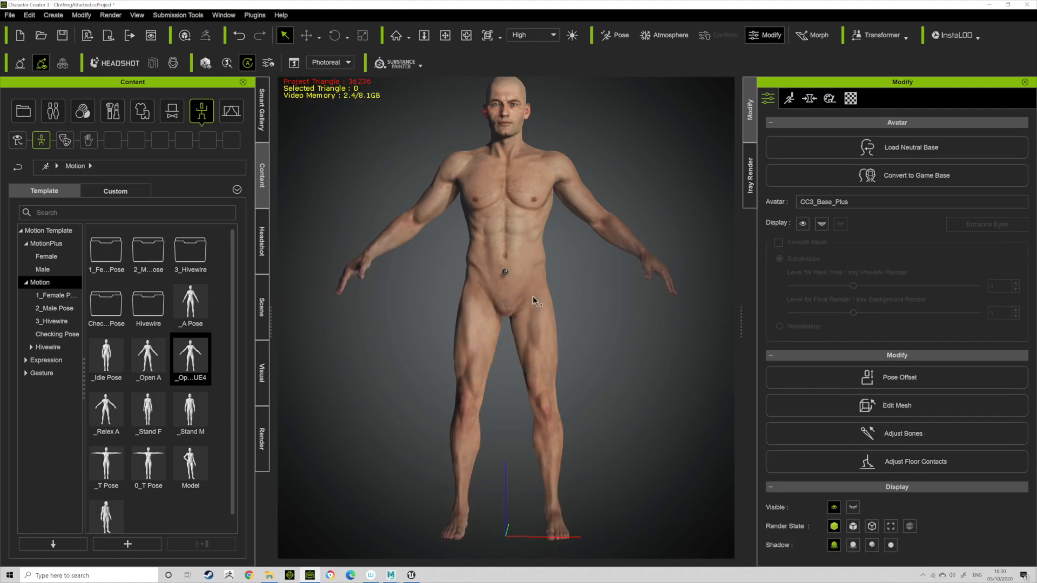
click(505, 275)
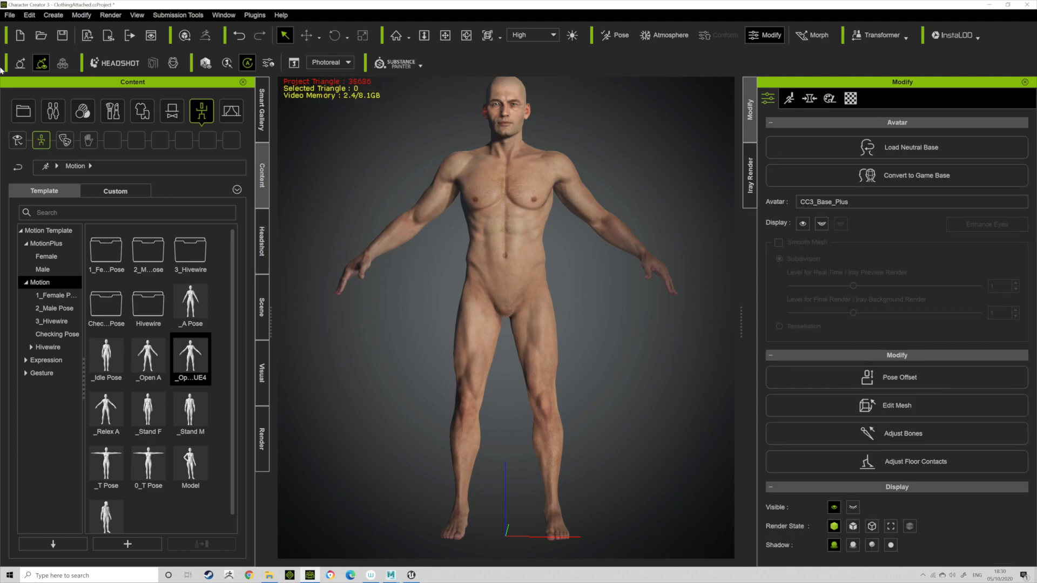
click(10, 14)
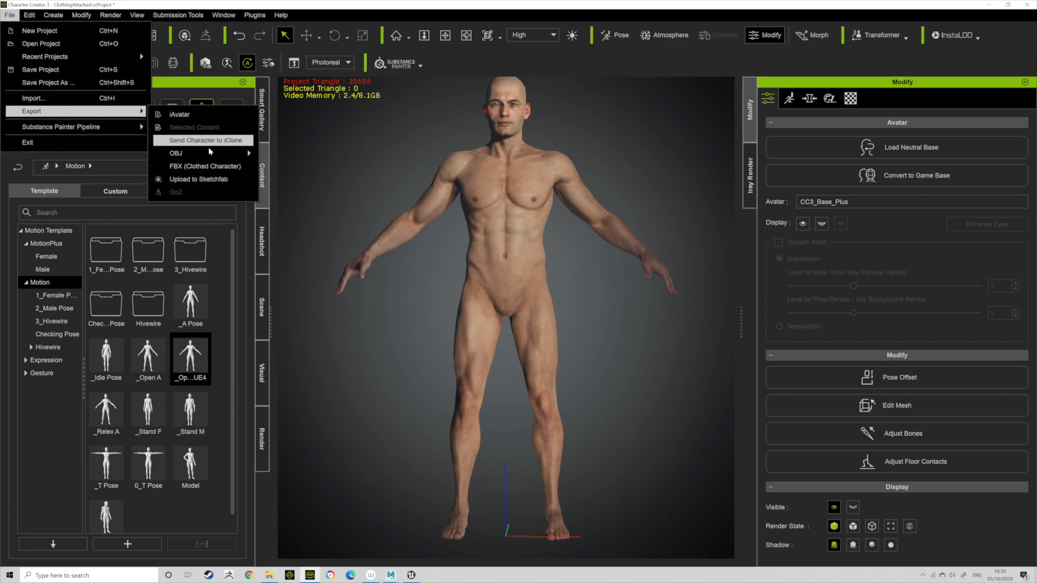
click(205, 166)
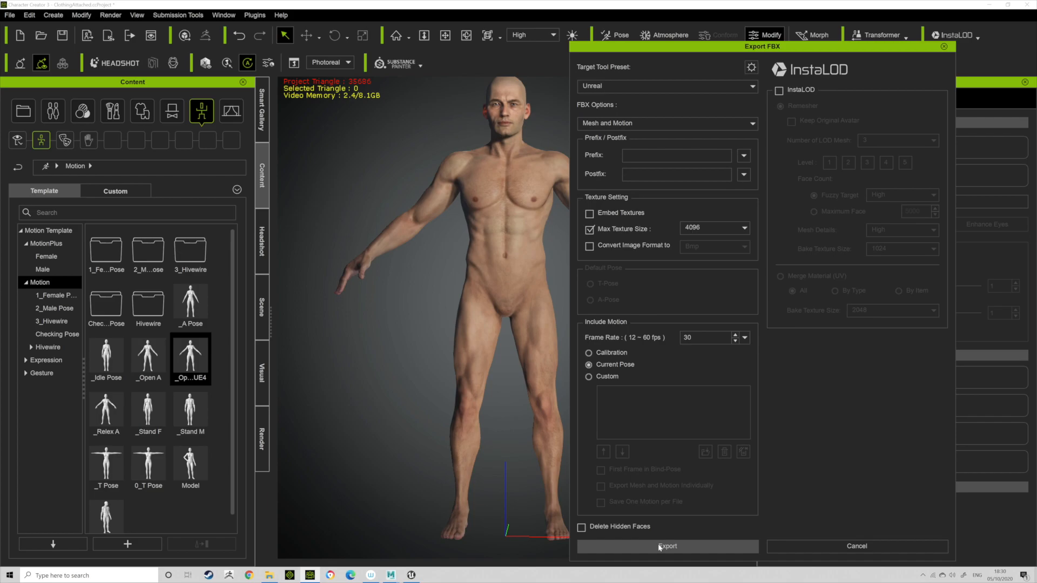
click(666, 546)
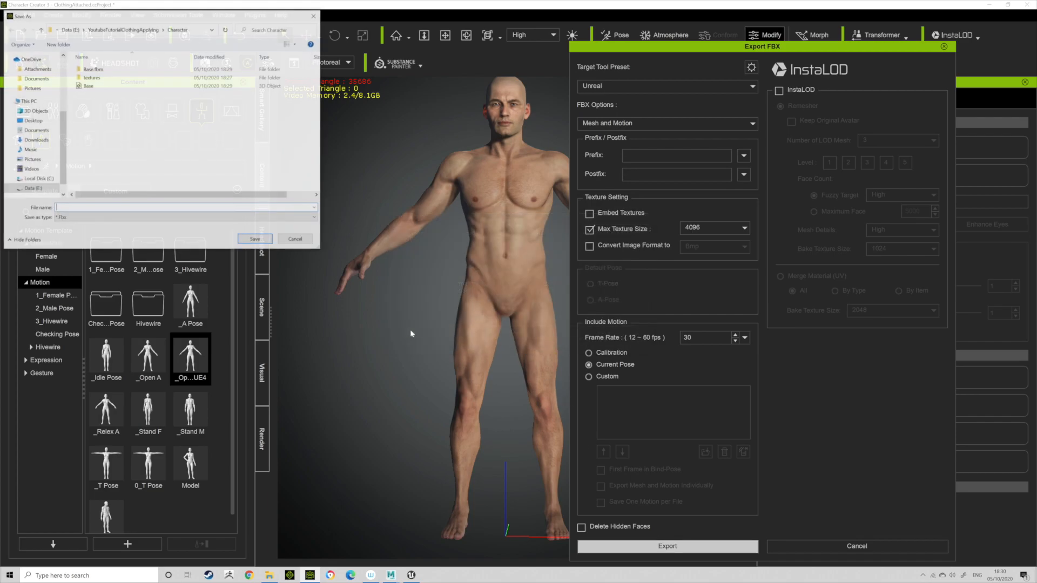
click(88, 85)
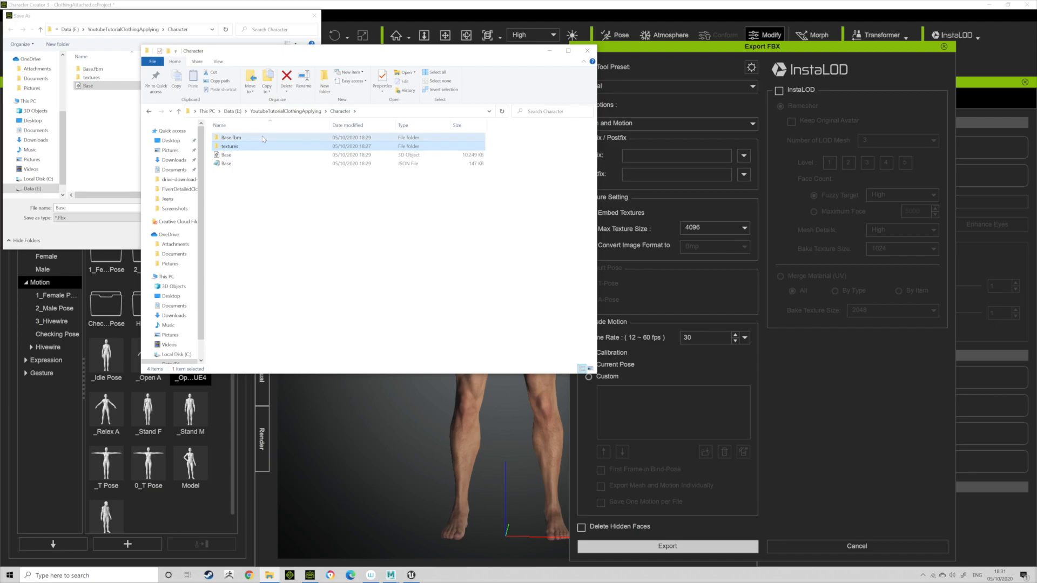
Step: Copy the jeansmesh Diffuse, Normal and ORM textures into Clothes\textures
double_click(231, 137)
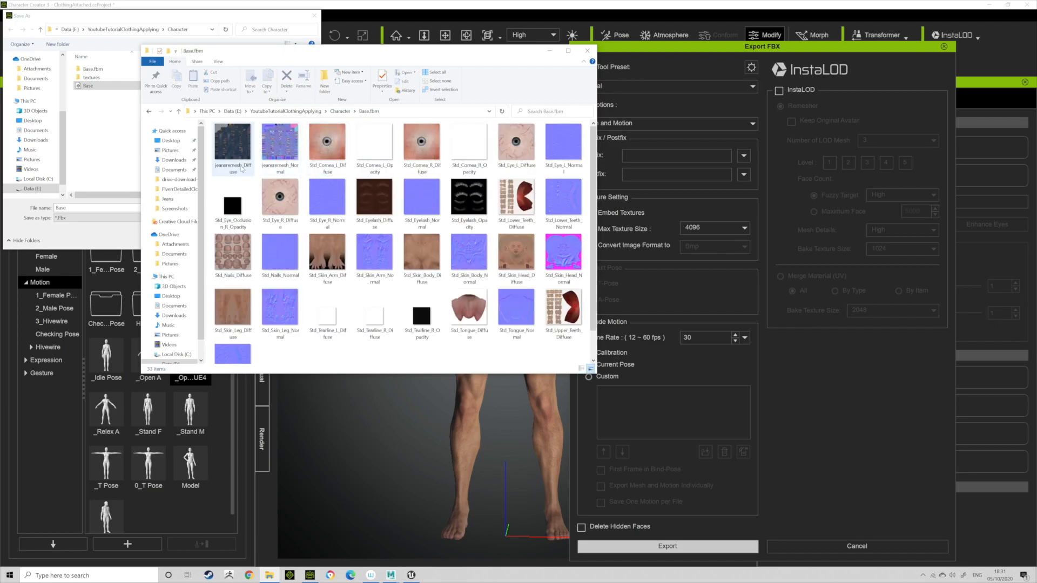
click(280, 147)
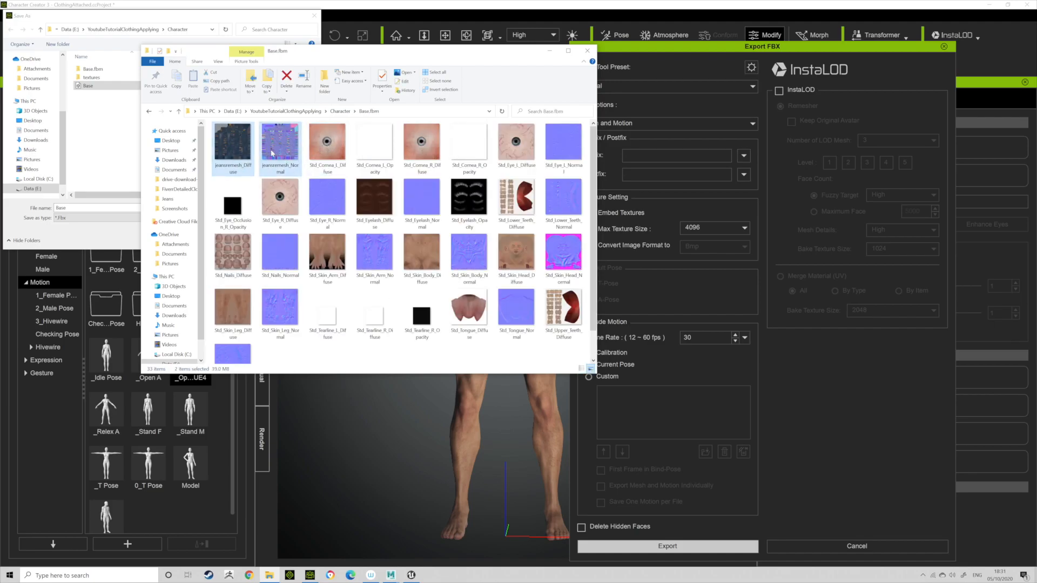
right_click(233, 145)
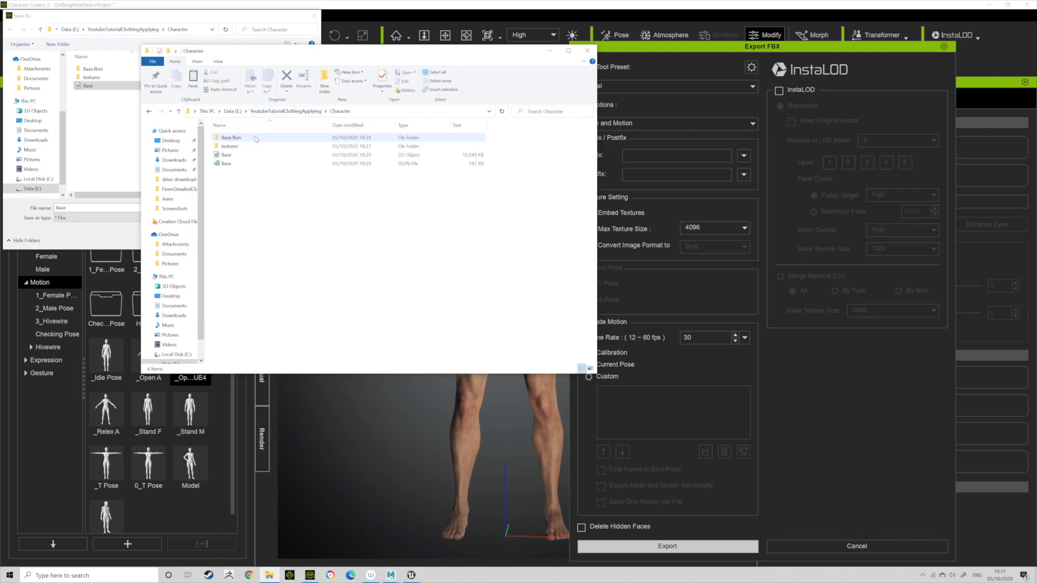
double_click(232, 136)
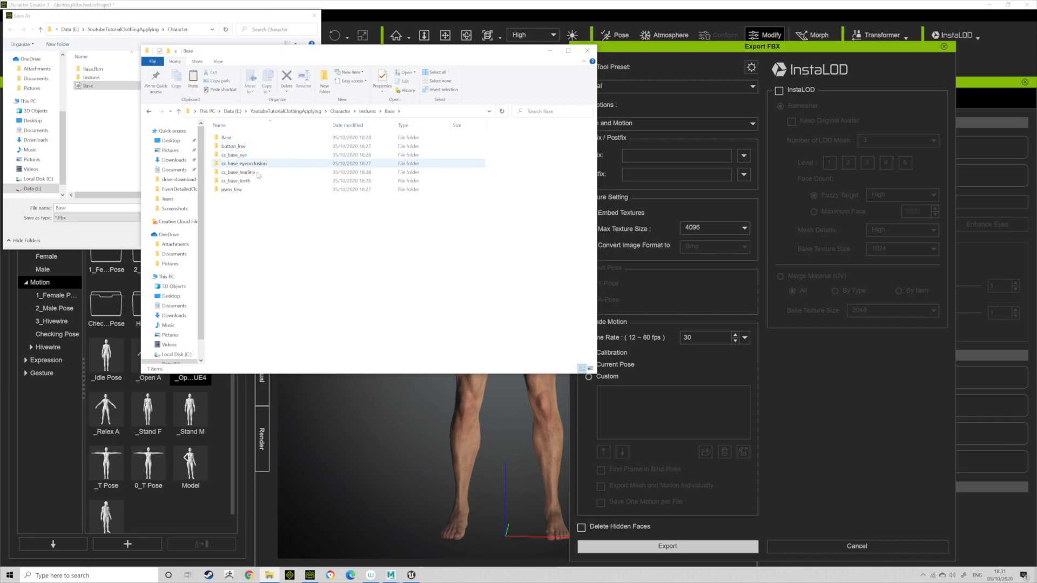
double_click(232, 189)
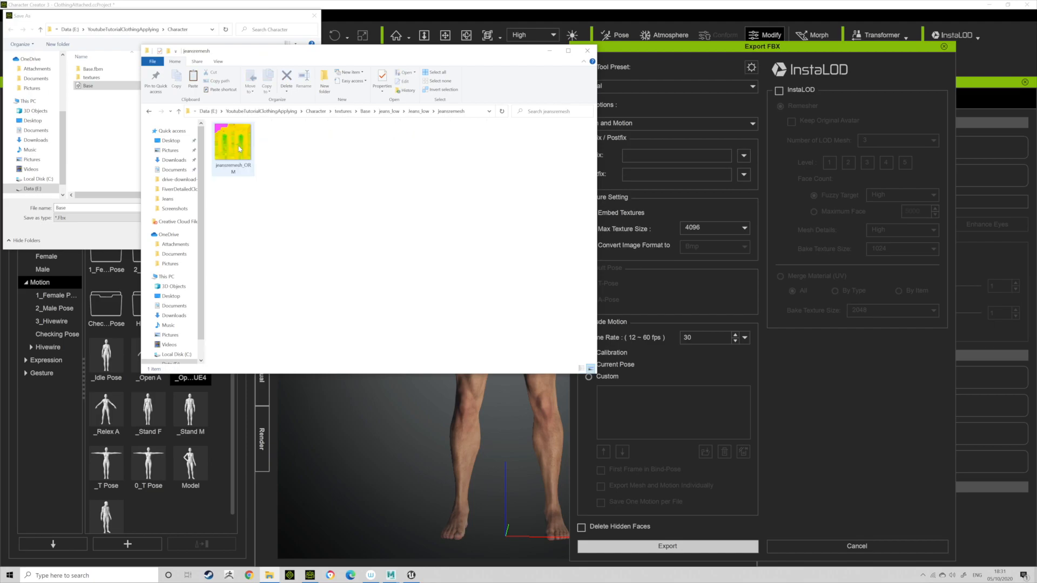
click(232, 146)
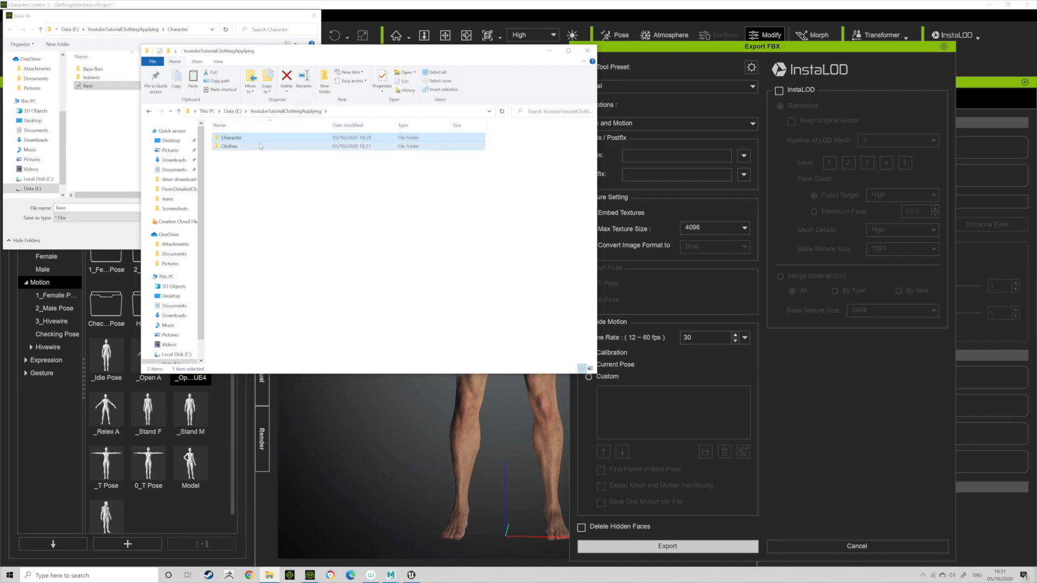
double_click(229, 147)
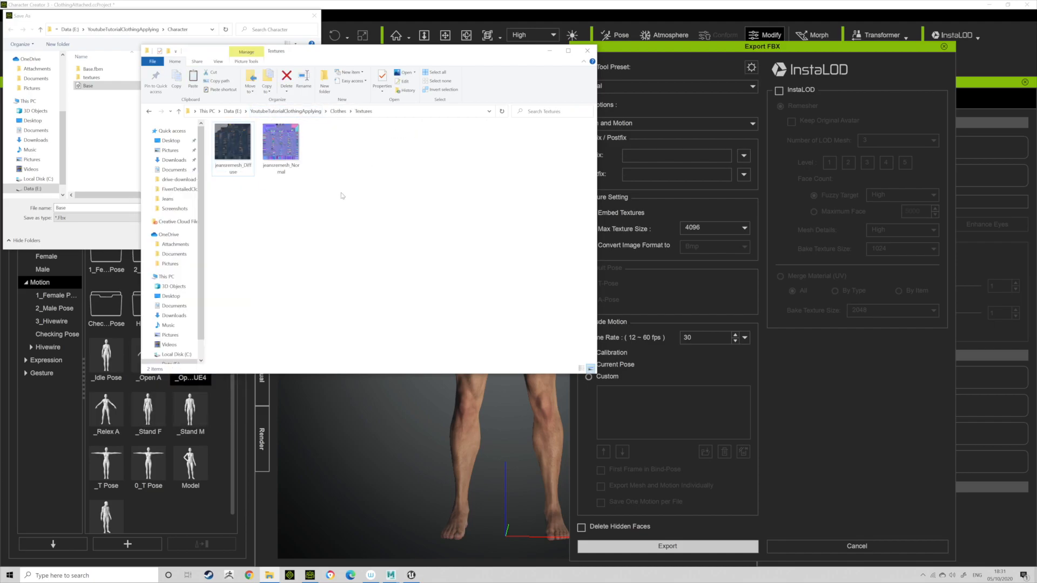
click(329, 141)
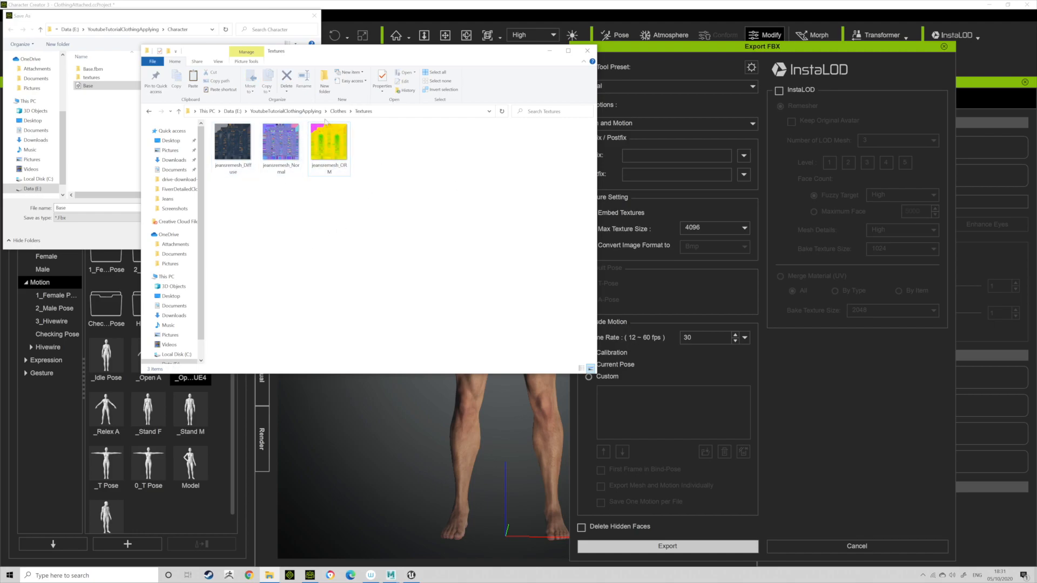
Step: Delete the old Character folder export files and confirm replacing Base.fbx
click(286, 111)
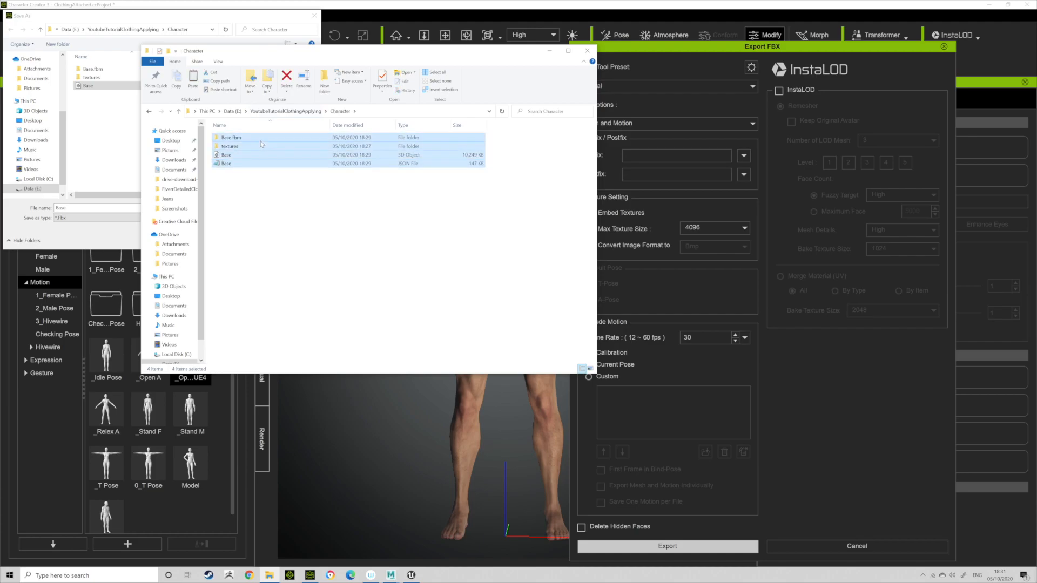
click(255, 240)
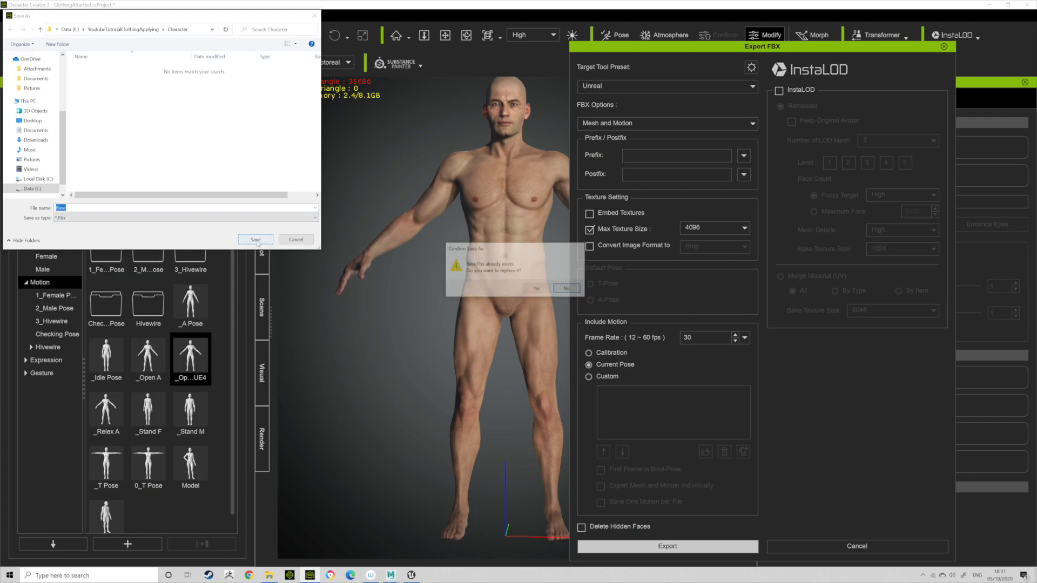
click(535, 288)
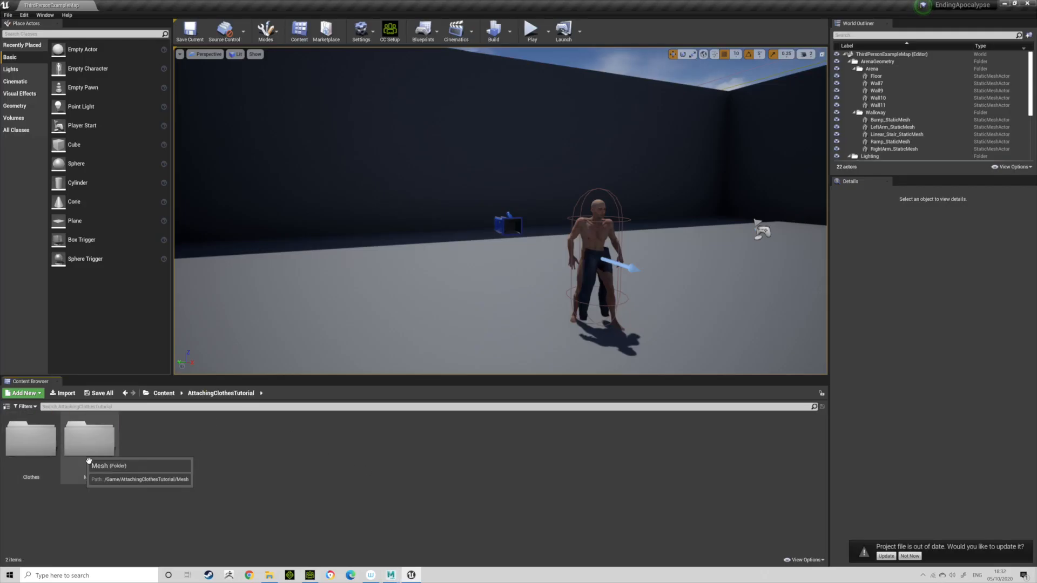
Step: Move the Base folder into AttachingClothesTutorial and open the Base skeletal mesh
double_click(88, 436)
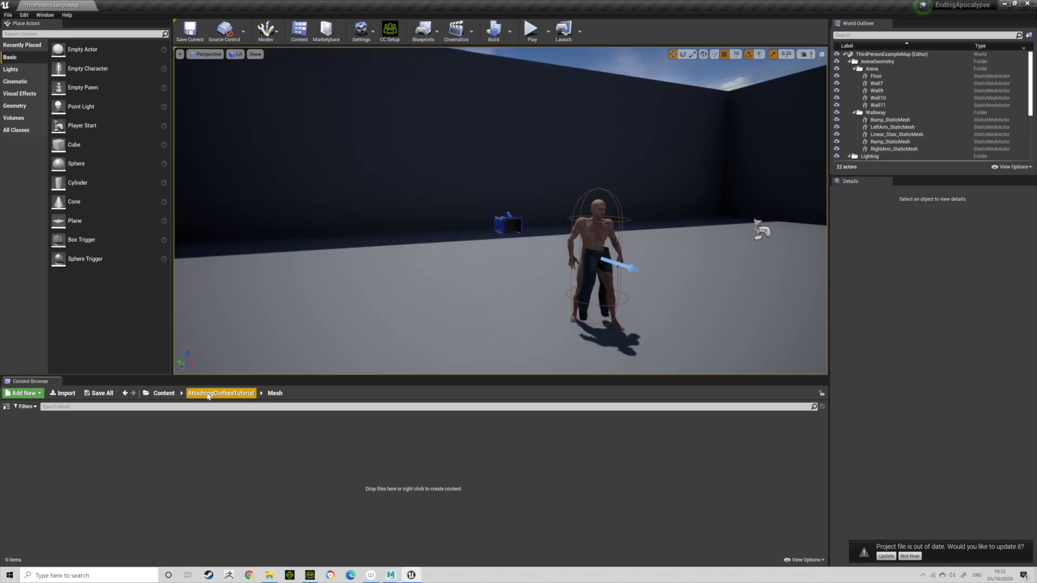
click(164, 392)
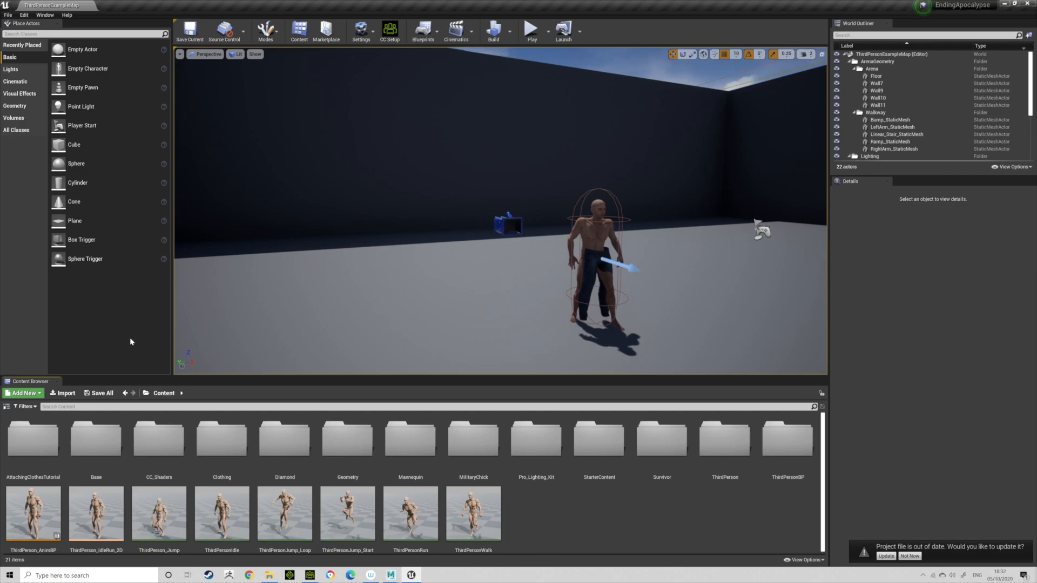
double_click(95, 437)
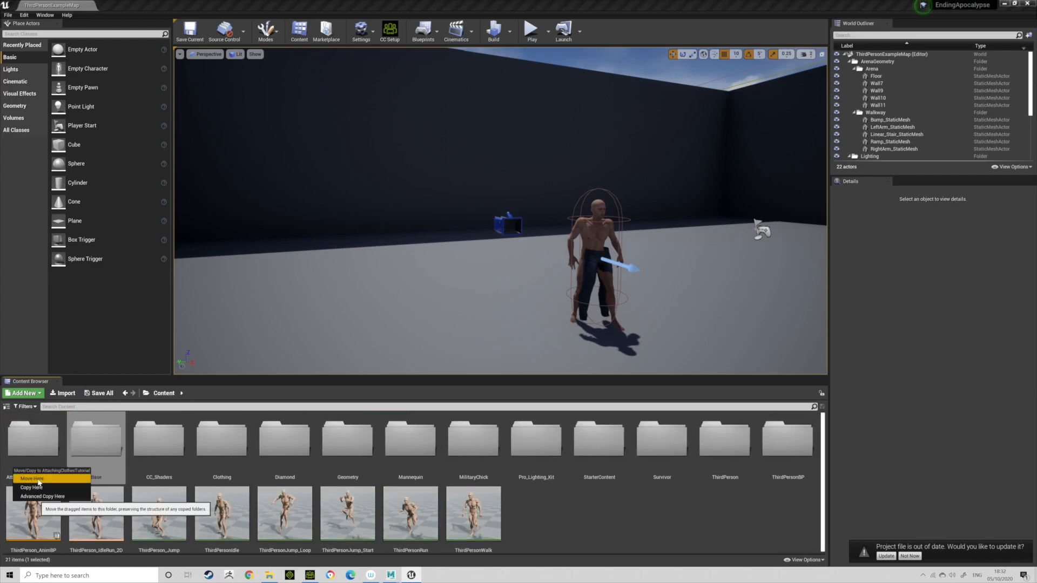
click(32, 477)
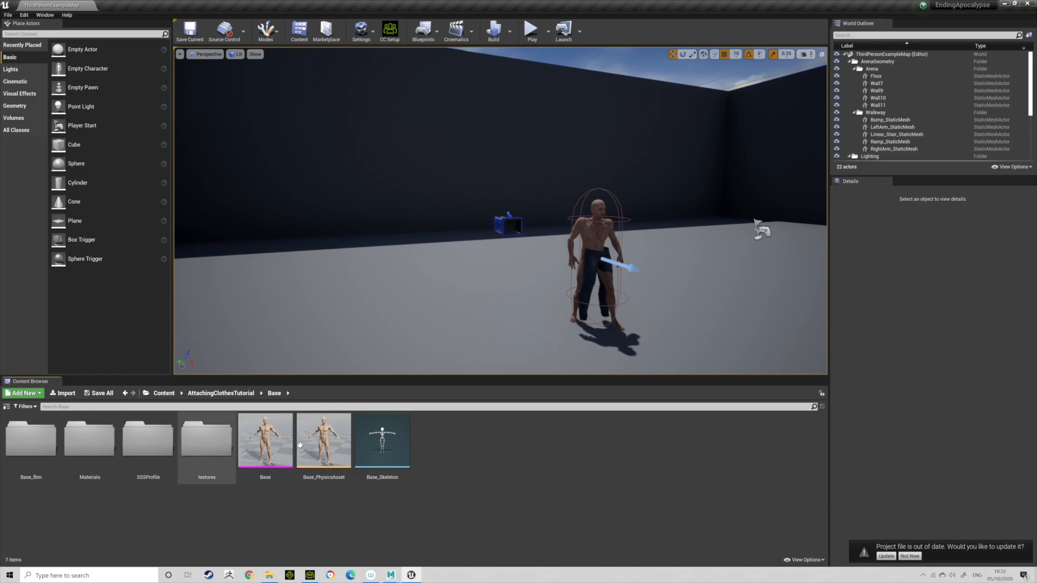
double_click(265, 440)
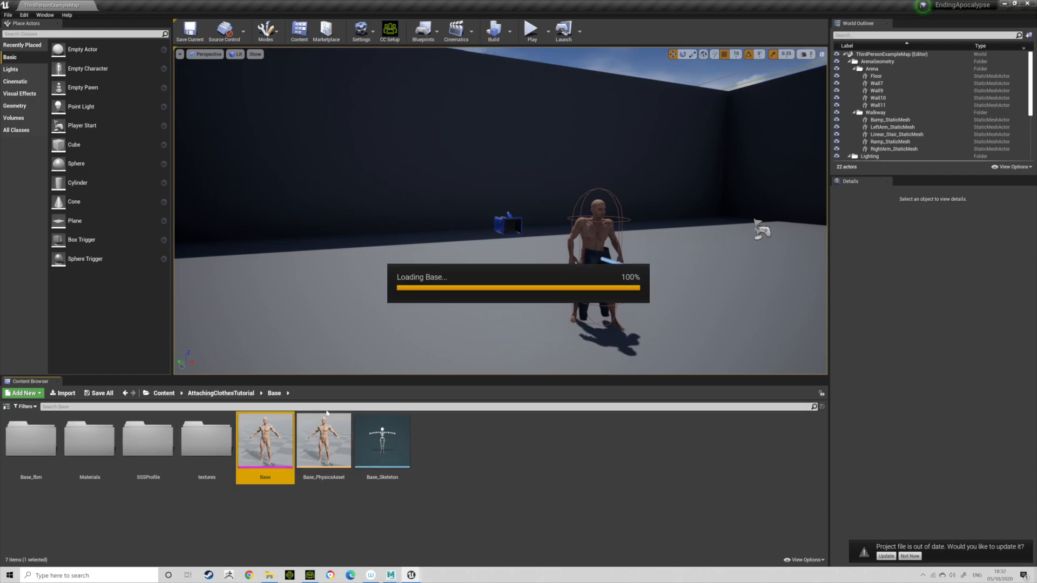
double_click(265, 440)
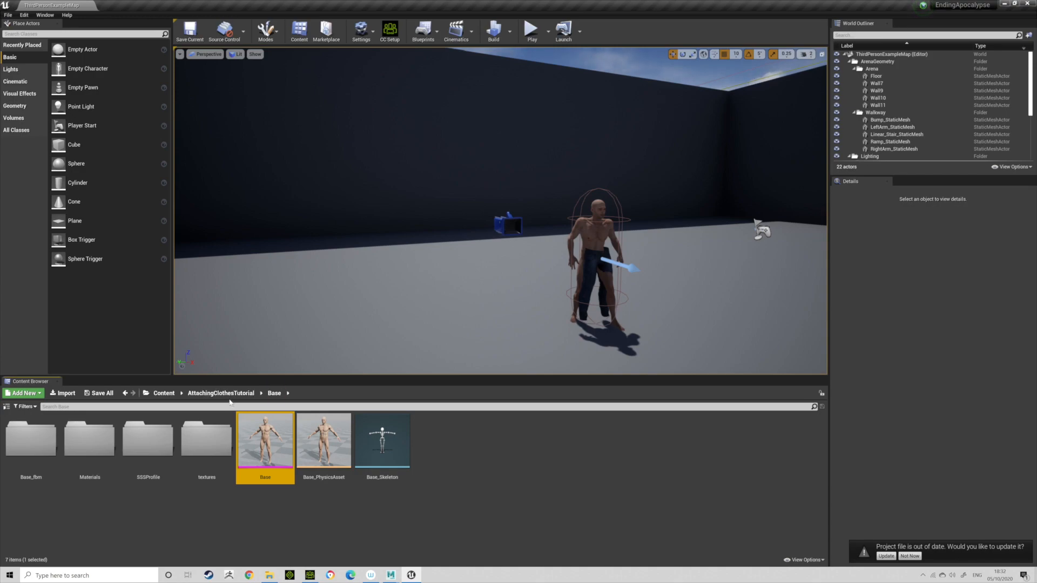
click(221, 392)
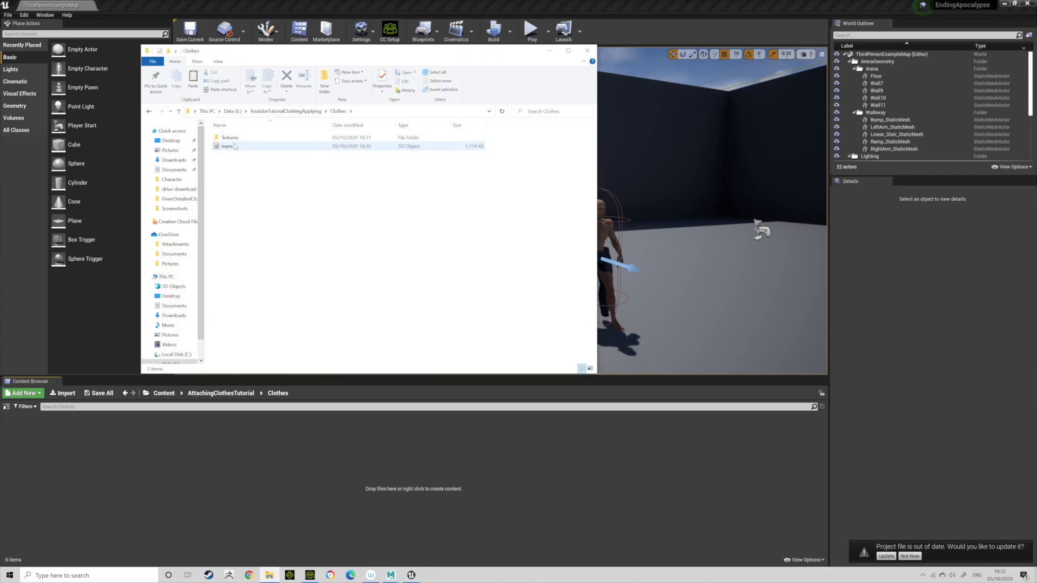
Step: Import the Jeans FBX and its textures folder into the Clothes folder using Import All
click(227, 147)
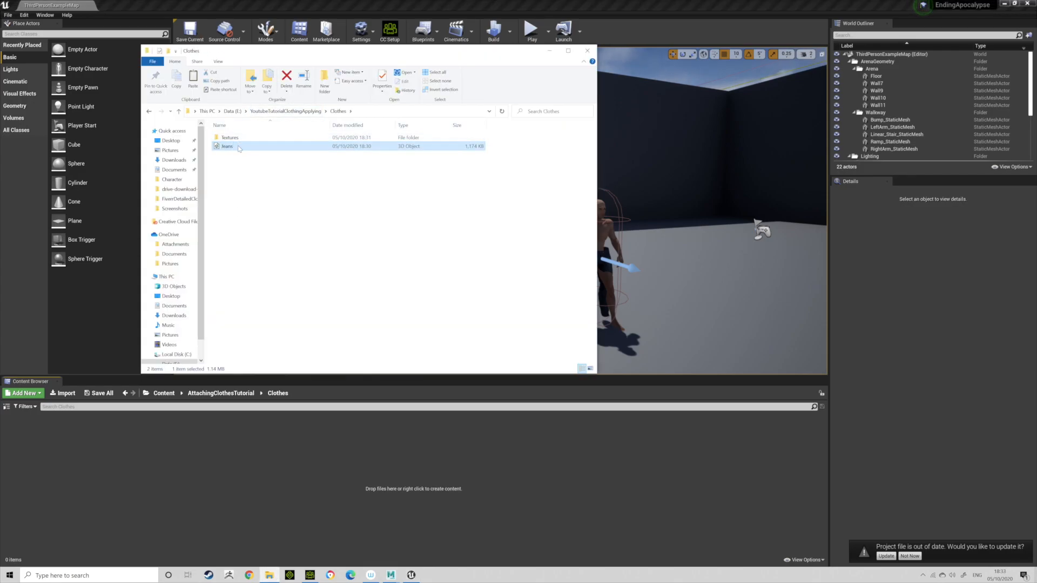
click(229, 137)
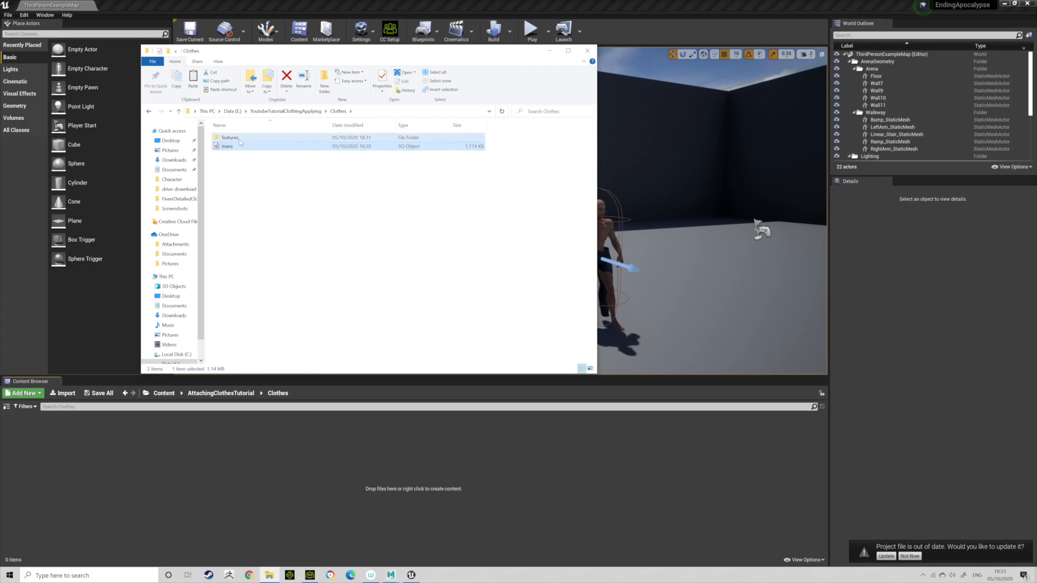
double_click(227, 146)
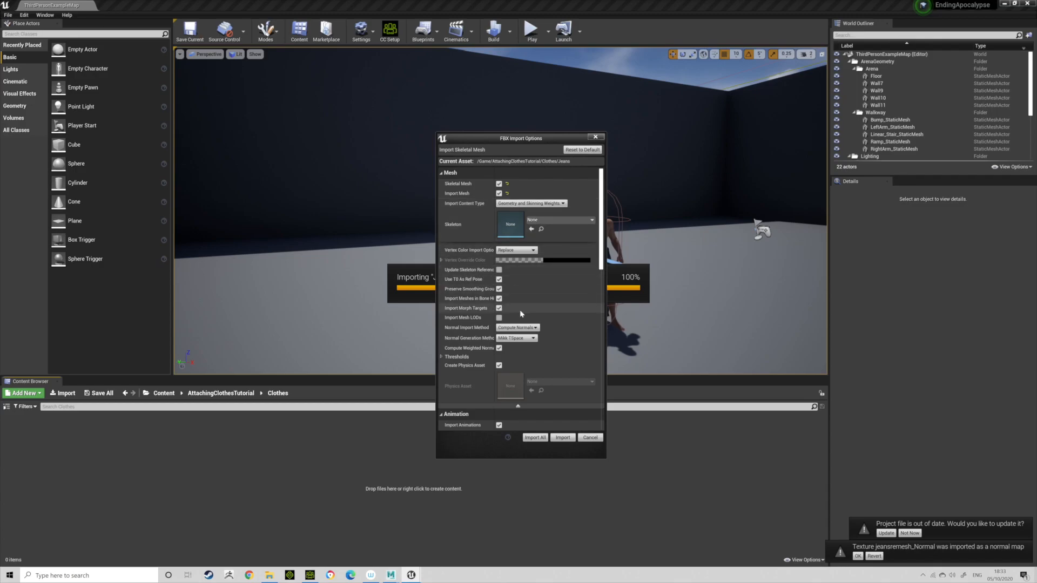
mouse_move(510, 309)
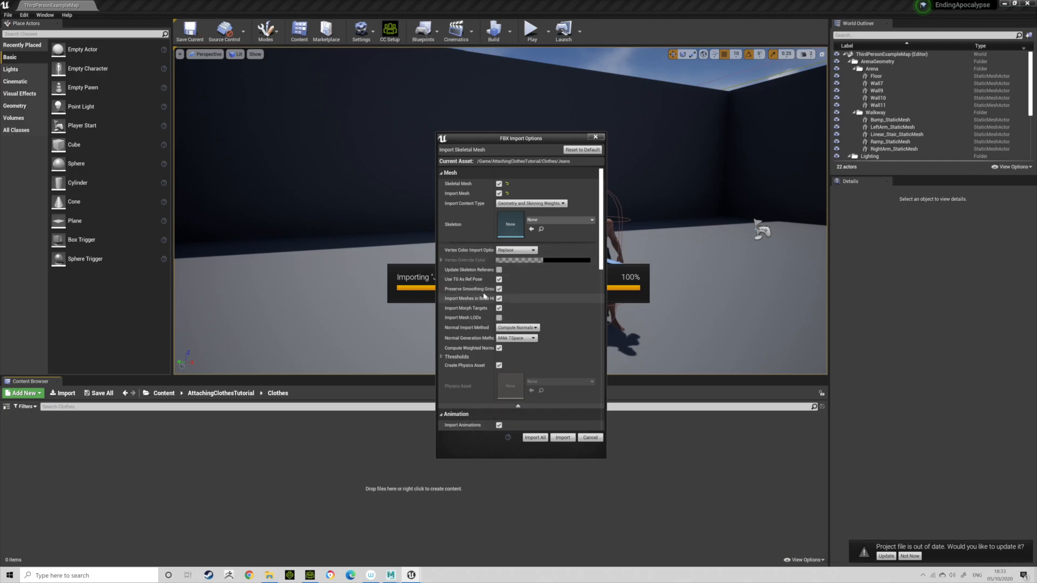
mouse_move(535, 437)
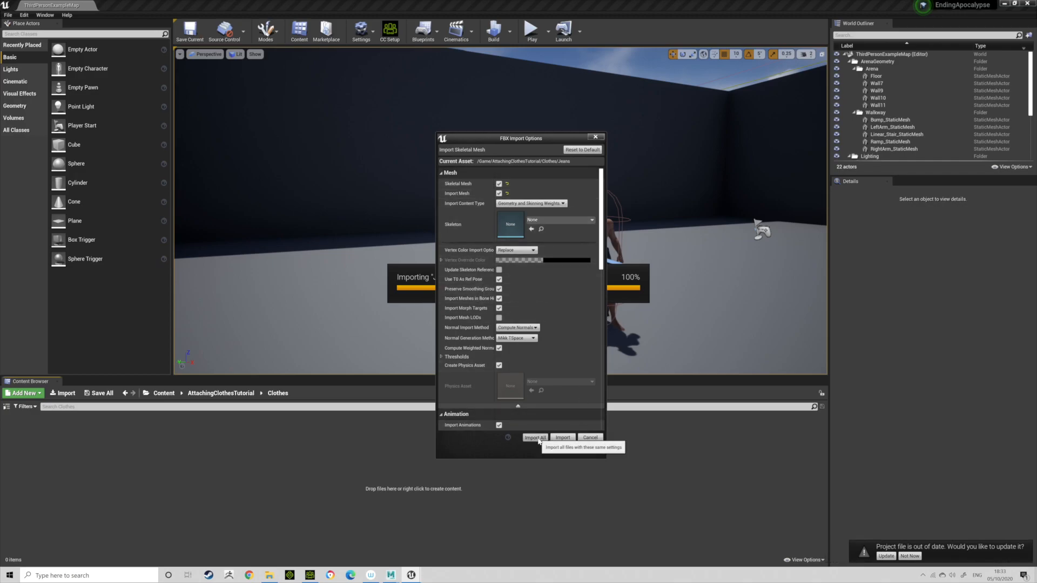
click(535, 437)
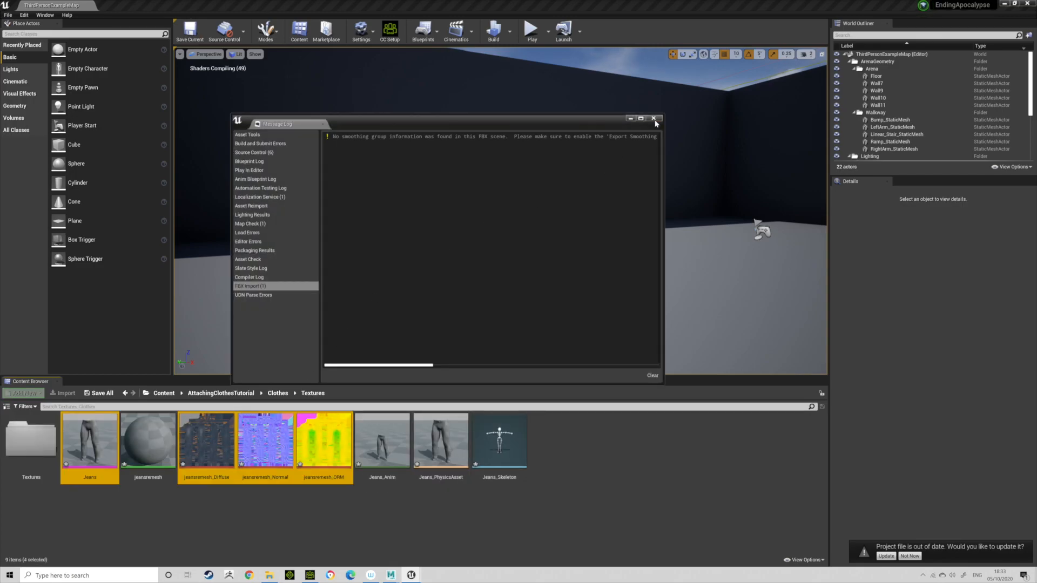
Step: Open the imported Jeans mesh, review its bone hierarchy, and open the skeleton's Retarget Manager
click(653, 119)
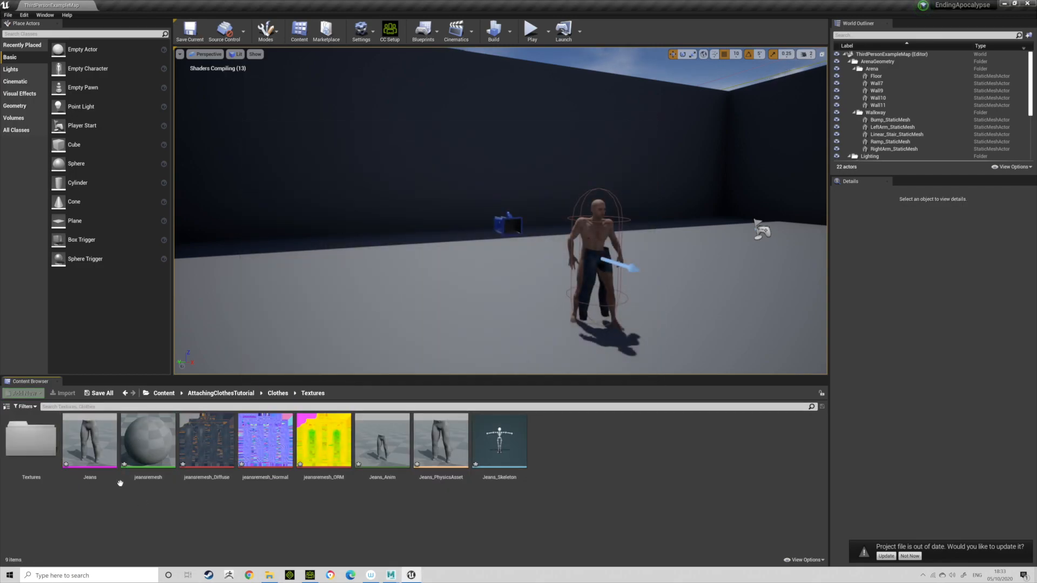
double_click(89, 439)
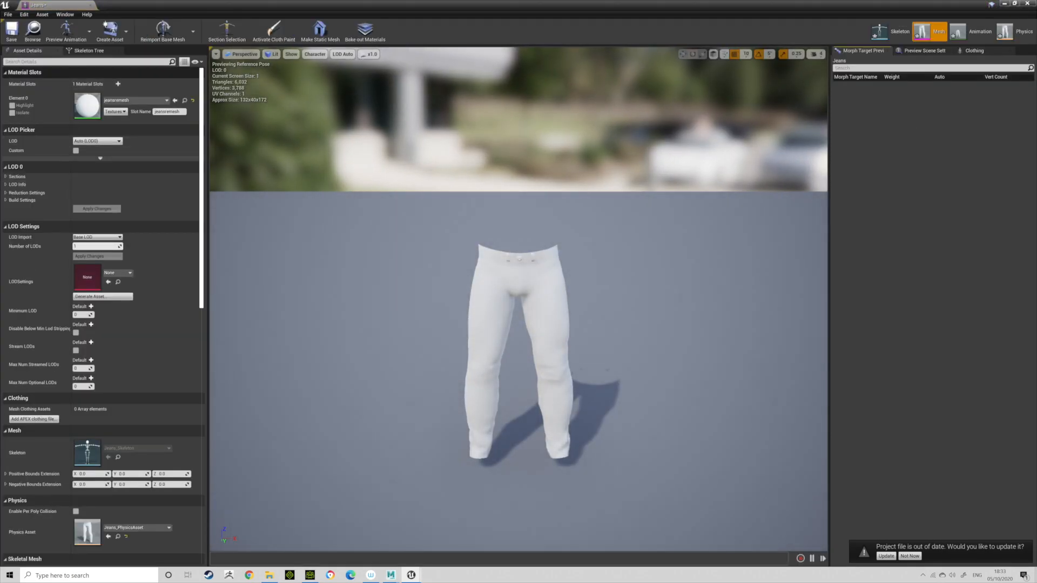
click(89, 50)
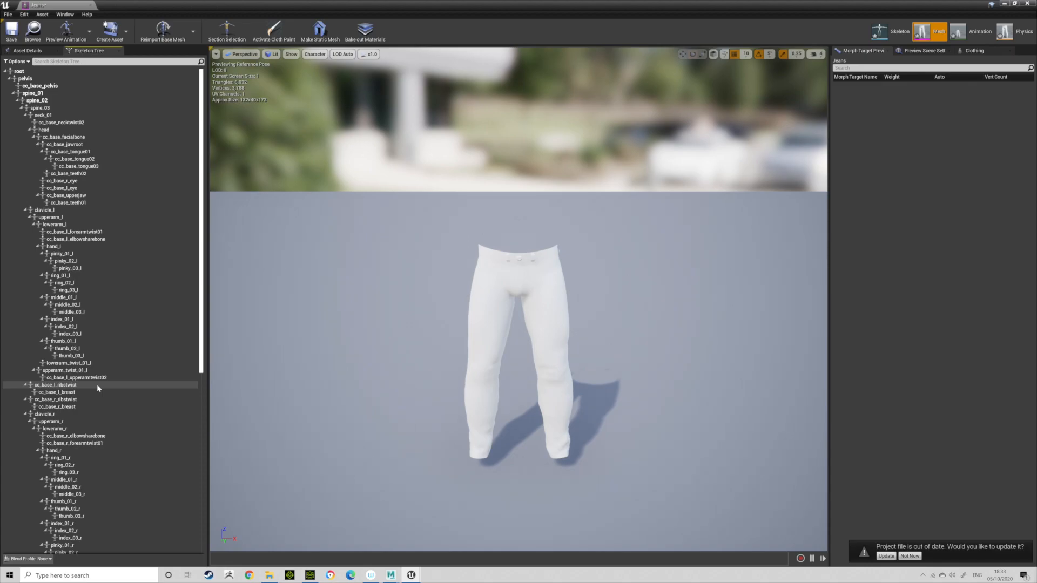
click(27, 50)
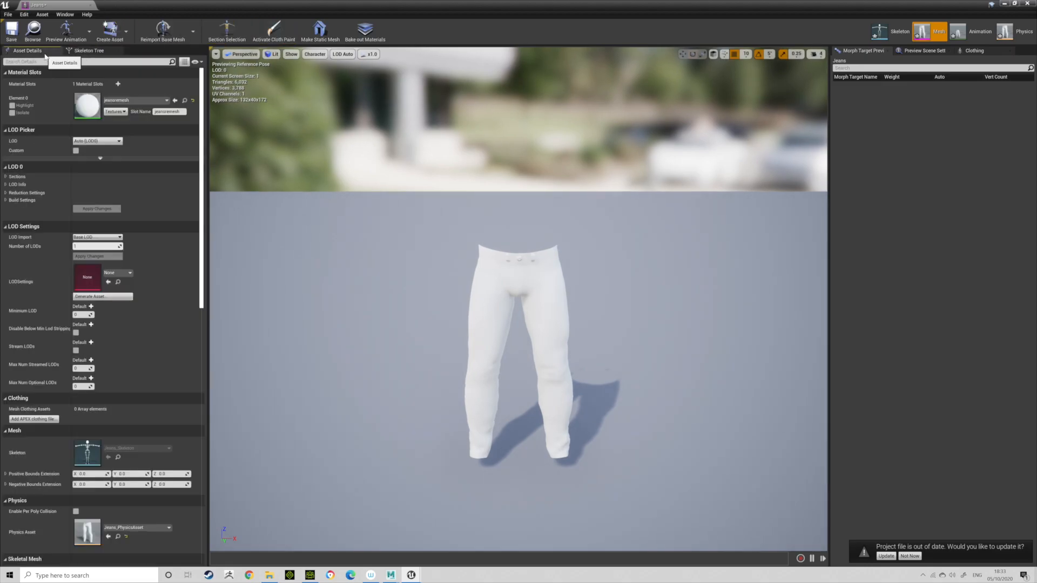
click(167, 100)
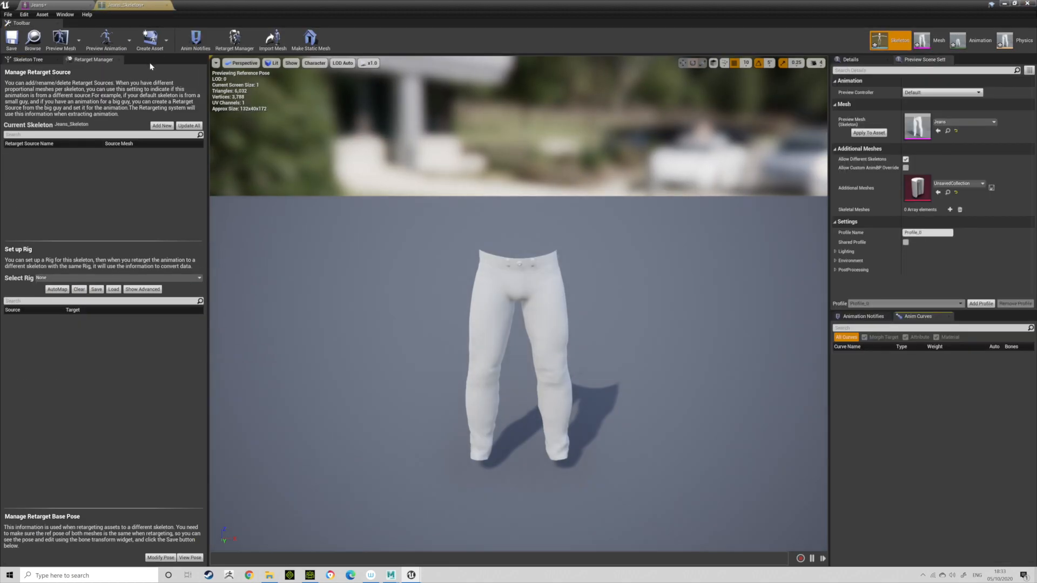
Step: Assign the Humanoid rig to the Jeans skeleton, close the editor, and select jeansremesh
click(161, 126)
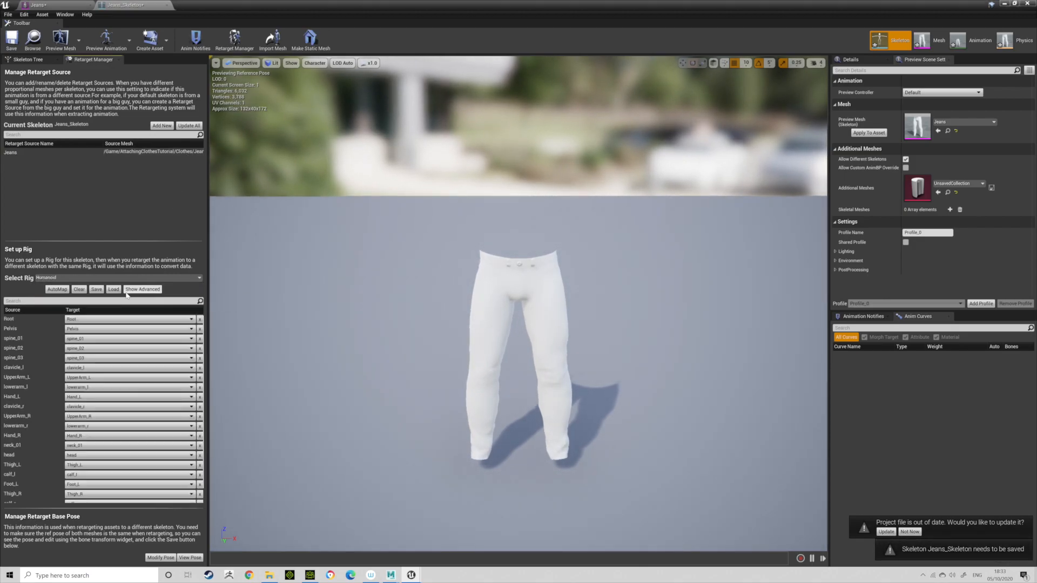
click(11, 40)
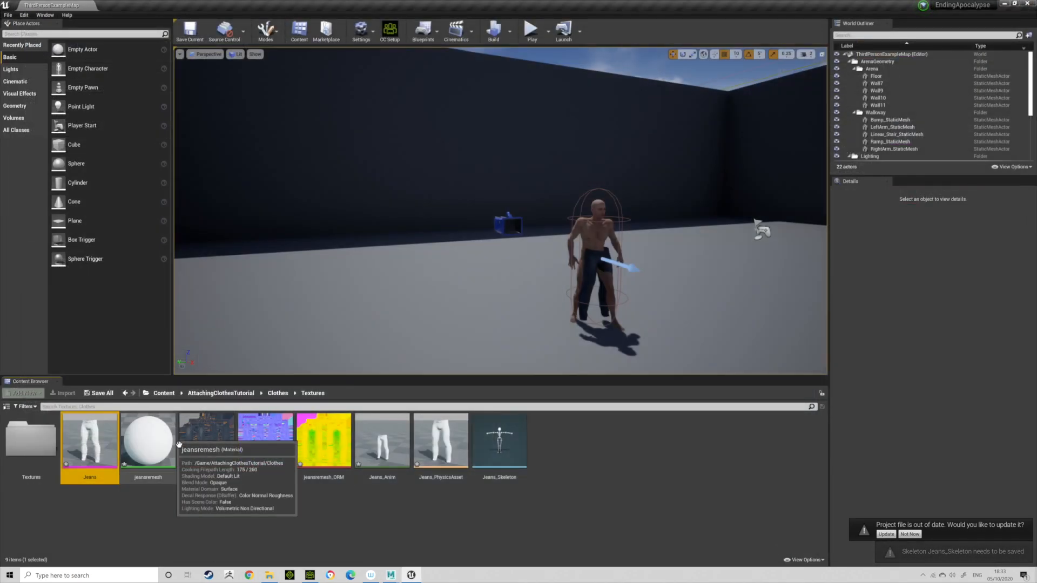
click(148, 440)
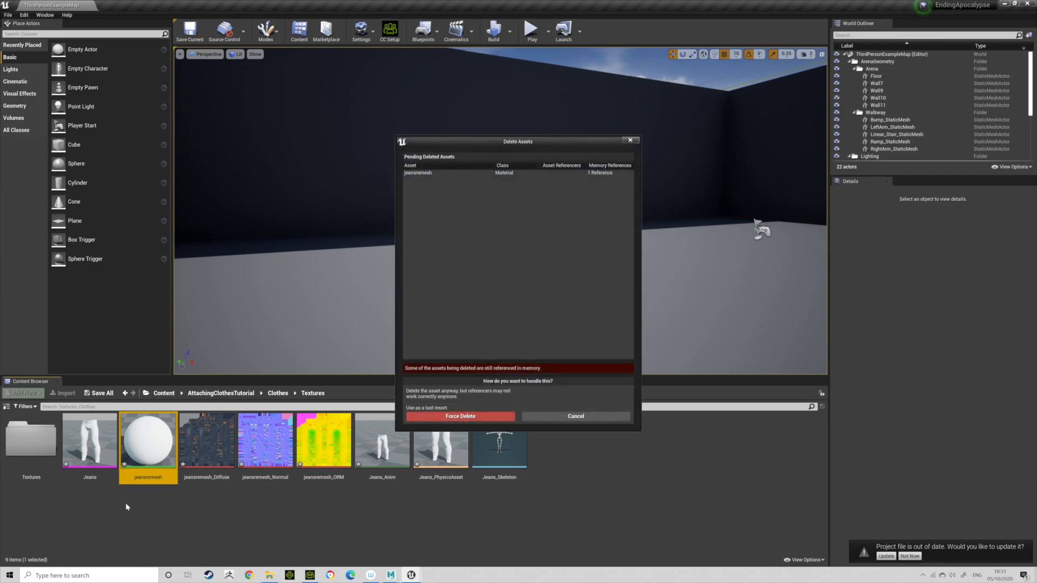
Step: Force delete the jeansremesh material in the Delete Assets dialog
click(459, 416)
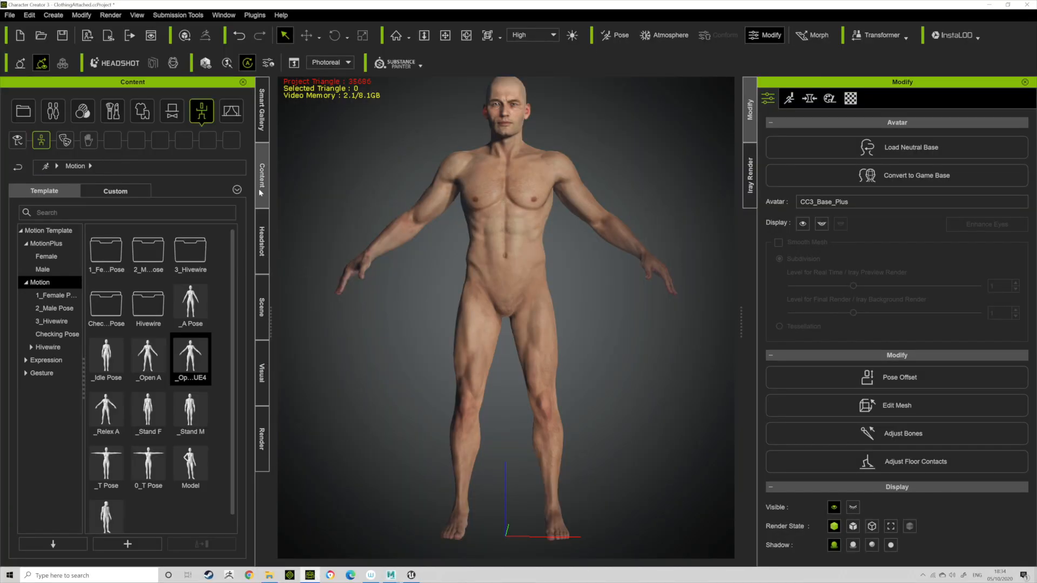
Step: Apply the Underwear template Boxers_C with Keep Cloth Shape, then select the boxers
click(142, 110)
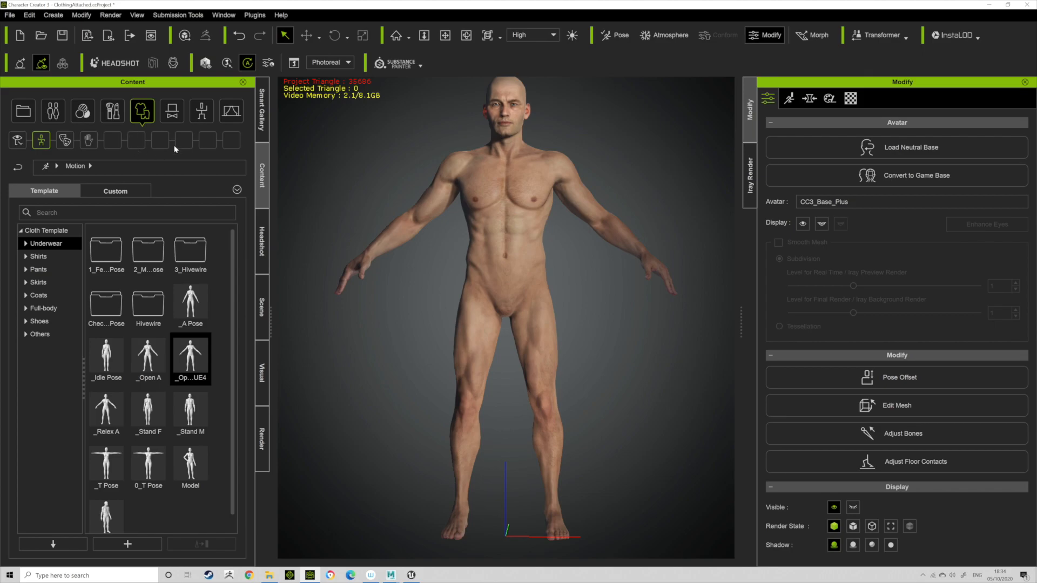
double_click(148, 359)
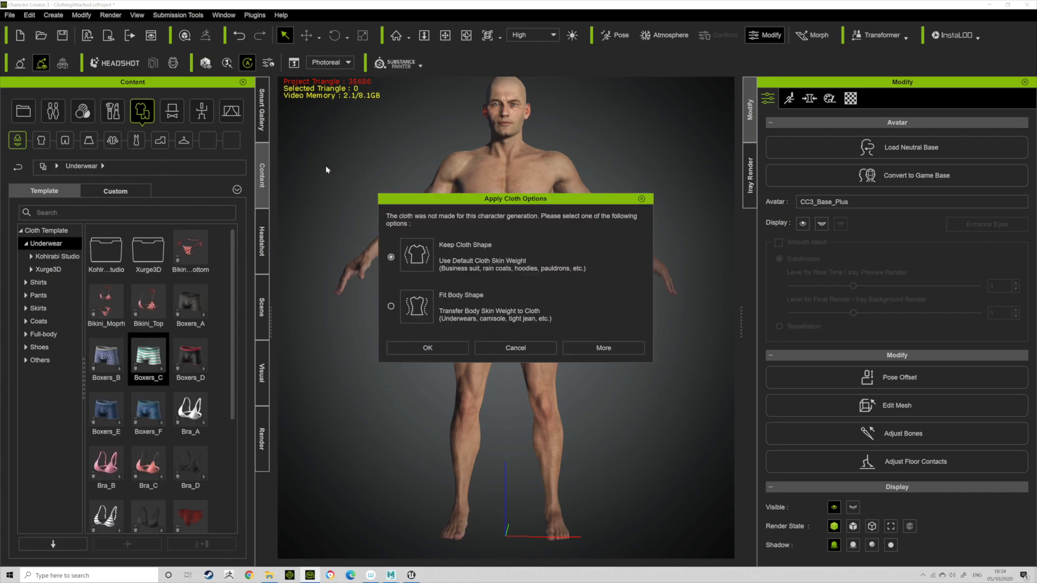
click(426, 348)
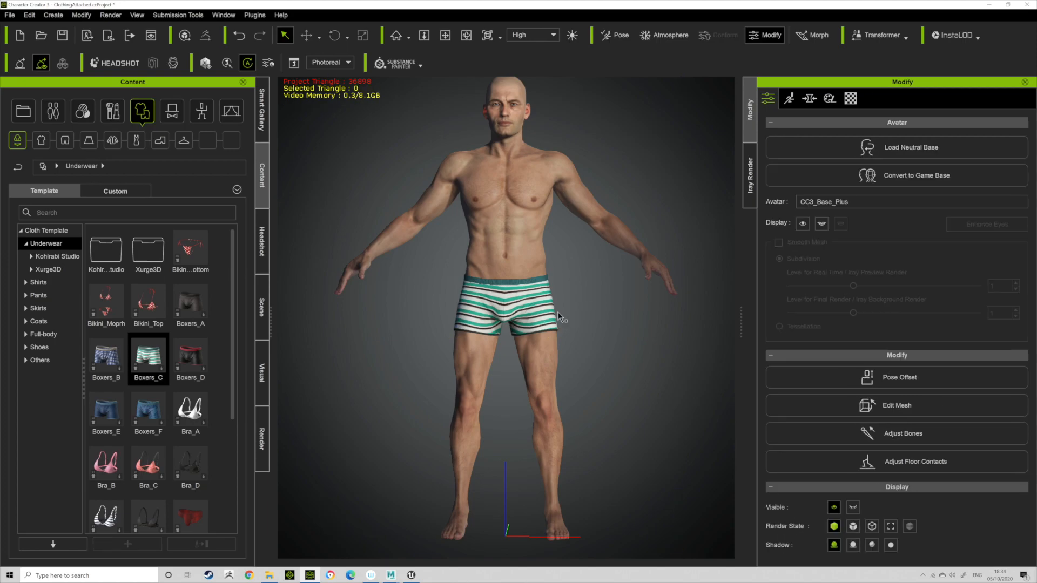
click(503, 311)
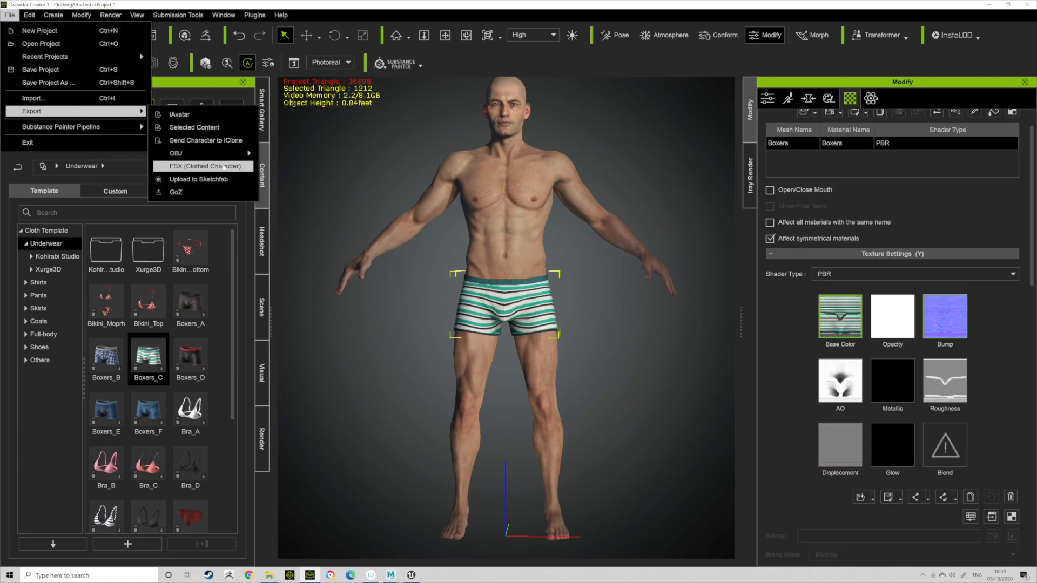
Step: Export the clothed character as FBX for Unreal into a new underwear folder
click(207, 165)
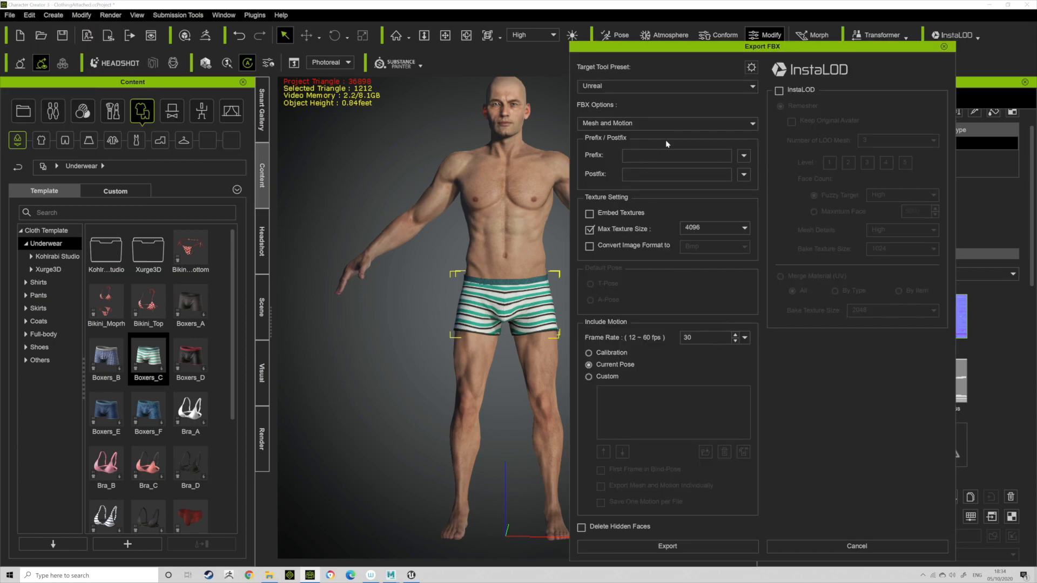
mouse_move(689, 540)
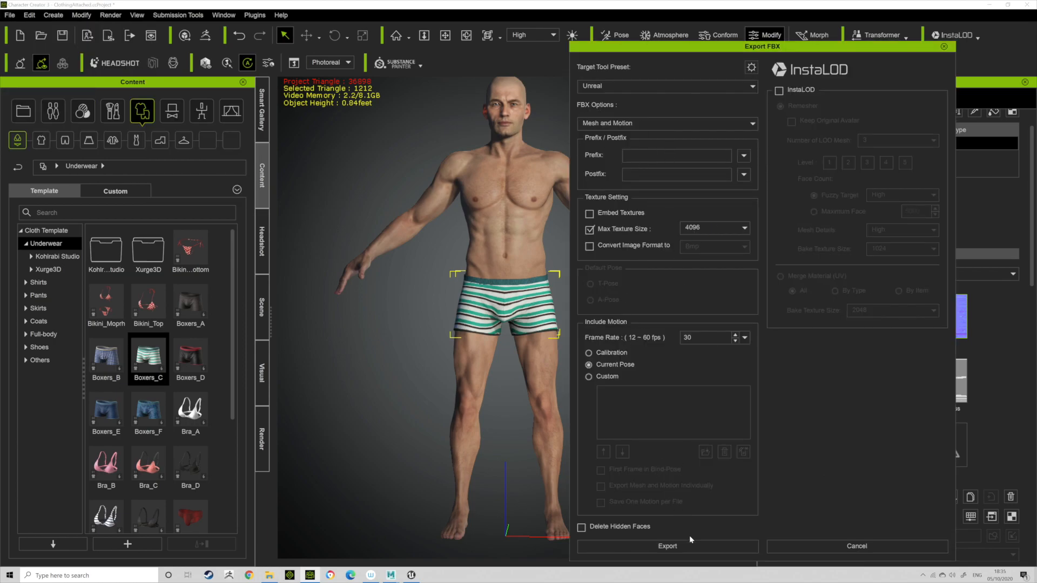
click(666, 545)
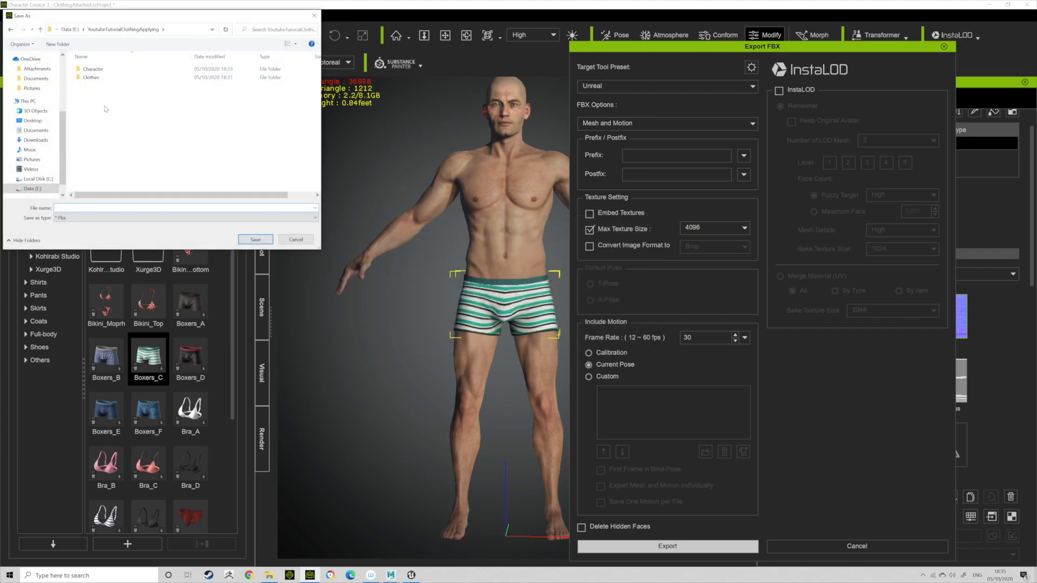
click(57, 44)
text(underwear)
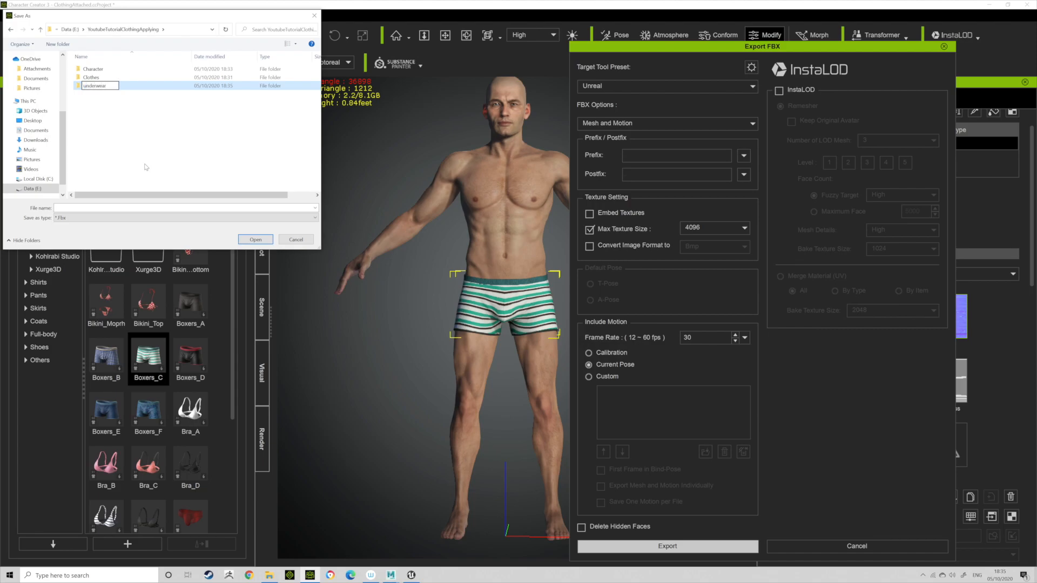
double_click(100, 85)
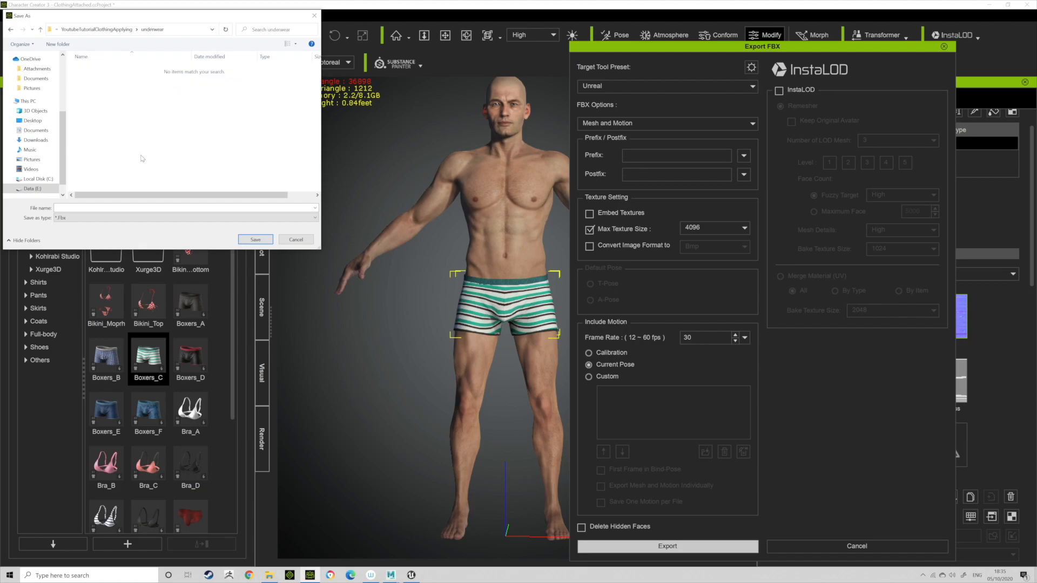
text(und)
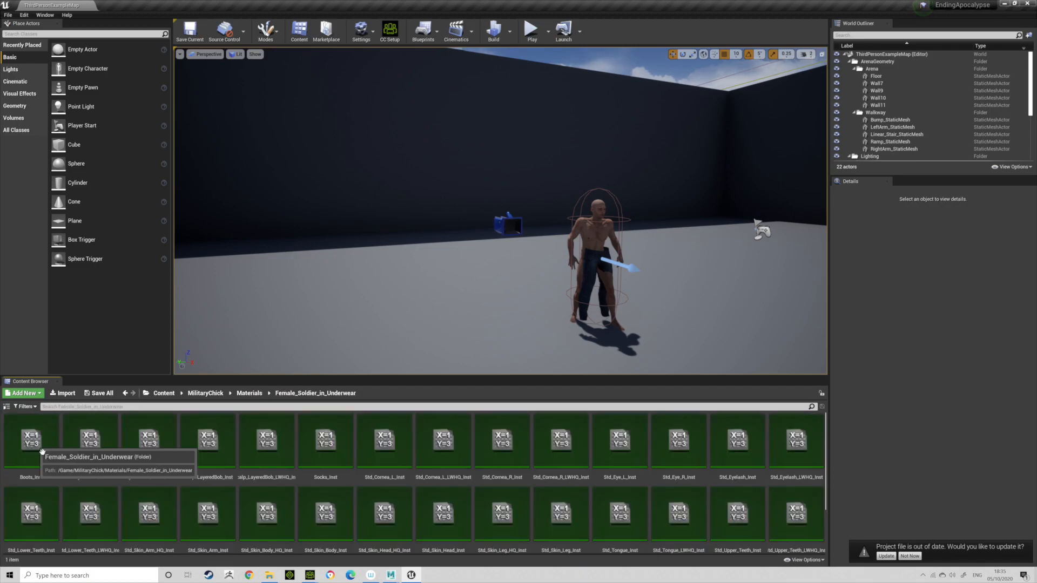
Step: Duplicate the White_gloves_Inst material in the MilitaryChick Materials folder
click(205, 392)
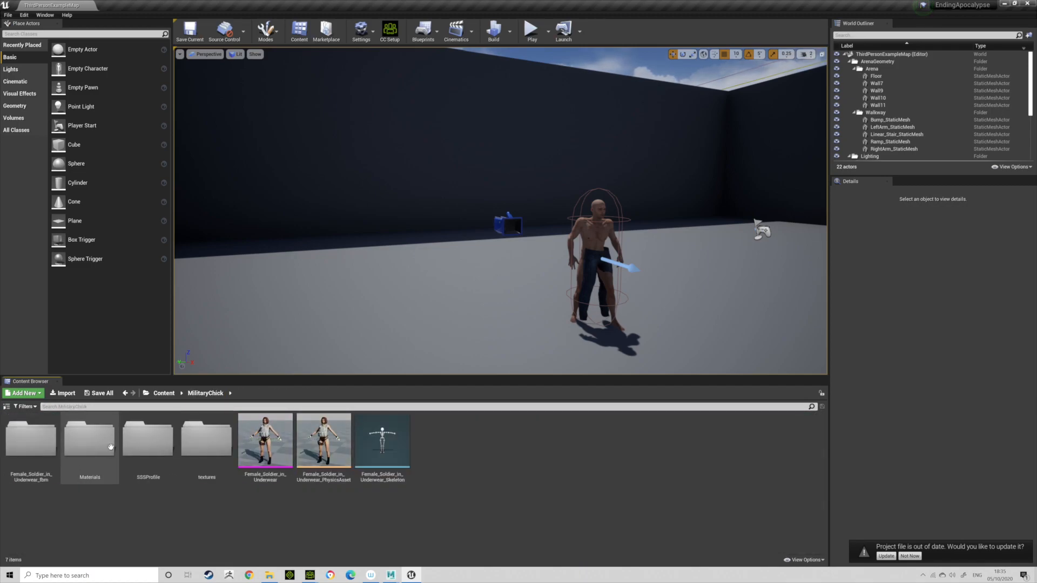
double_click(89, 440)
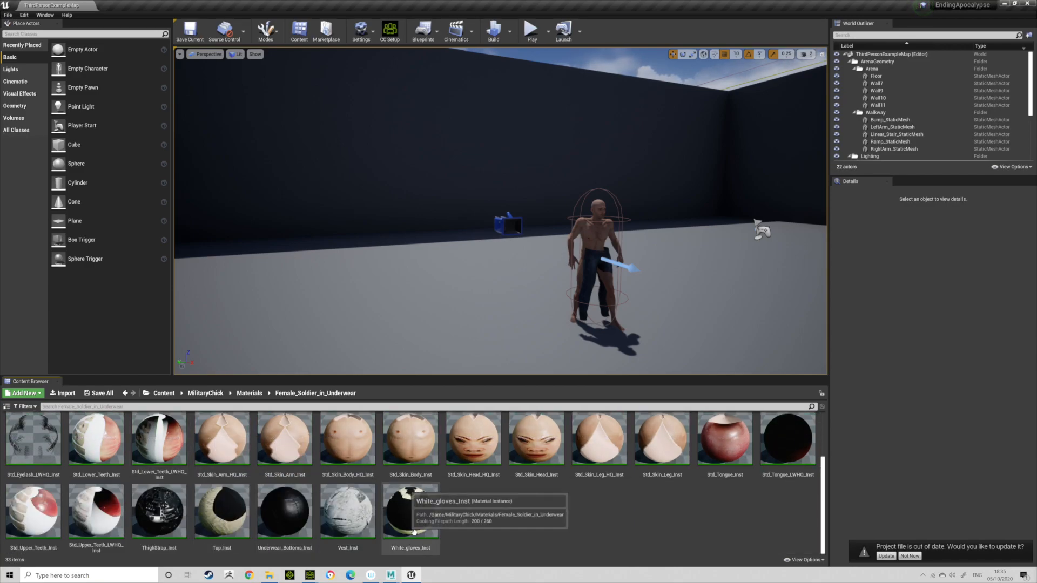
right_click(410, 512)
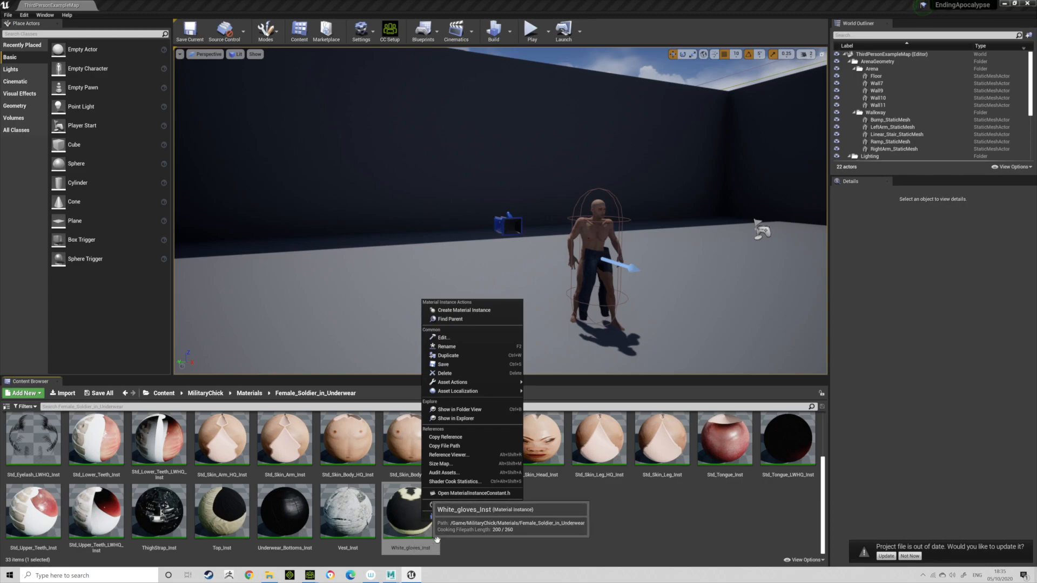
mouse_move(448, 356)
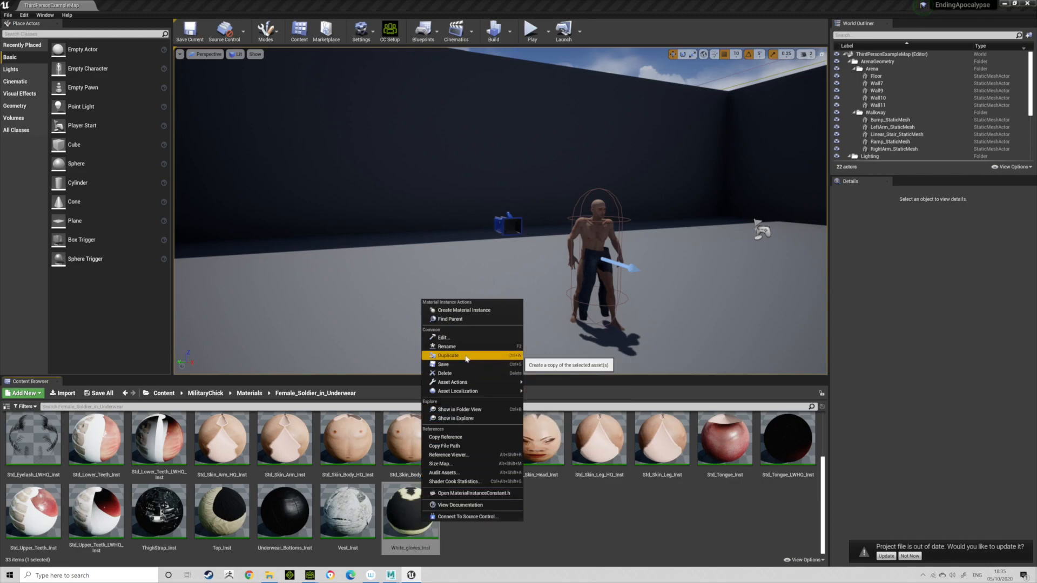
click(448, 356)
text(JeansMat)
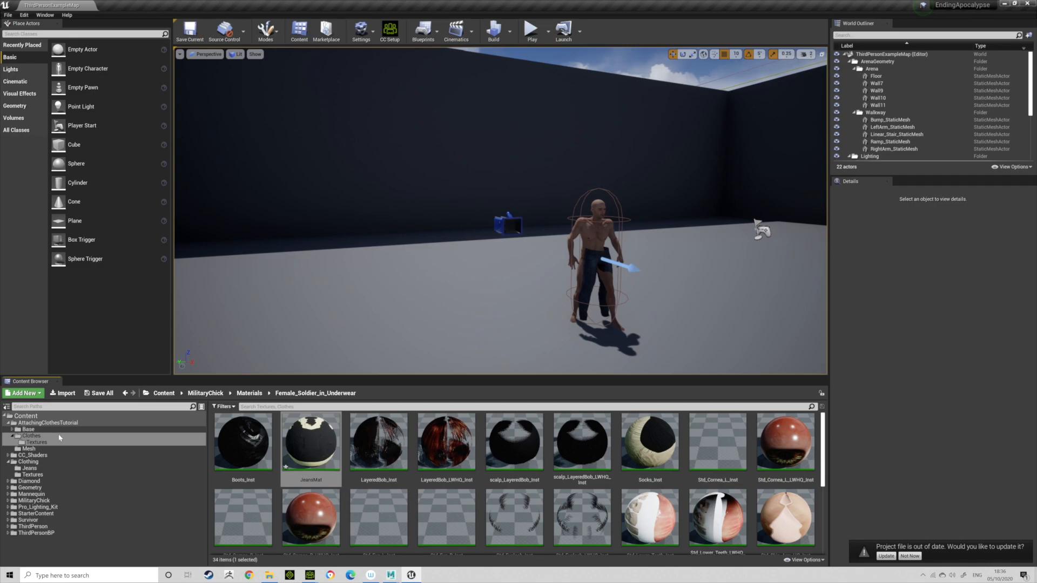
Step: Browse AttachingClothesTutorial folders to reach the Clothes folder holding the jeans assets
click(48, 423)
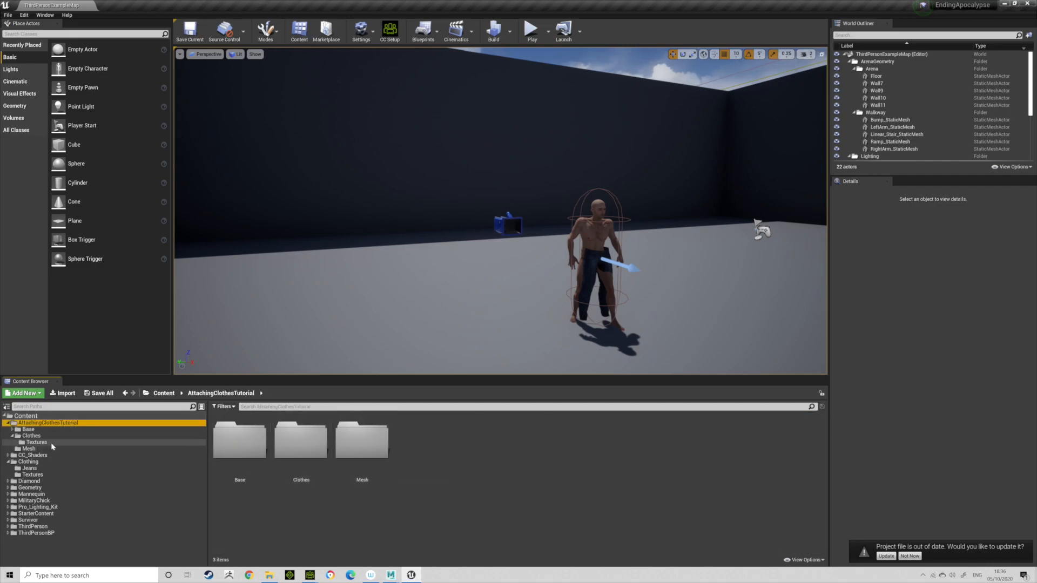
click(36, 442)
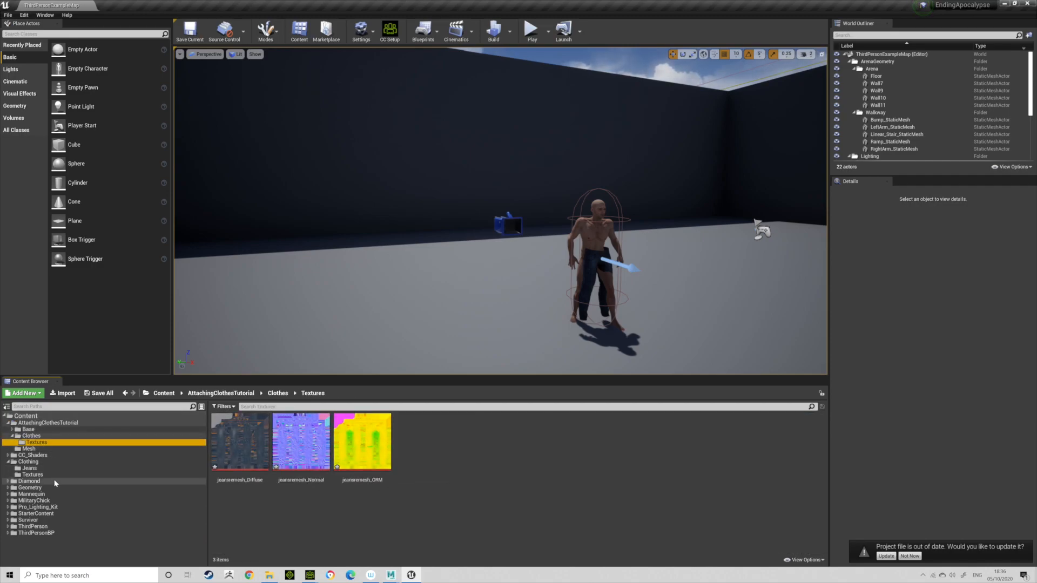
click(33, 500)
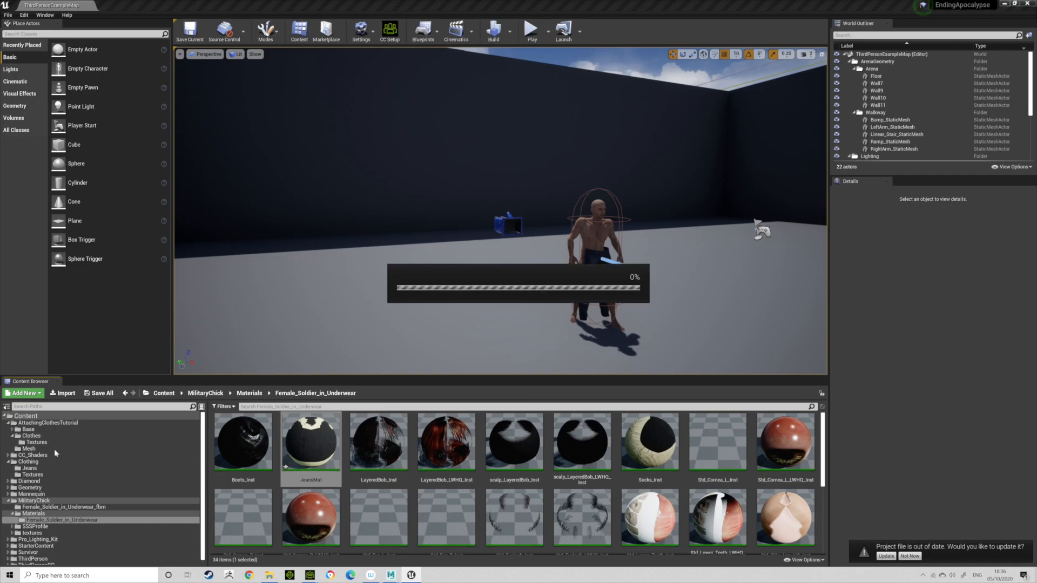
click(31, 435)
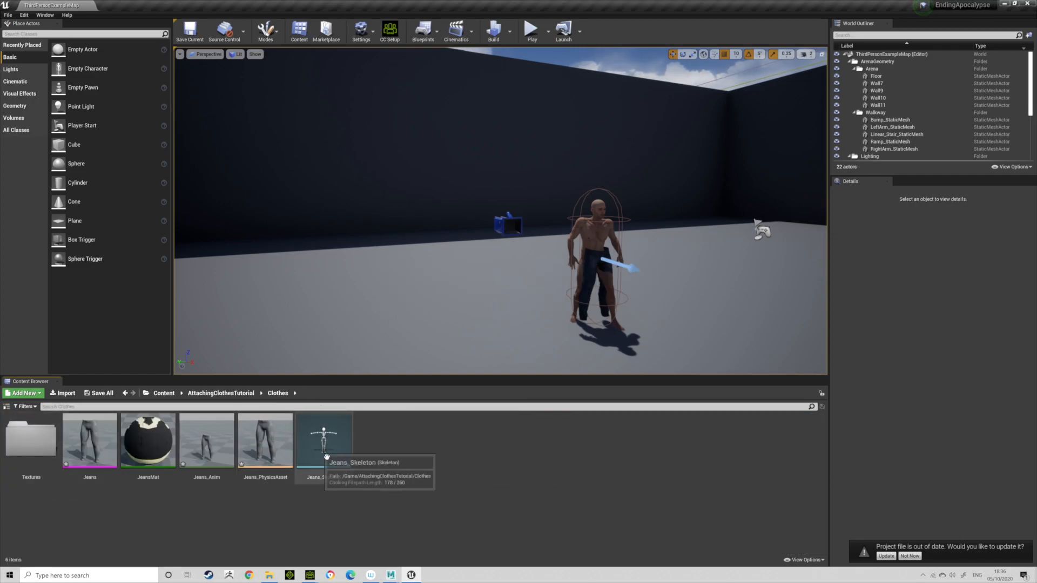
mouse_move(148, 439)
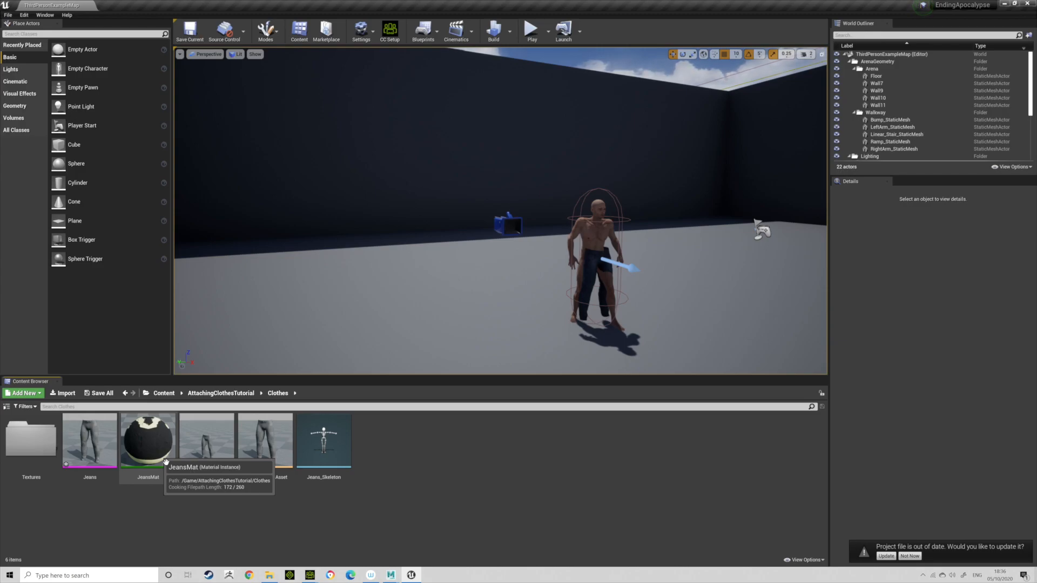
Step: Set JeansMat's Base Color Map and Normal Map to the jeansremesh textures
double_click(147, 439)
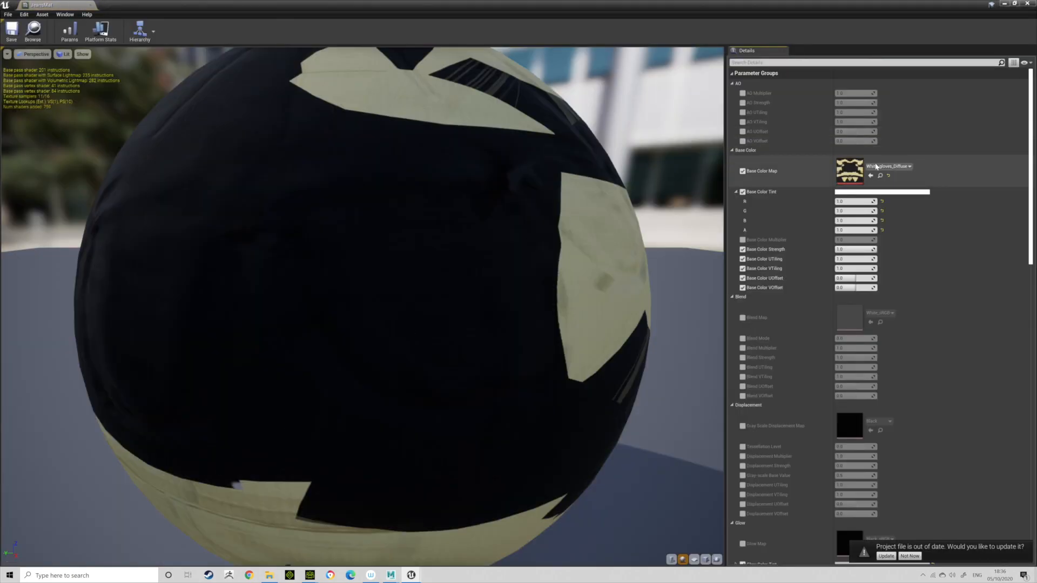
click(909, 166)
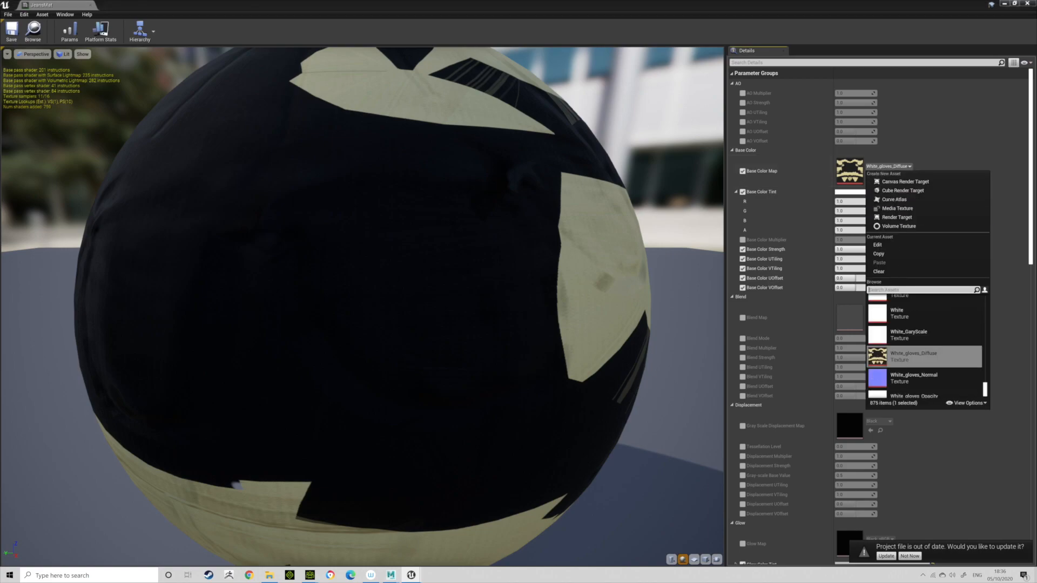
text(jeans)
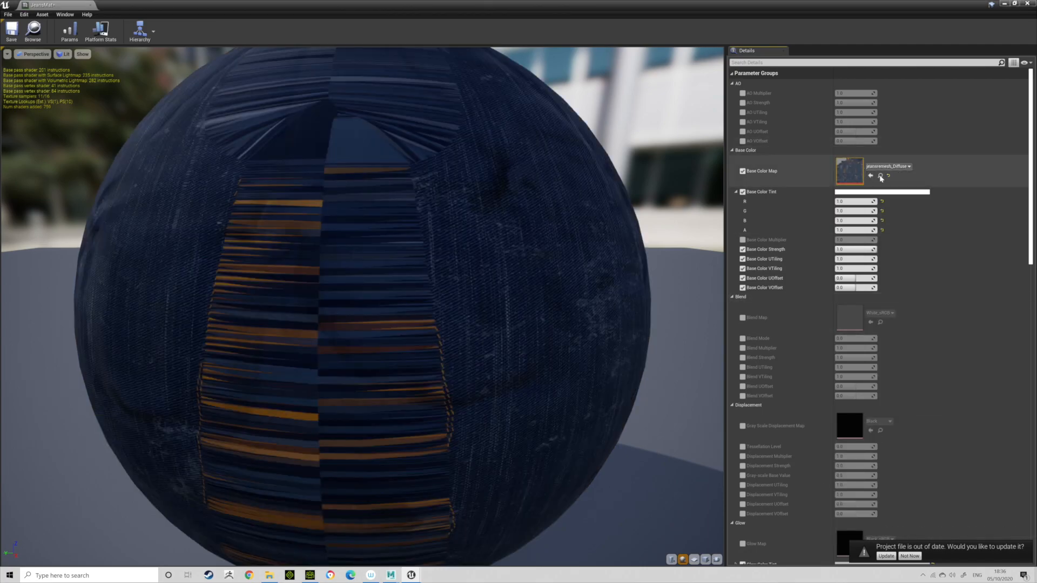
scroll(down, 3)
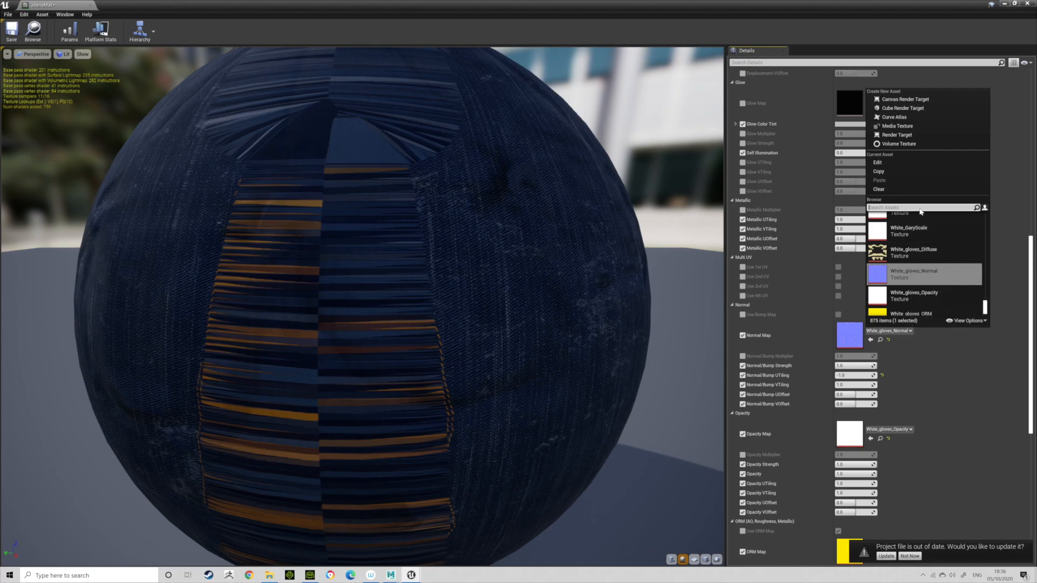
text(jeans)
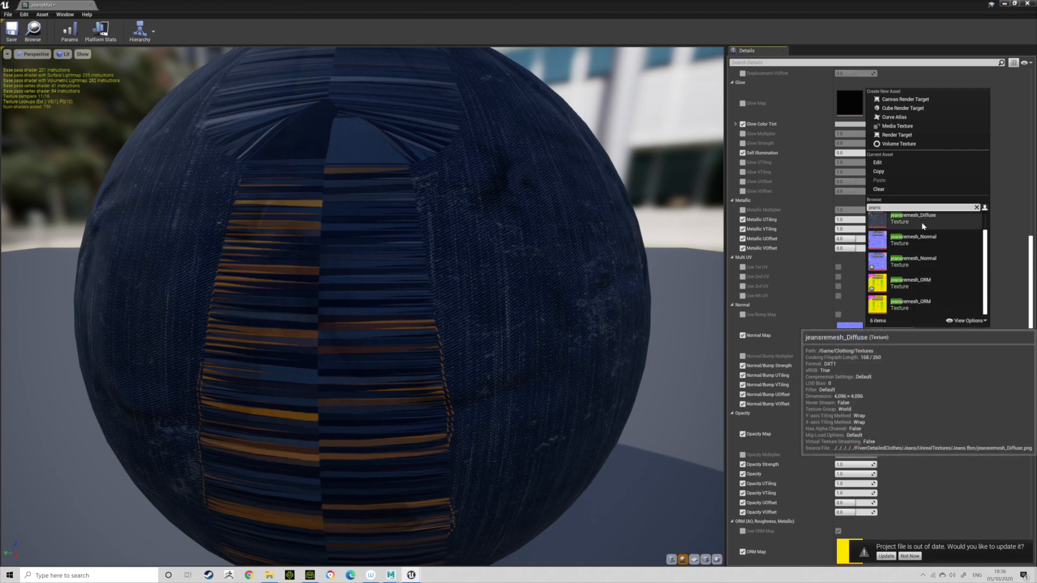
click(913, 261)
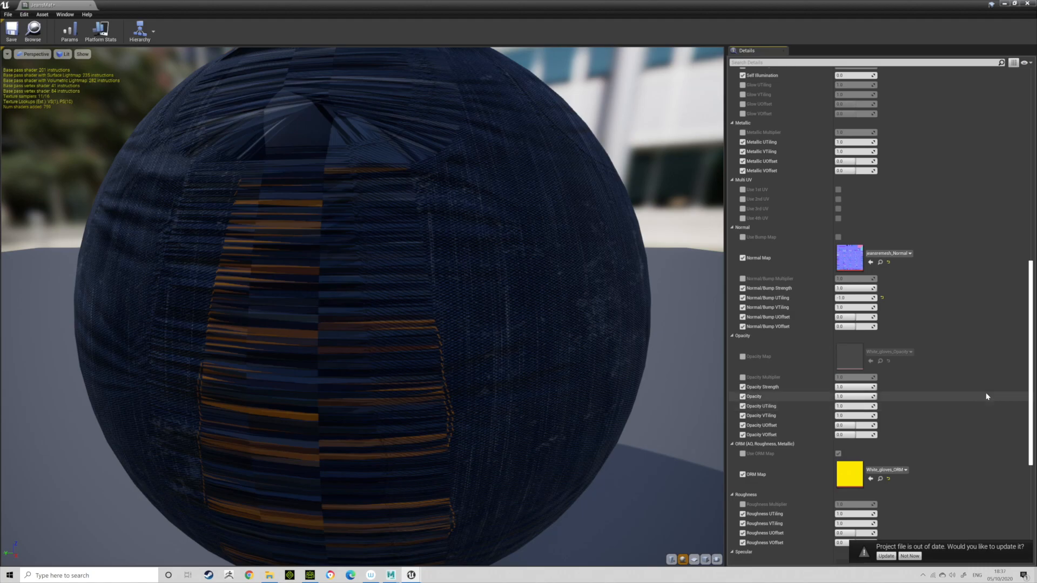
Step: Set JeansMat's ORM Map to the jeansremesh ORM texture
scroll(down, 3)
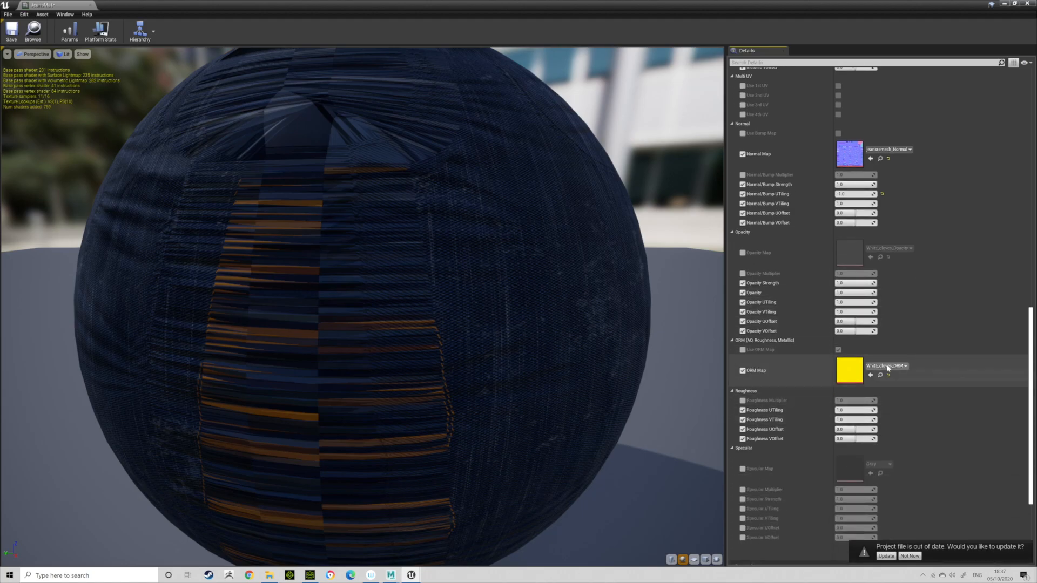
click(906, 366)
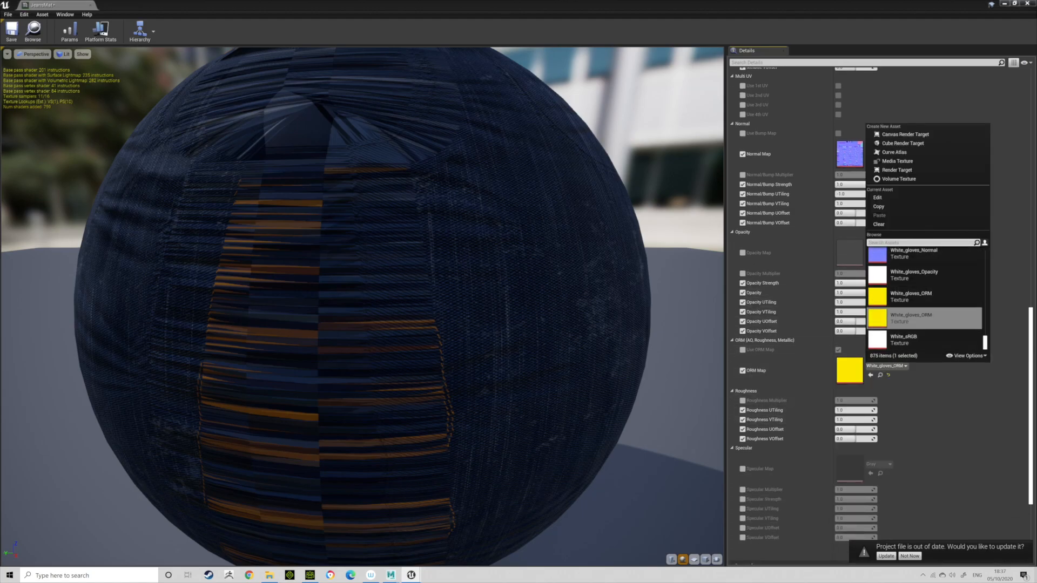
text(jean)
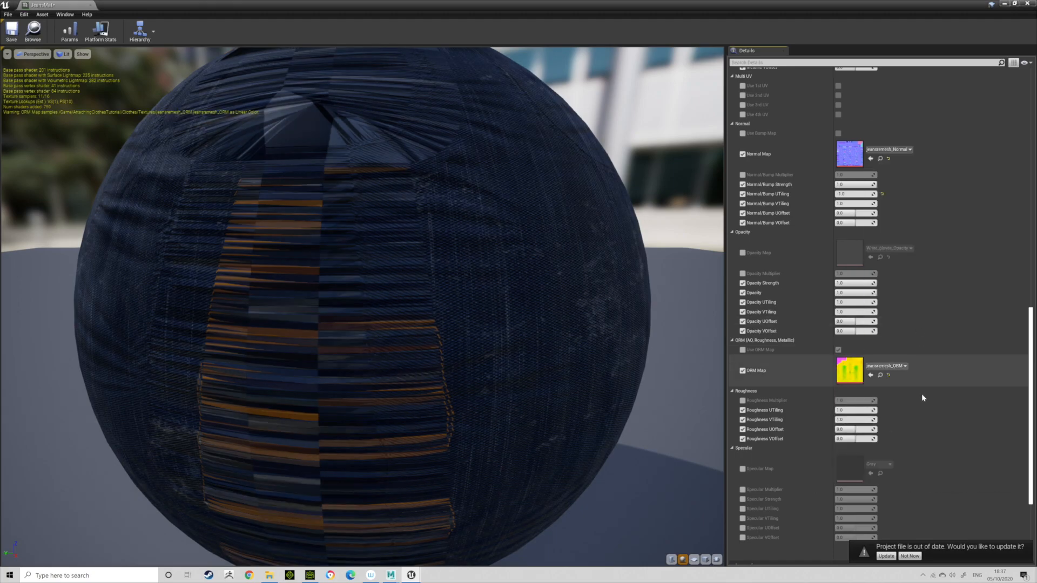
scroll(down, 3)
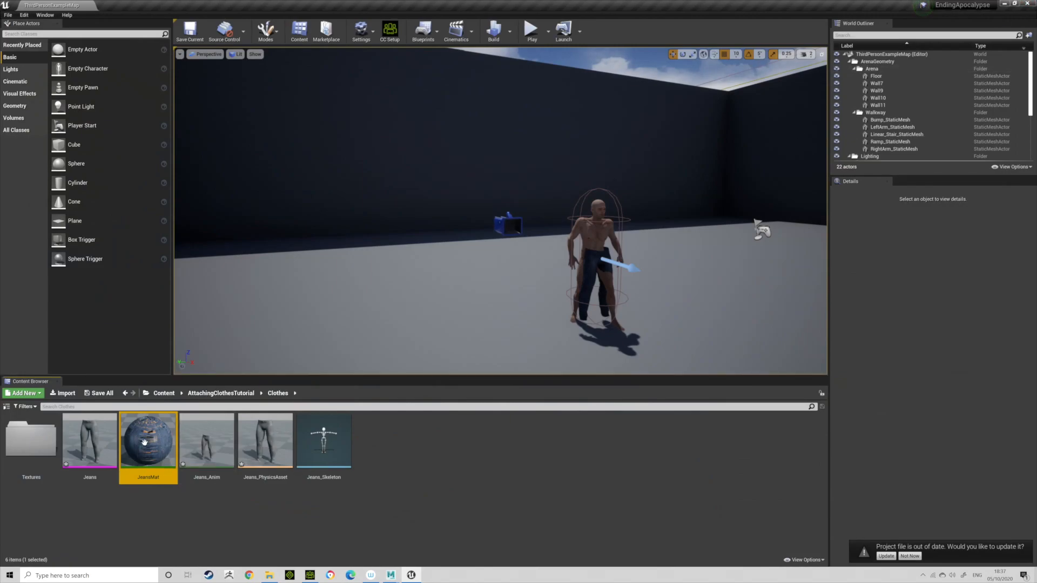
Step: Set the Jeans mesh's Element 0 material slot to Jeans_Inst
double_click(89, 439)
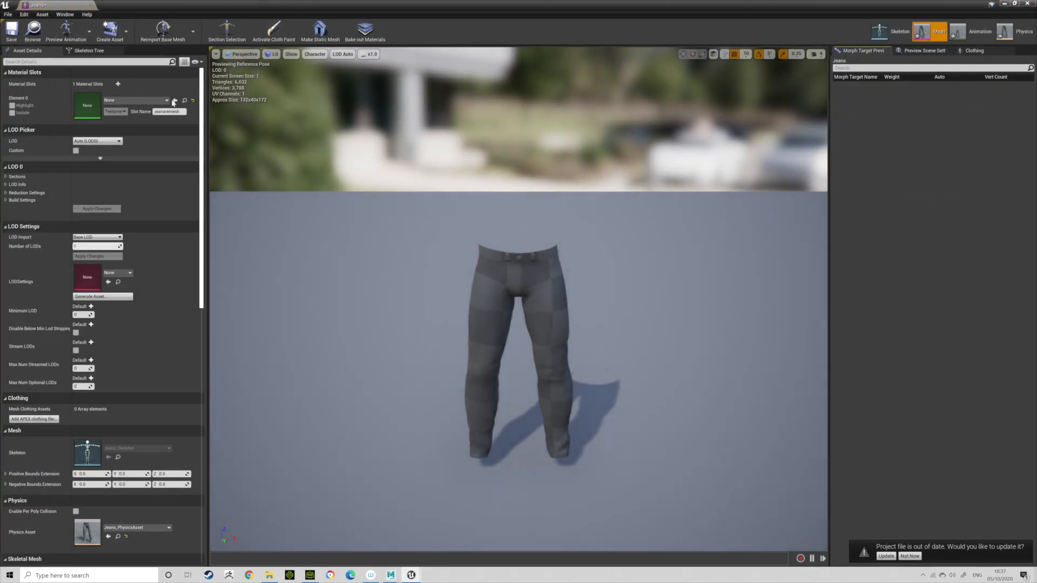
click(167, 100)
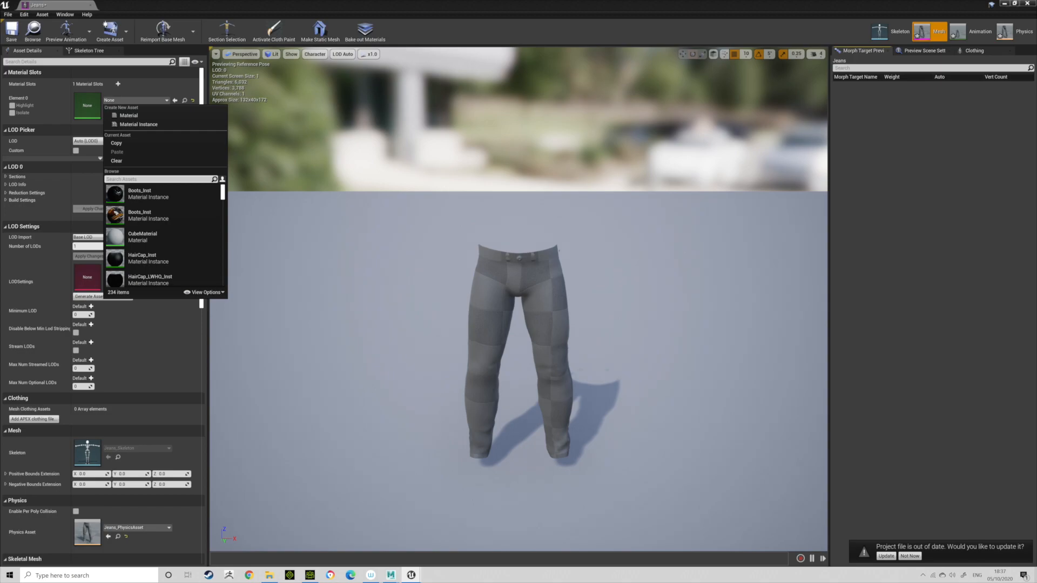
text(jeans)
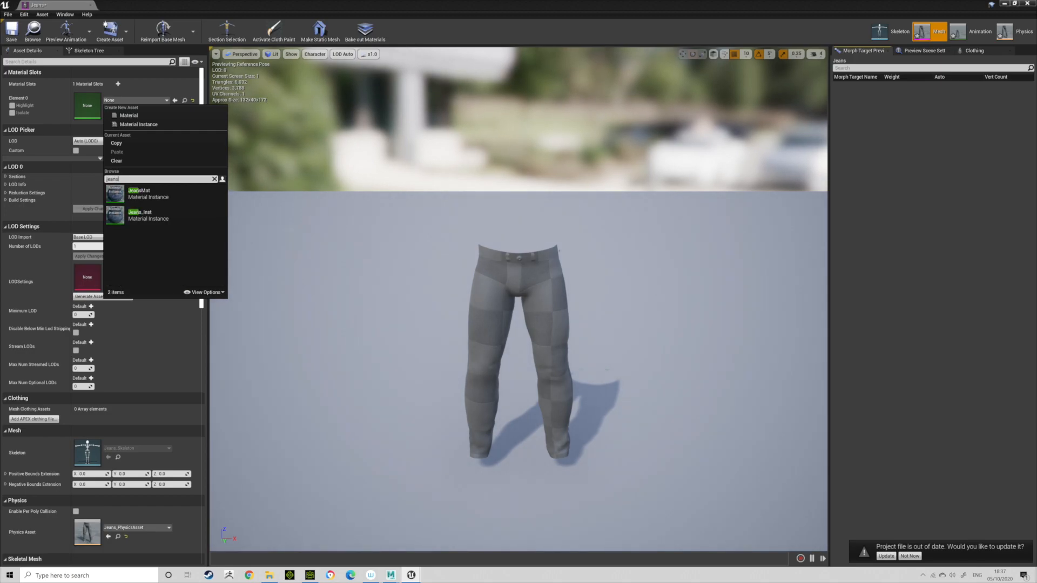
click(139, 192)
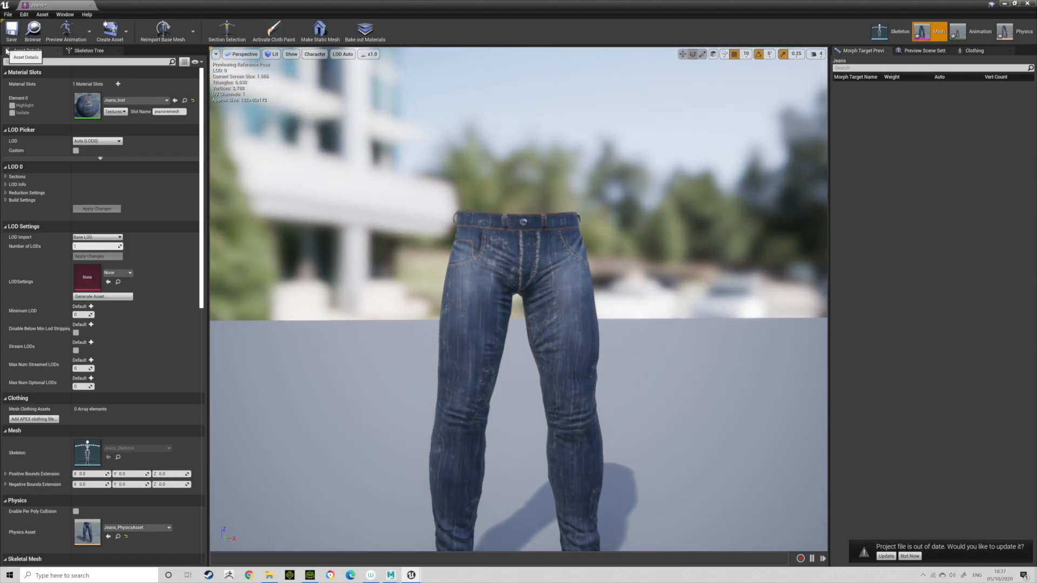
mouse_move(11, 30)
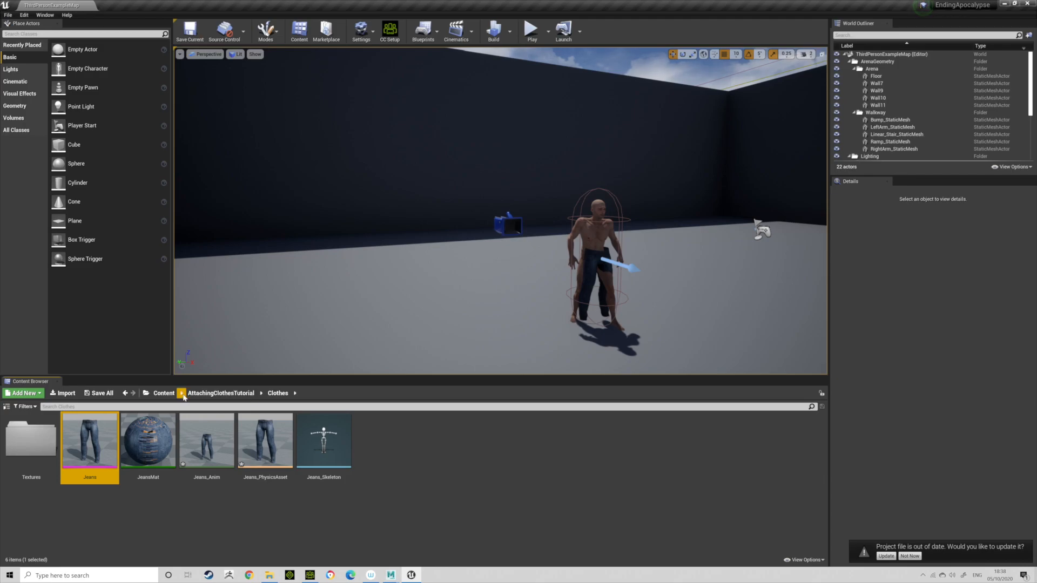
Step: Go to Content > ThirdPersonBP > Blueprints and open the ThirdPersonCharacter blueprint
click(221, 393)
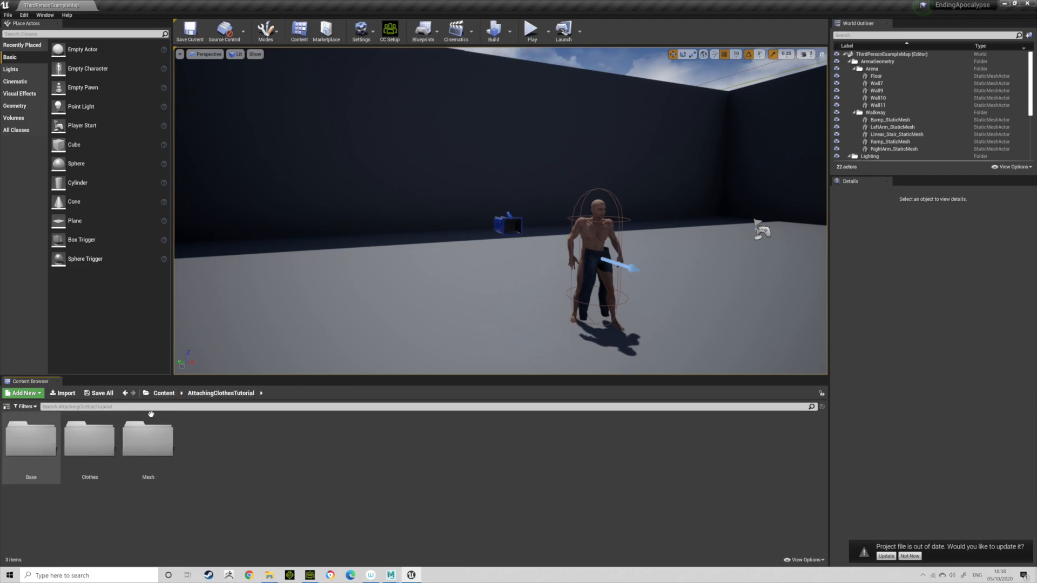
click(163, 392)
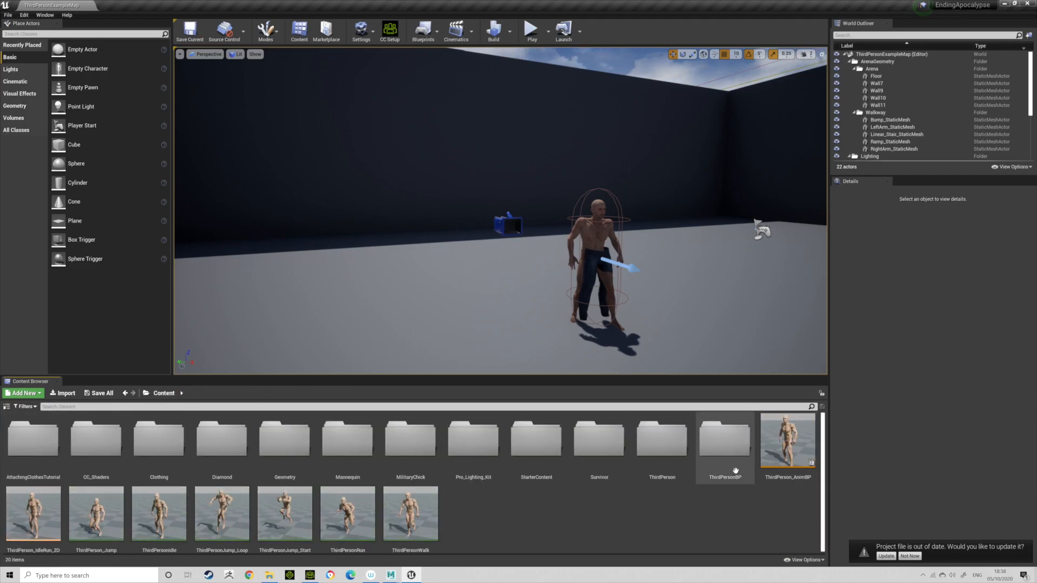
double_click(724, 440)
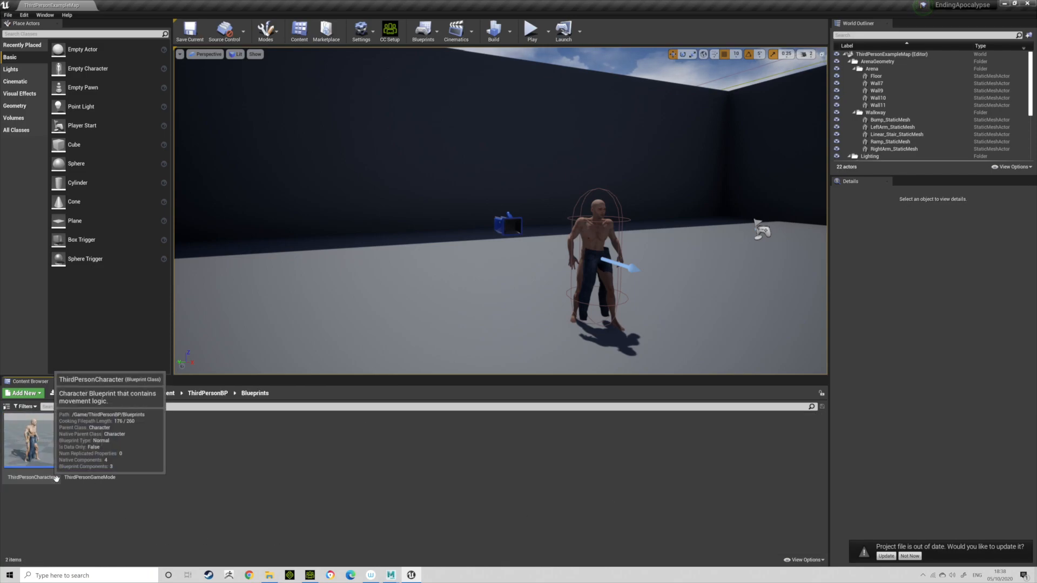
double_click(30, 440)
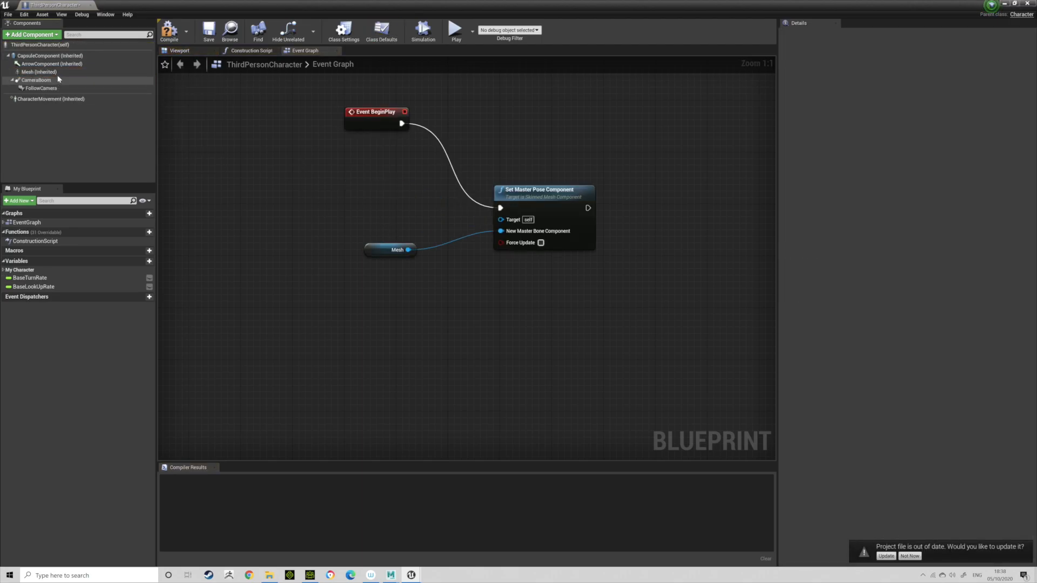
Step: Compile the blueprint, then add a SkeletalMesh component under Mesh using the Jeans mesh
click(38, 72)
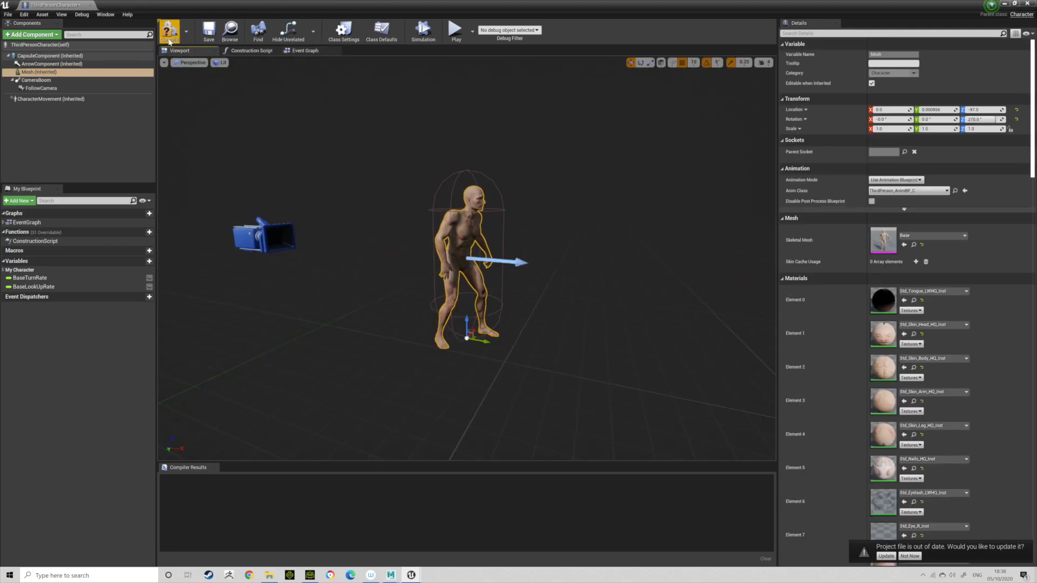
click(169, 30)
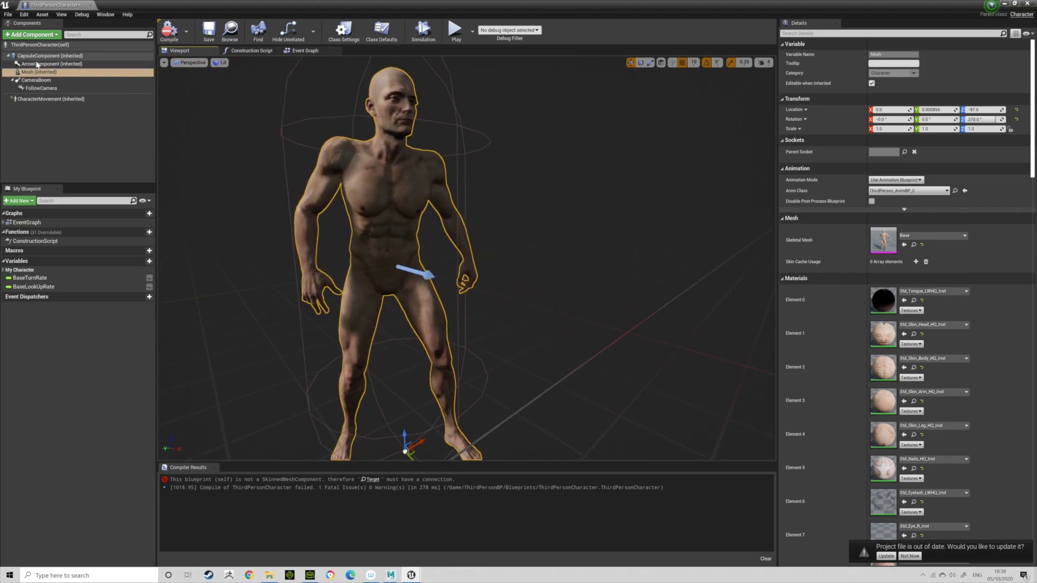
click(31, 33)
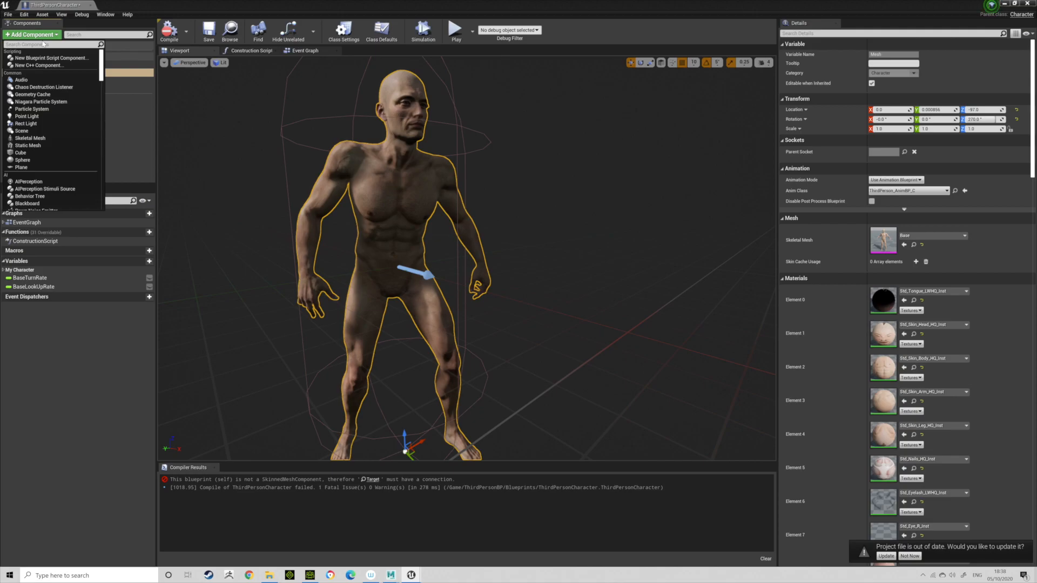
text(ske)
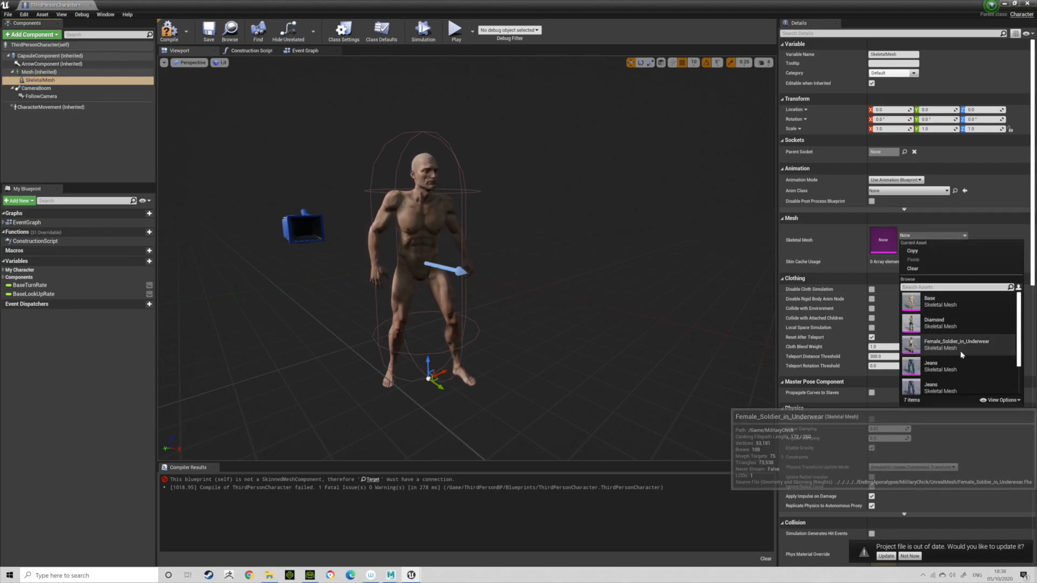
scroll(down, 3)
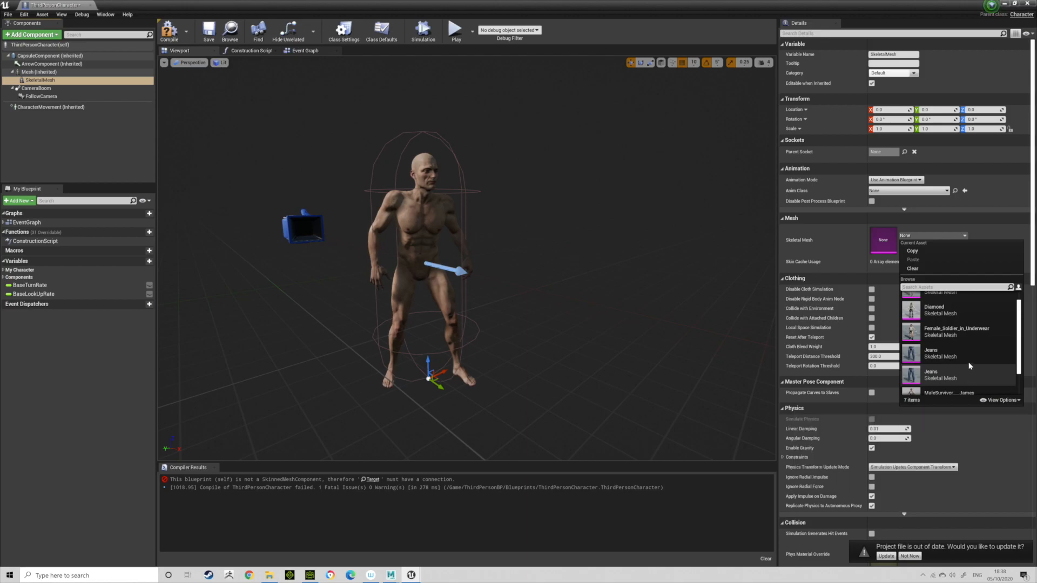
click(931, 353)
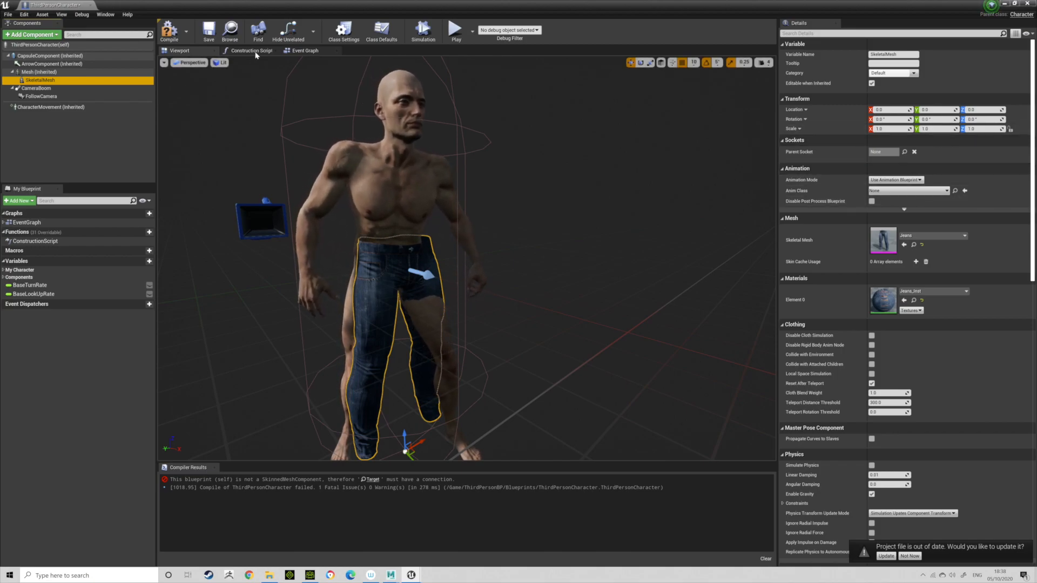
Step: Inspect the Mesh and SkeletalMesh components and rename the clothing component to Jeans
click(305, 50)
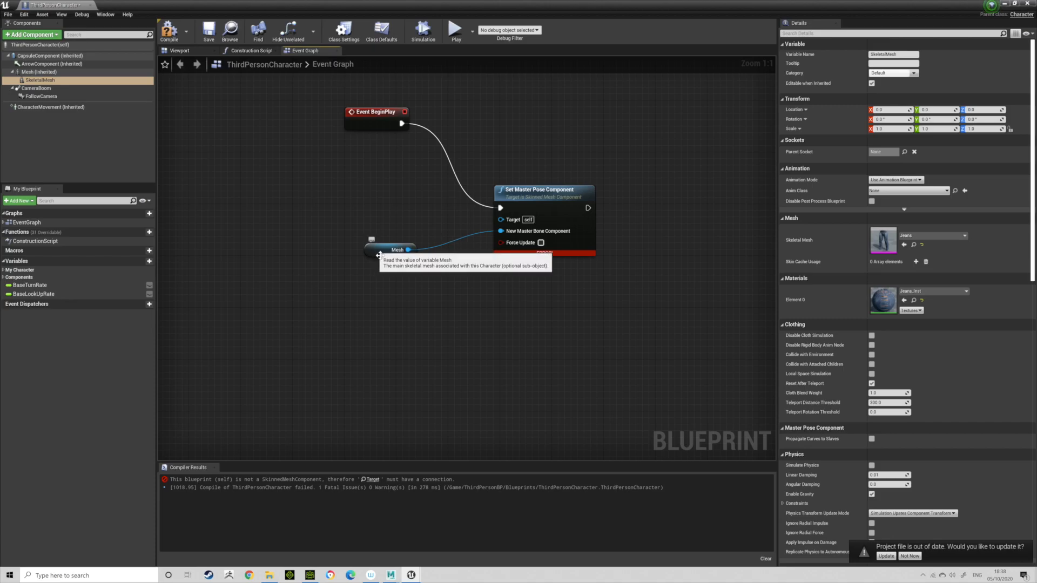
click(362, 262)
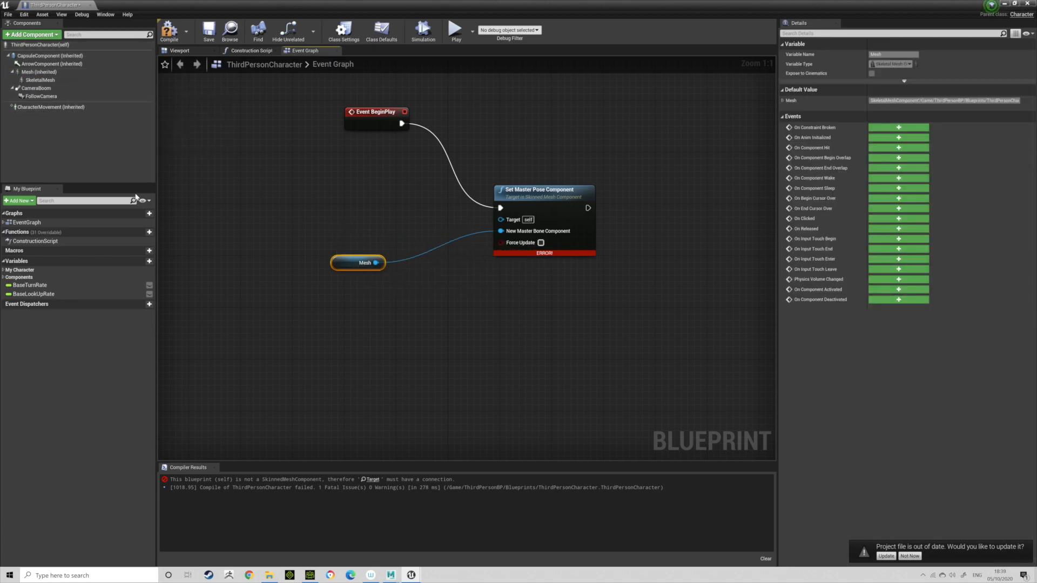
click(38, 71)
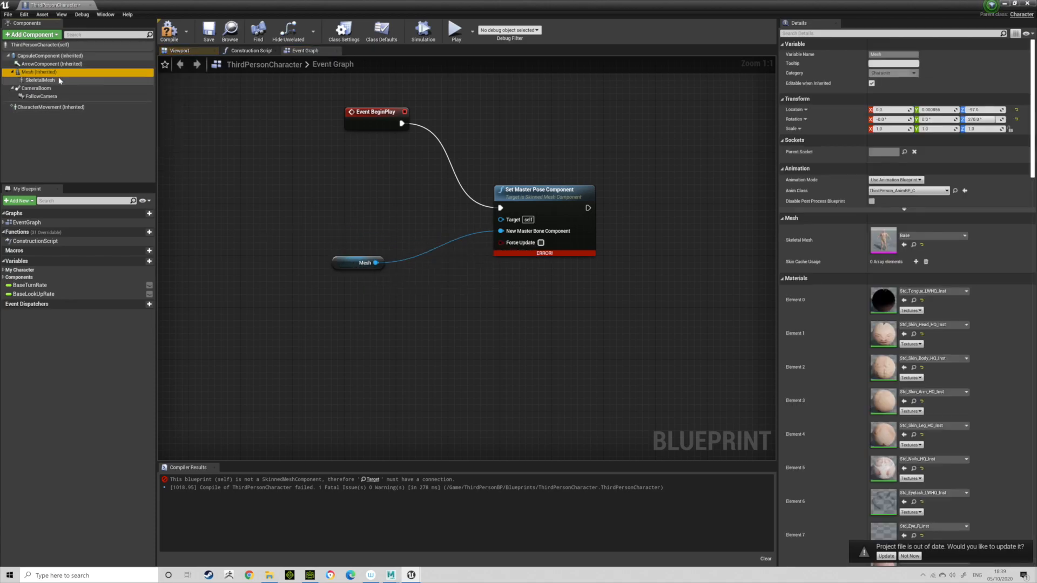
click(39, 80)
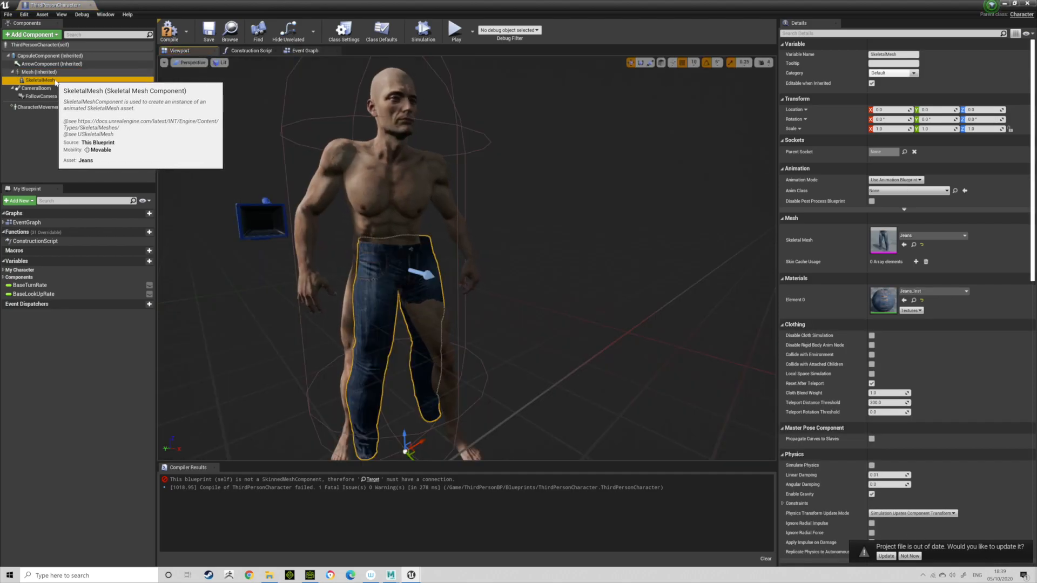
right_click(39, 79)
text(Jeans)
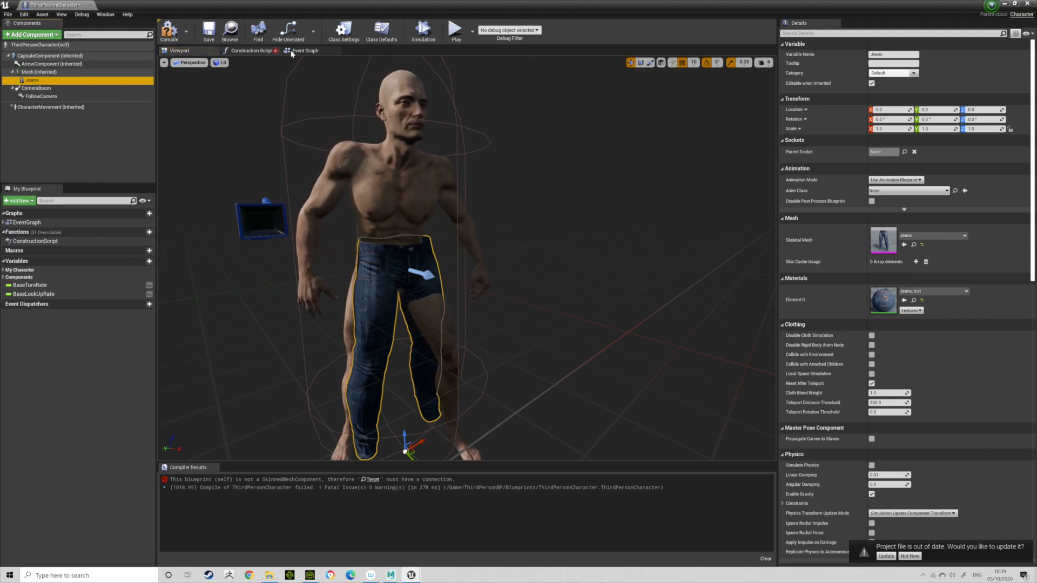
Step: Place a Jeans reference in the Event Graph and select the erroring Set Master Pose node
click(305, 51)
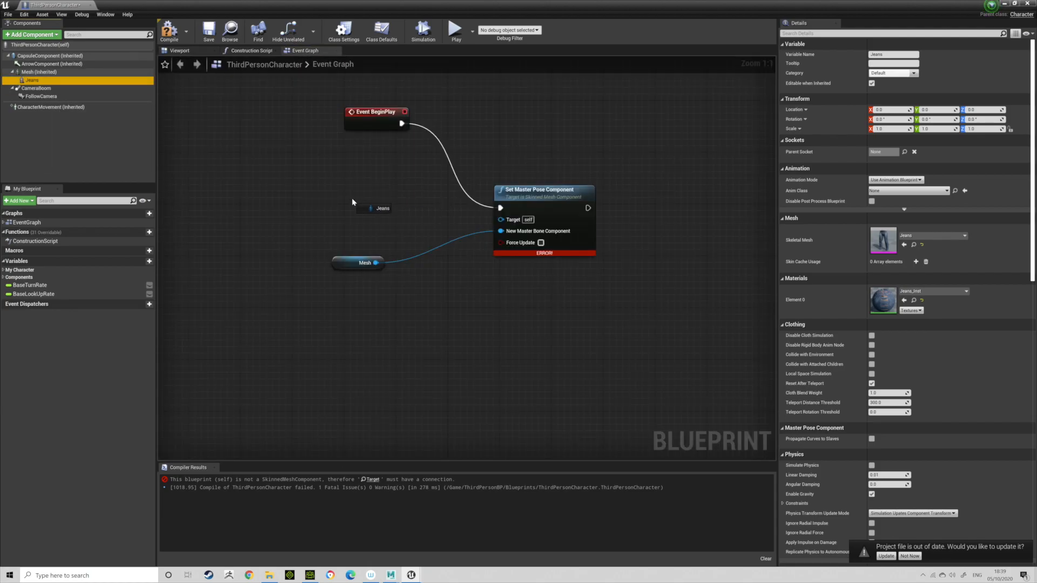
click(343, 191)
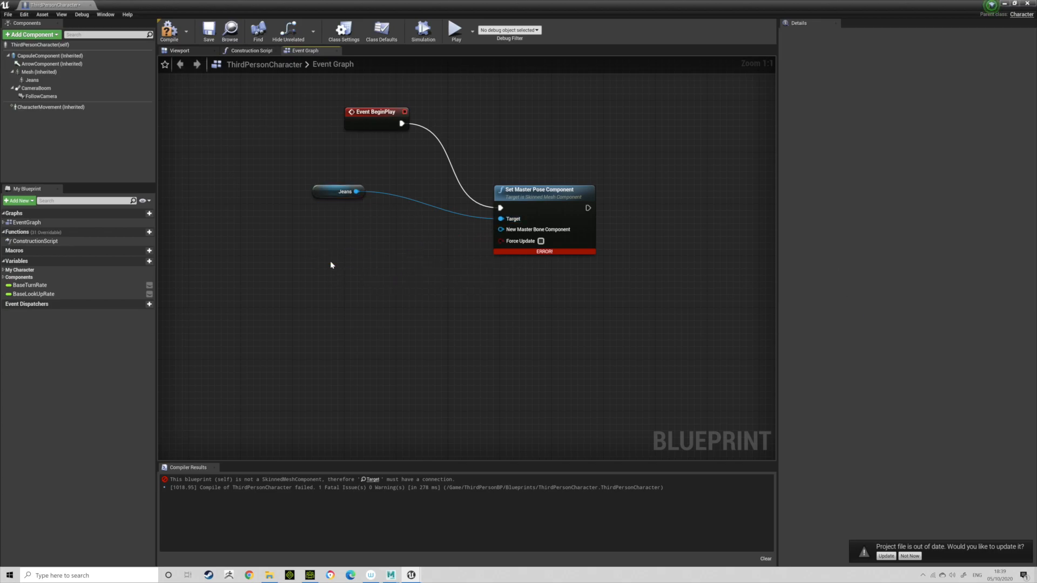
click(32, 71)
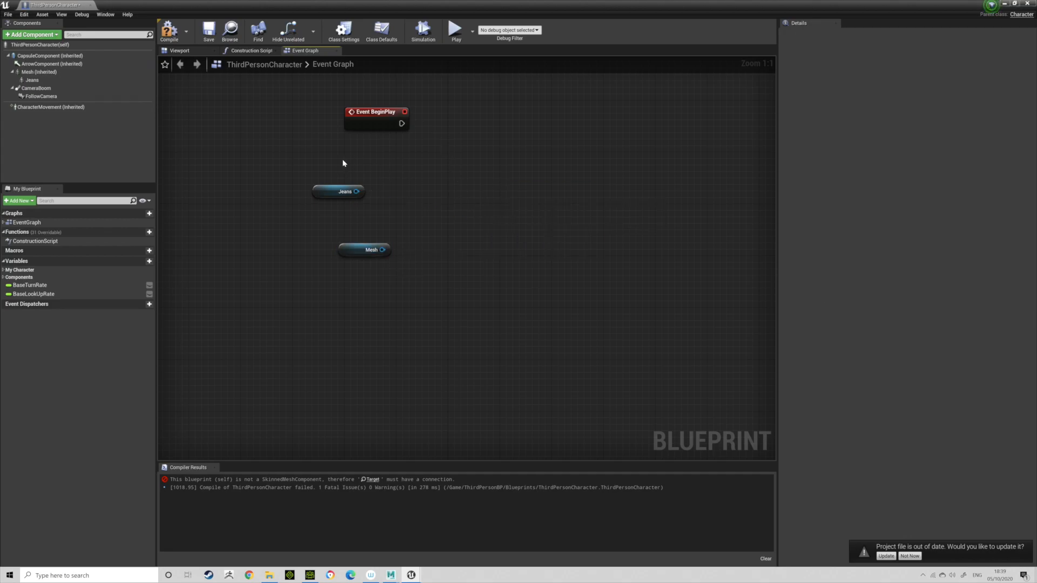
Step: Add Set Master Pose Component from the Jeans pin and wire Event BeginPlay into it
drag(376, 111, 349, 119)
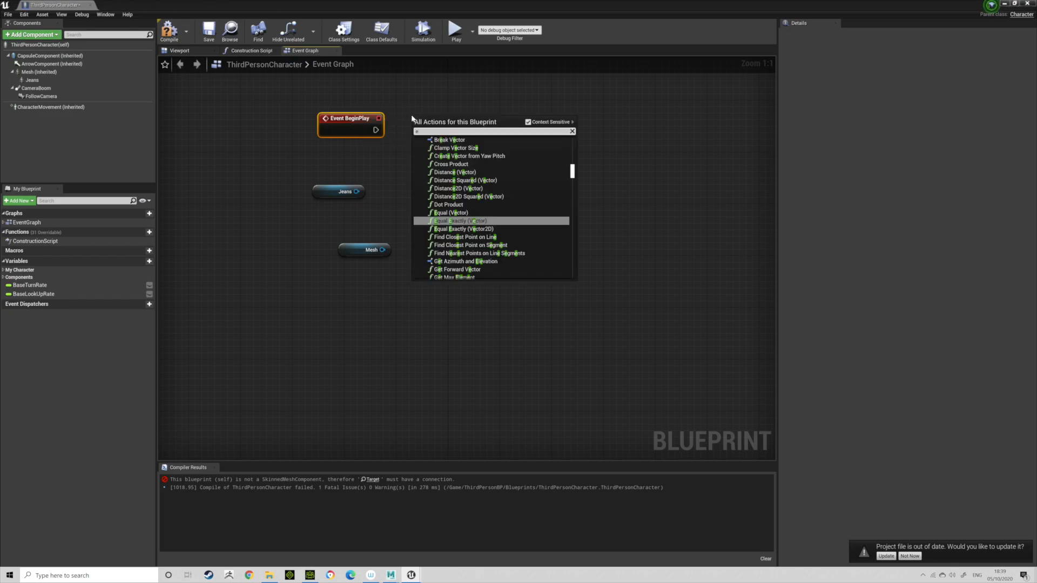
text(ve)
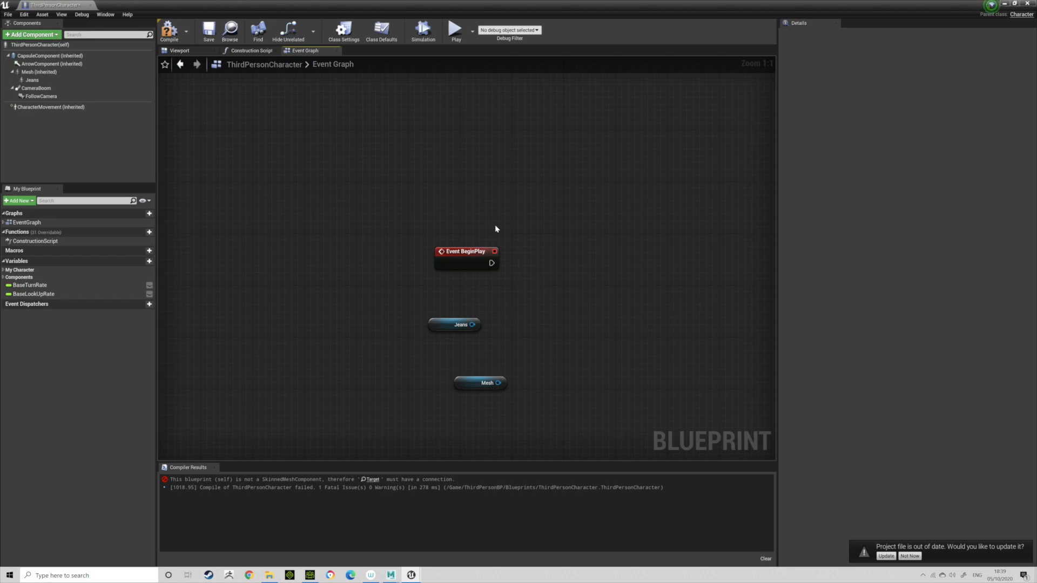
mouse_move(547, 257)
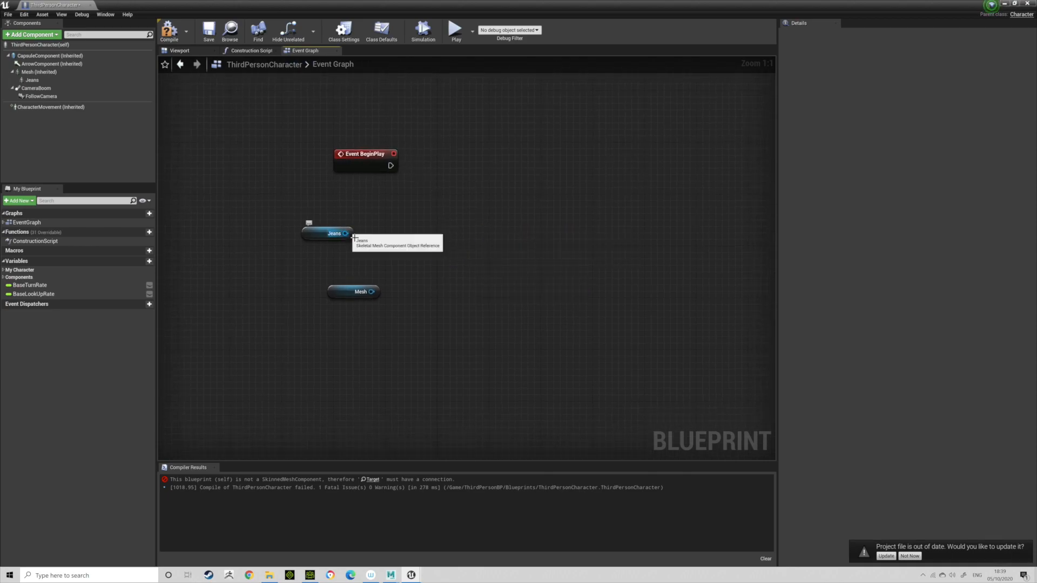
drag(347, 232, 446, 236)
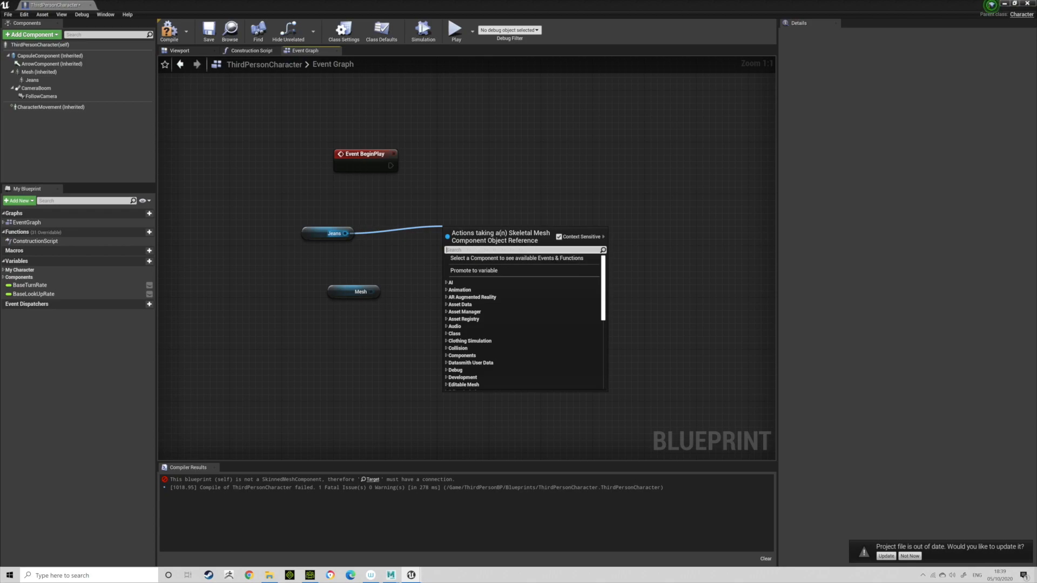
text(set master)
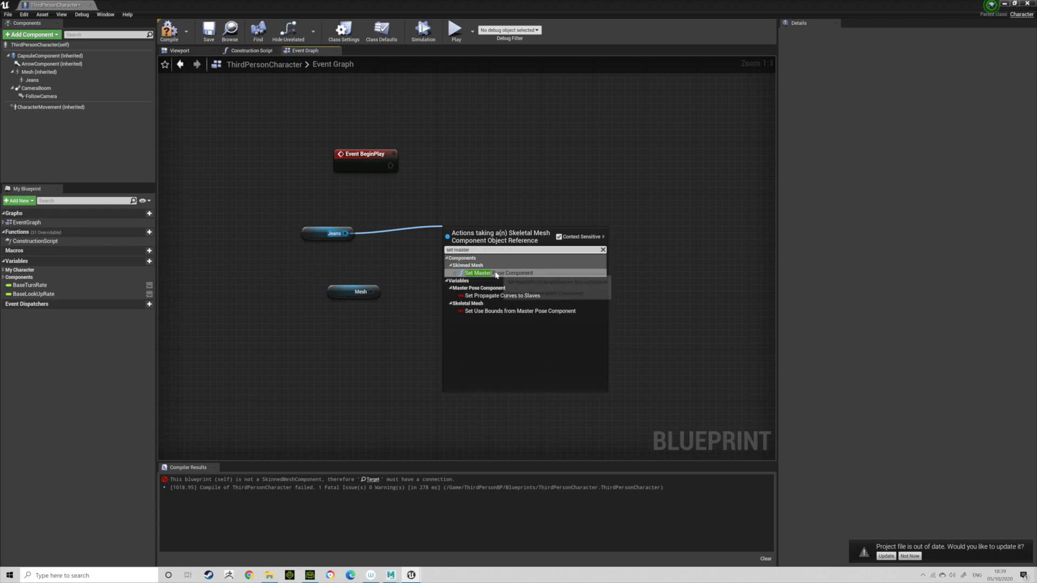
click(497, 273)
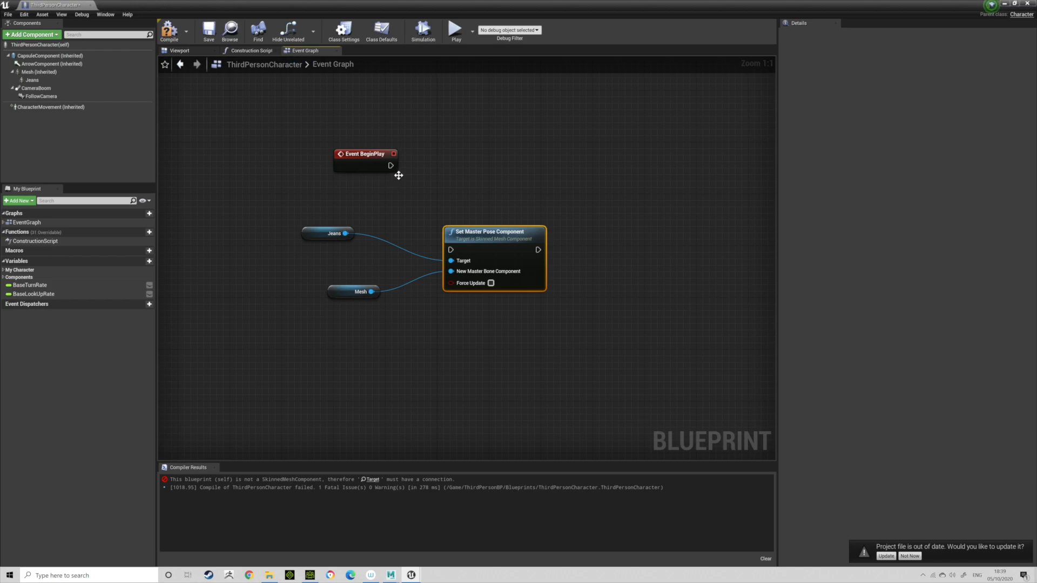
drag(390, 165, 451, 250)
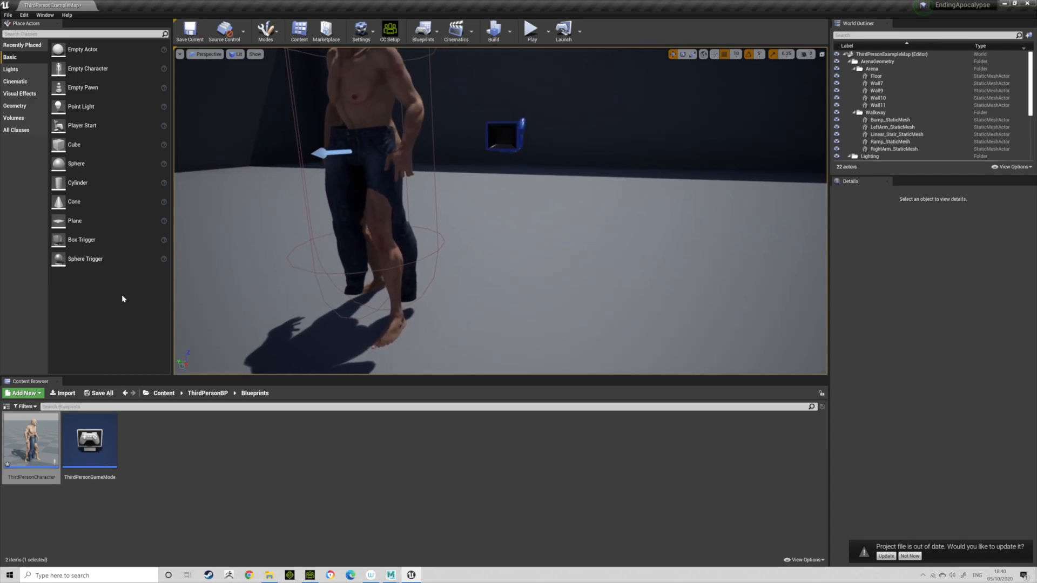
Step: Open the Jeans asset to review its retarget setup, then close the asset editor
double_click(32, 441)
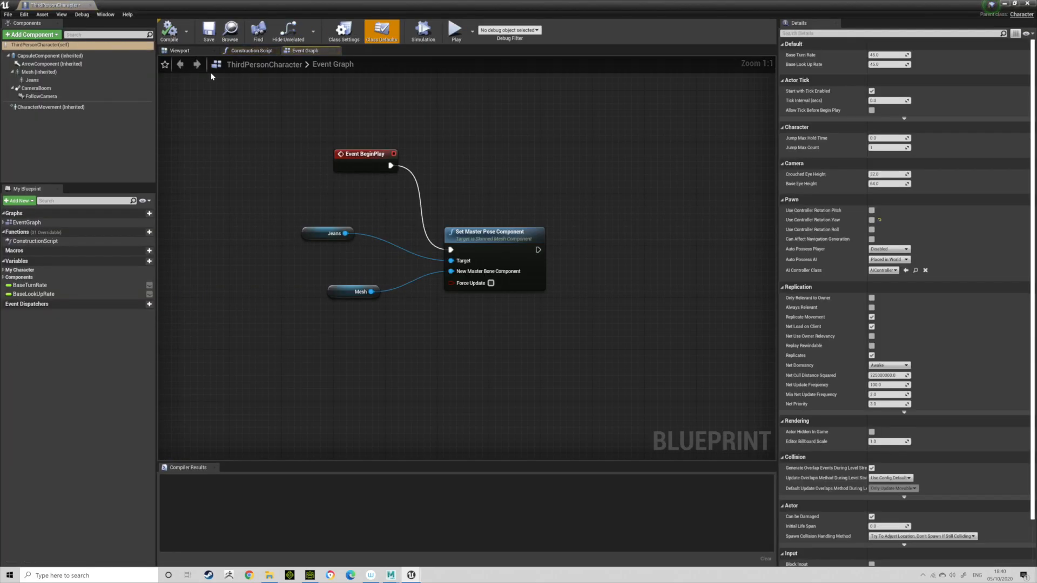
click(179, 50)
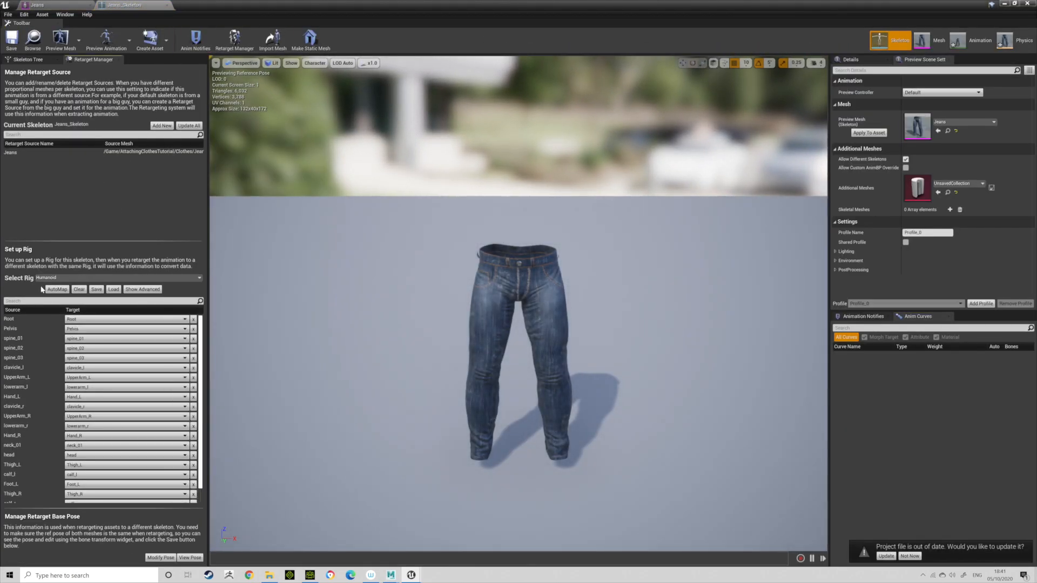
click(54, 5)
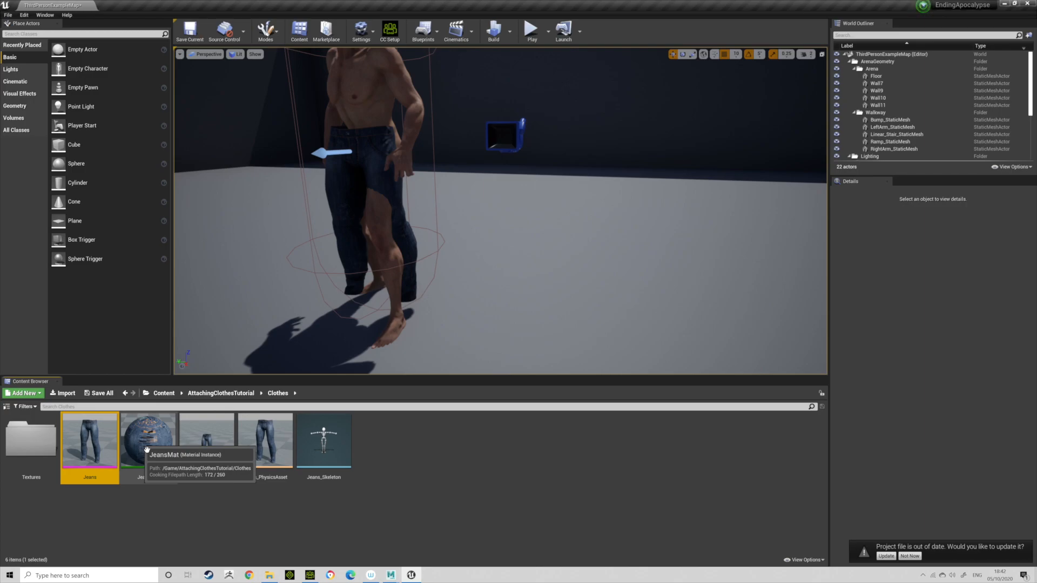
Step: Go back to the Content folder, play the level to test the jeans, then stop
click(163, 392)
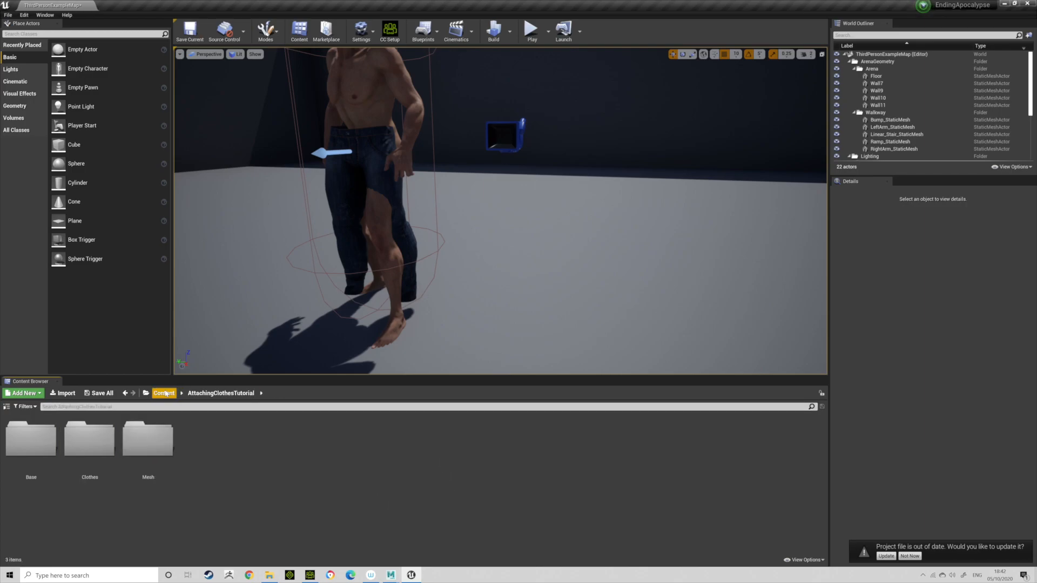
click(163, 392)
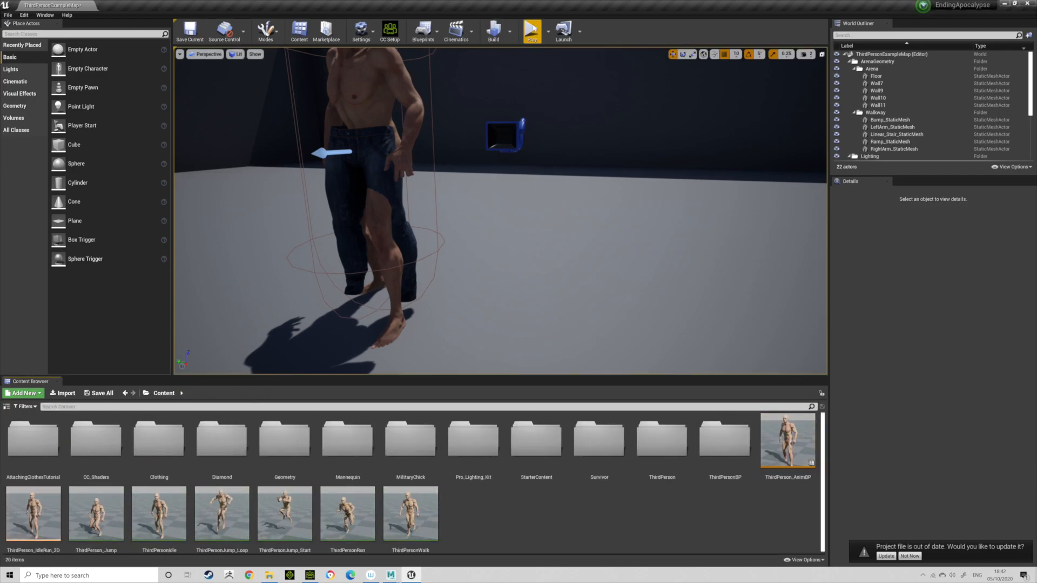
mouse_move(531, 30)
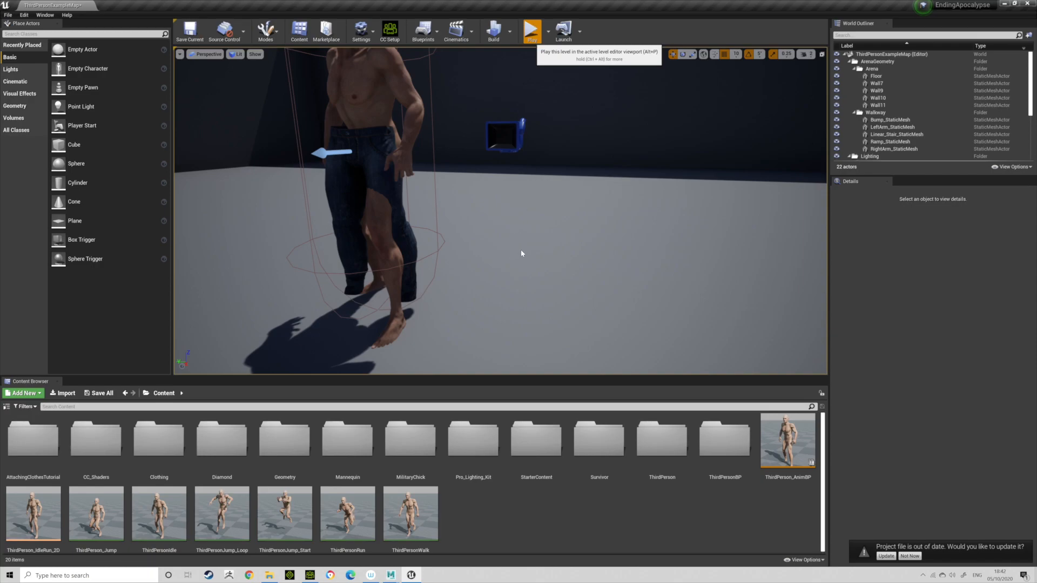
click(531, 30)
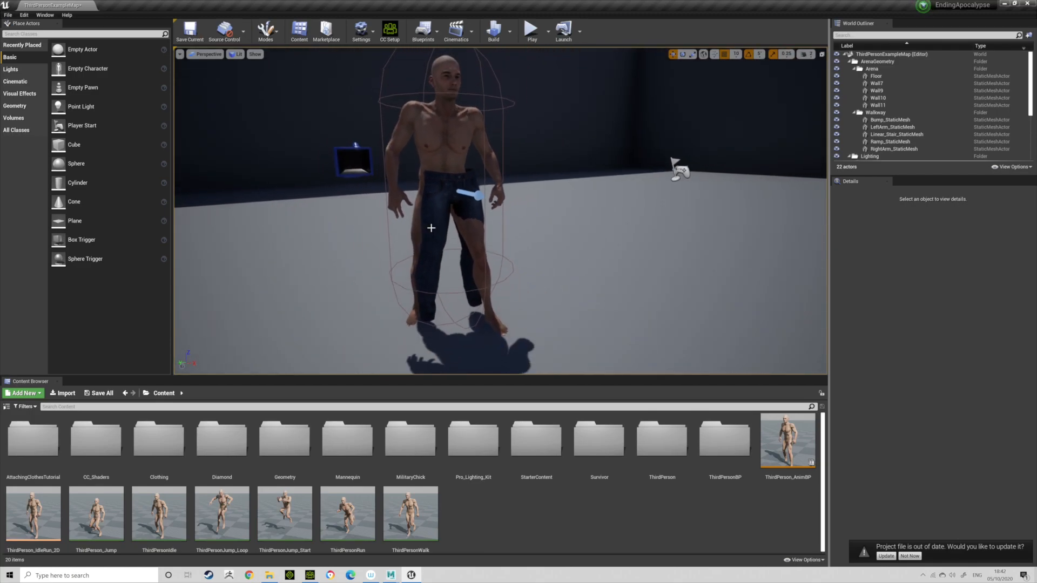
click(531, 29)
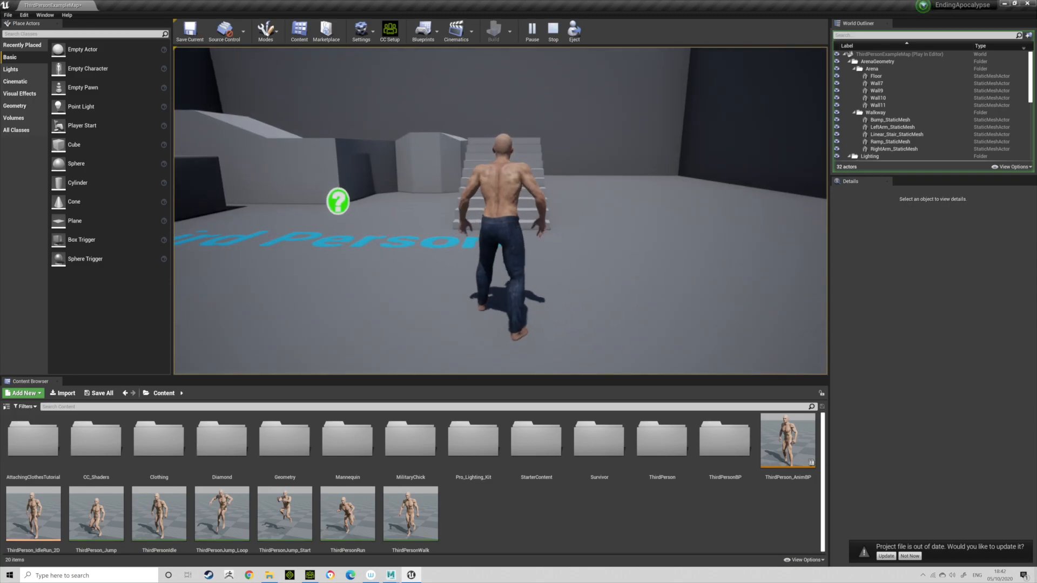
click(551, 30)
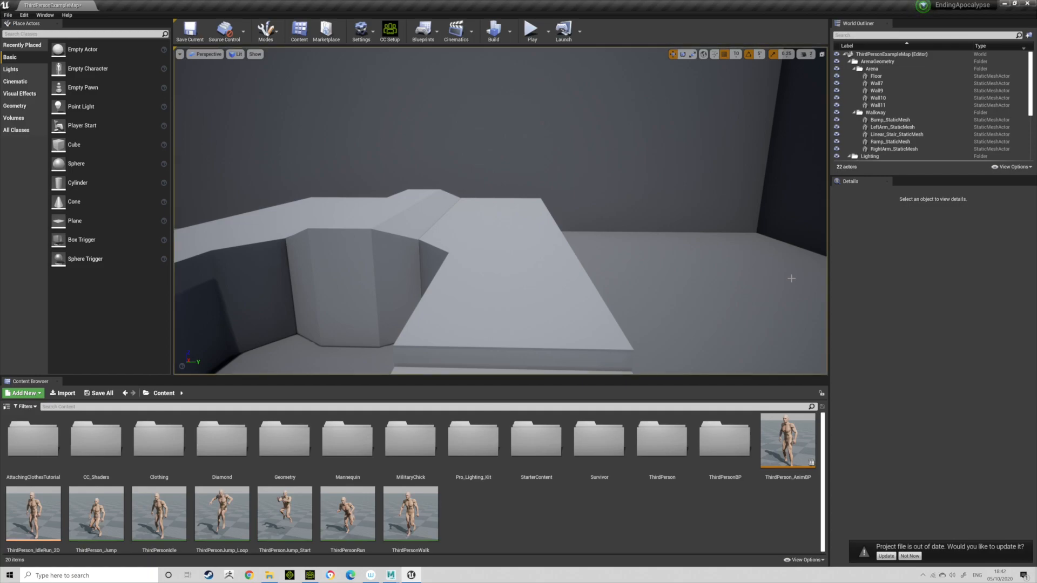
mouse_move(796, 277)
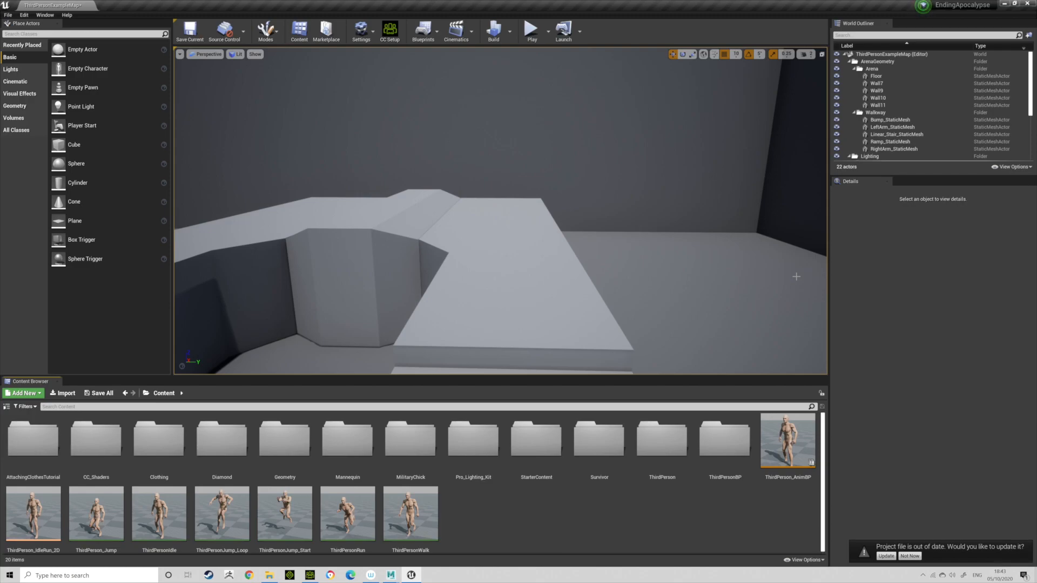
mouse_move(527, 509)
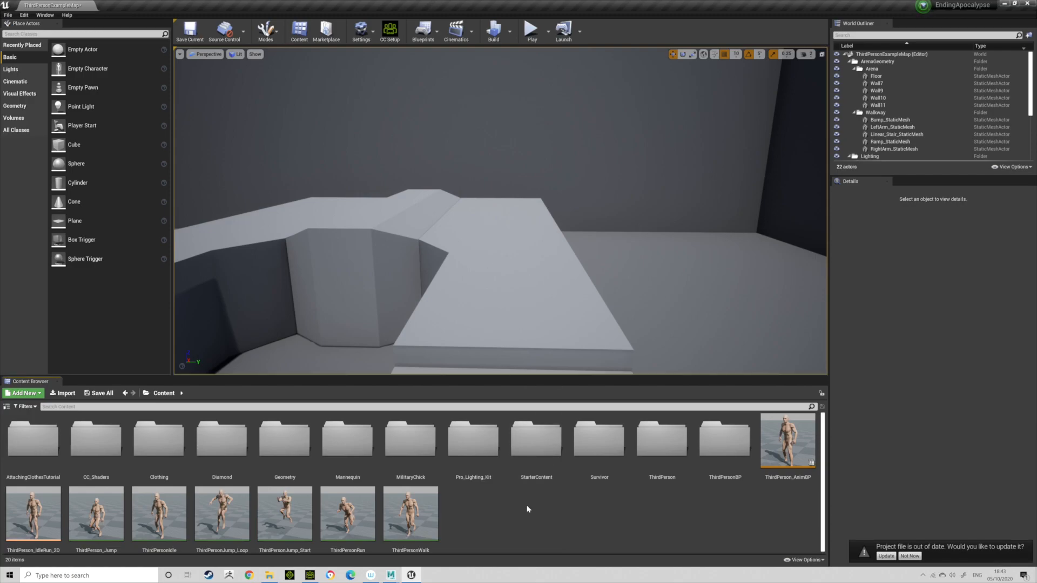